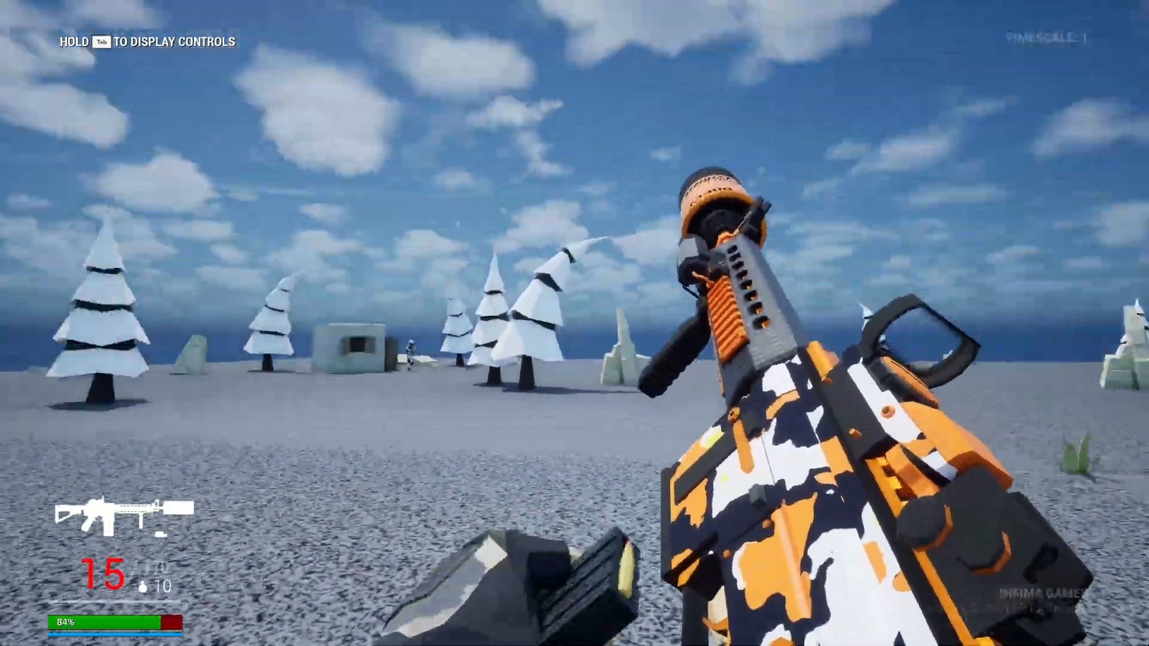
Aim down the rifle's sights and fire it in the shooter demo.
right_click(574, 323)
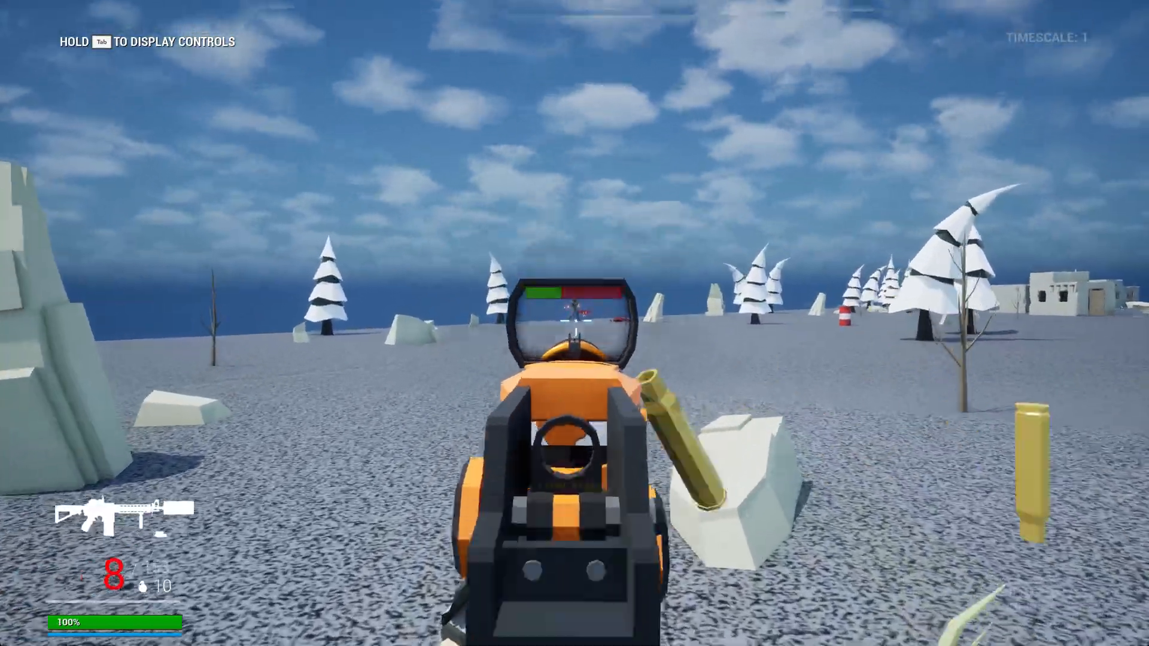
left_click(574, 316)
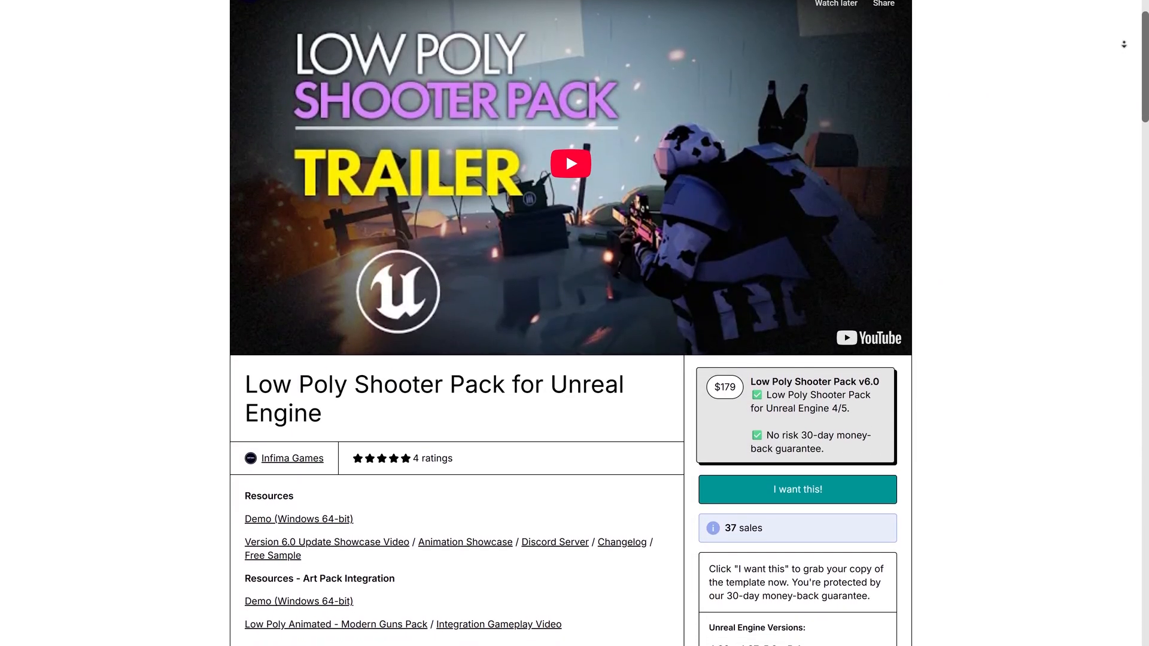
Scroll the Gumroad store past the Low Poly Shooter Pack to the RevoltGPT Unreal Plugin listing.
scroll("down", 3)
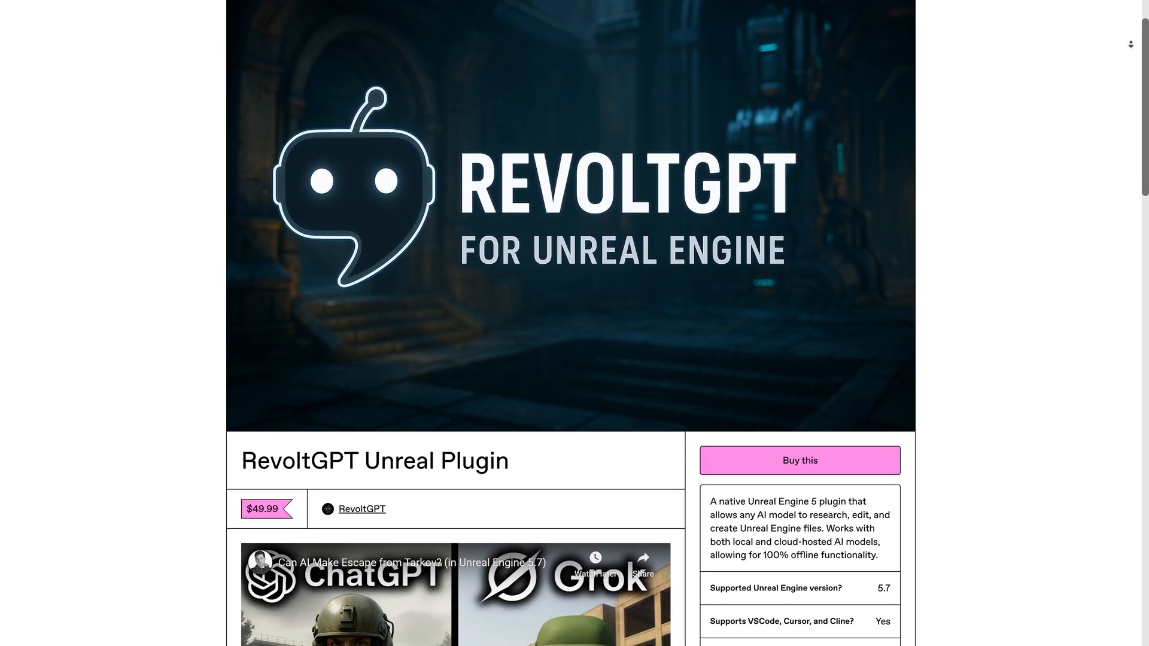
scroll("down", 3)
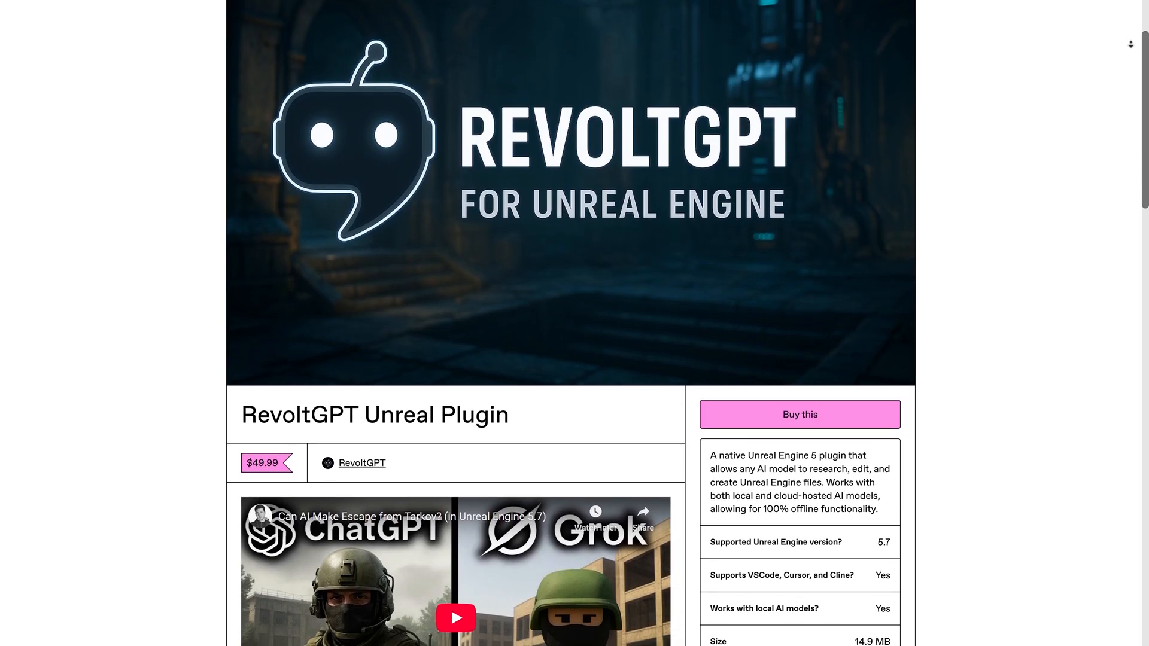
scroll("down", 3)
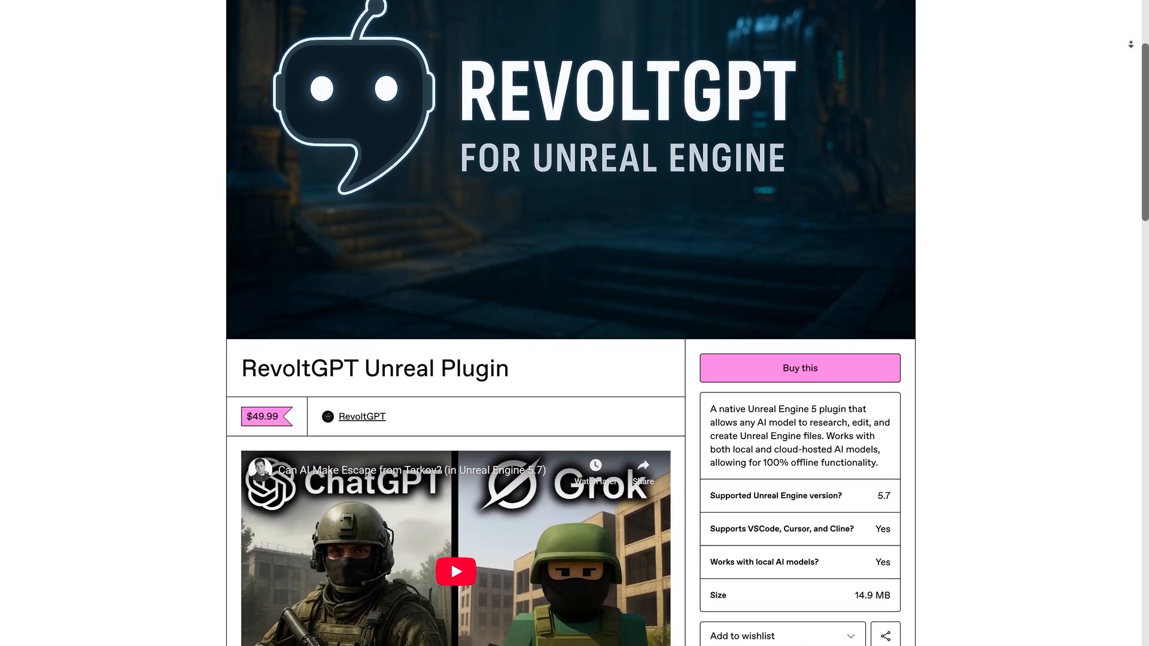
scroll("down", 3)
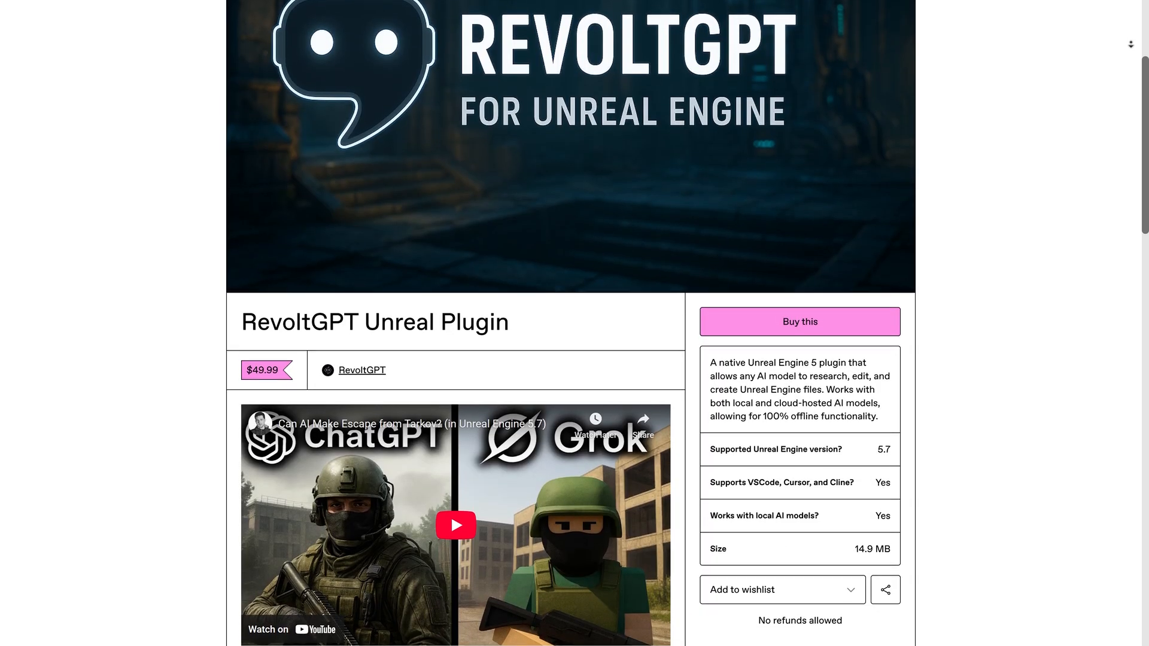
scroll("down", 3)
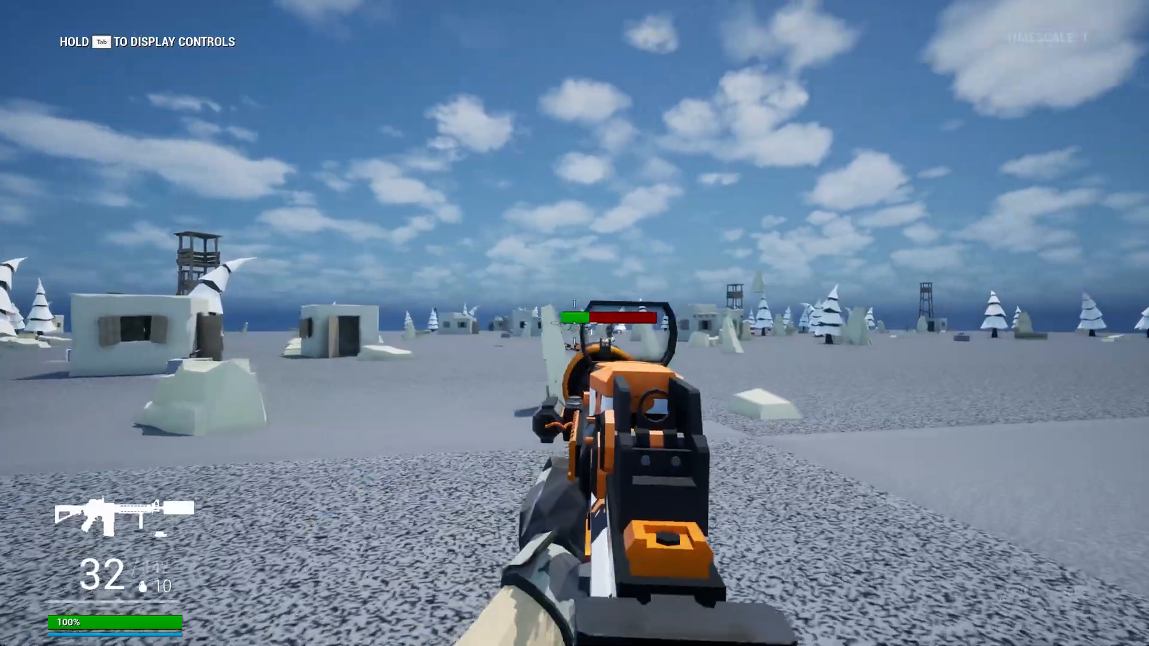
left_click(575, 323)
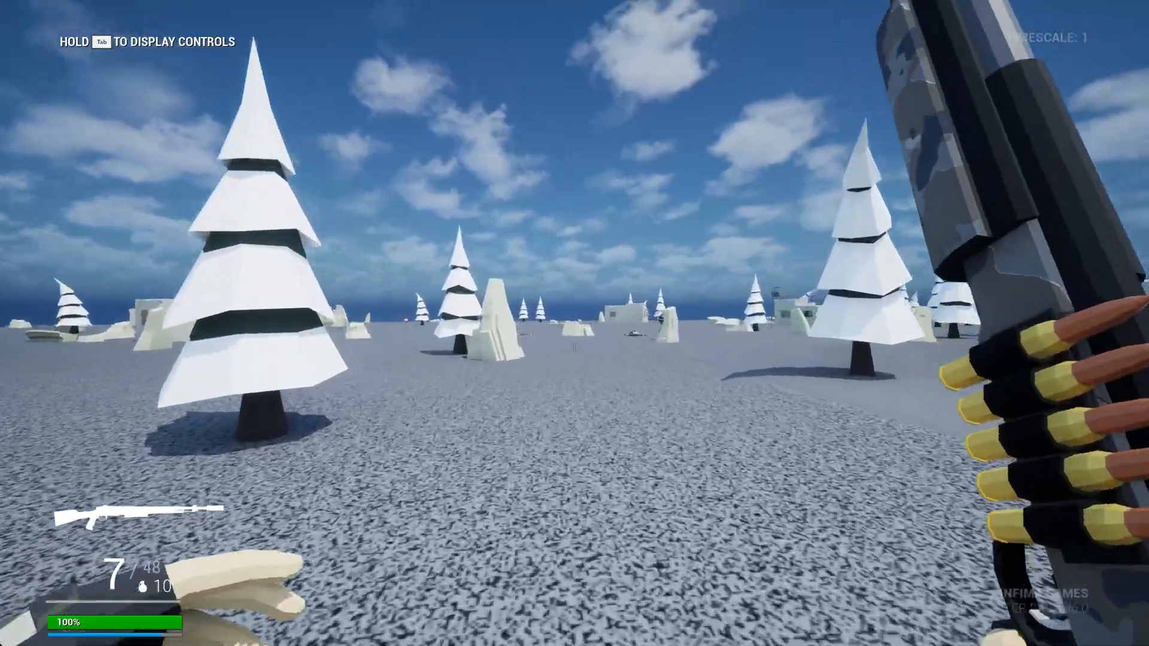
left_click(575, 323)
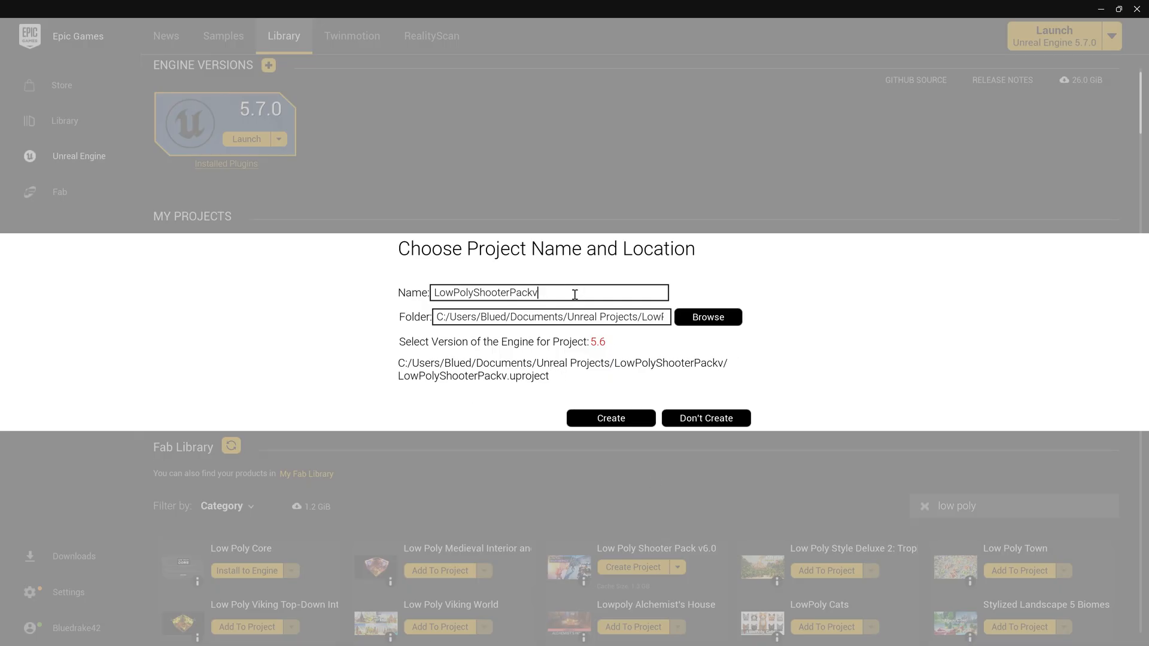
Name the new project LowPolyBattleroyale and create it.
type("LowPolyBattleroyale")
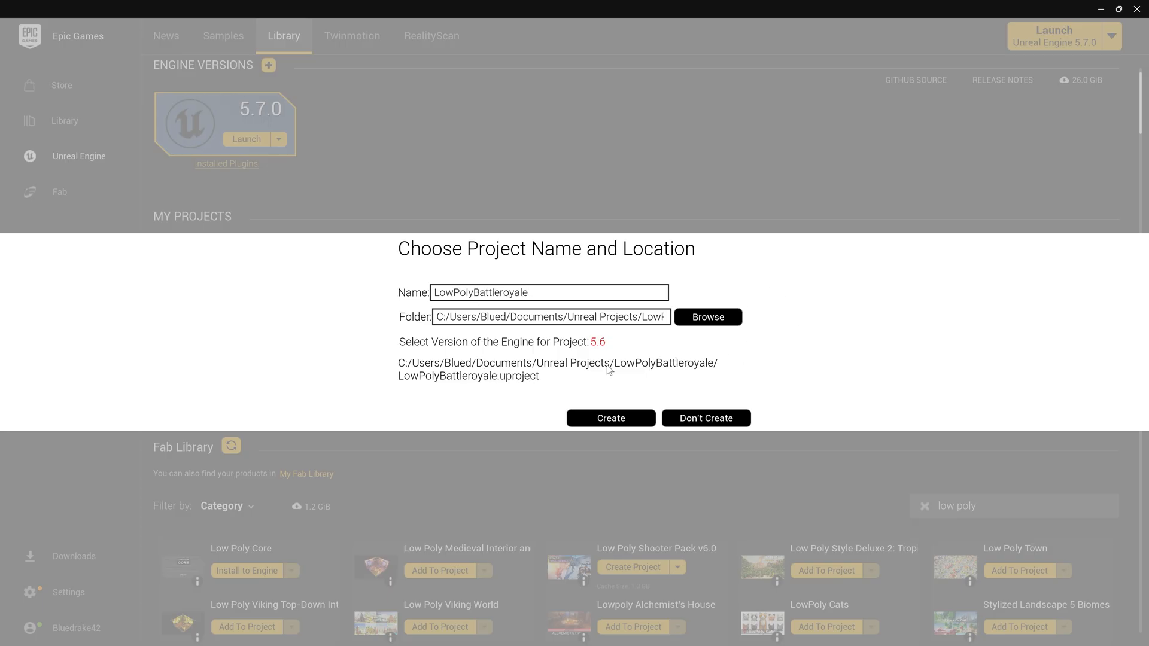
left_click(703, 417)
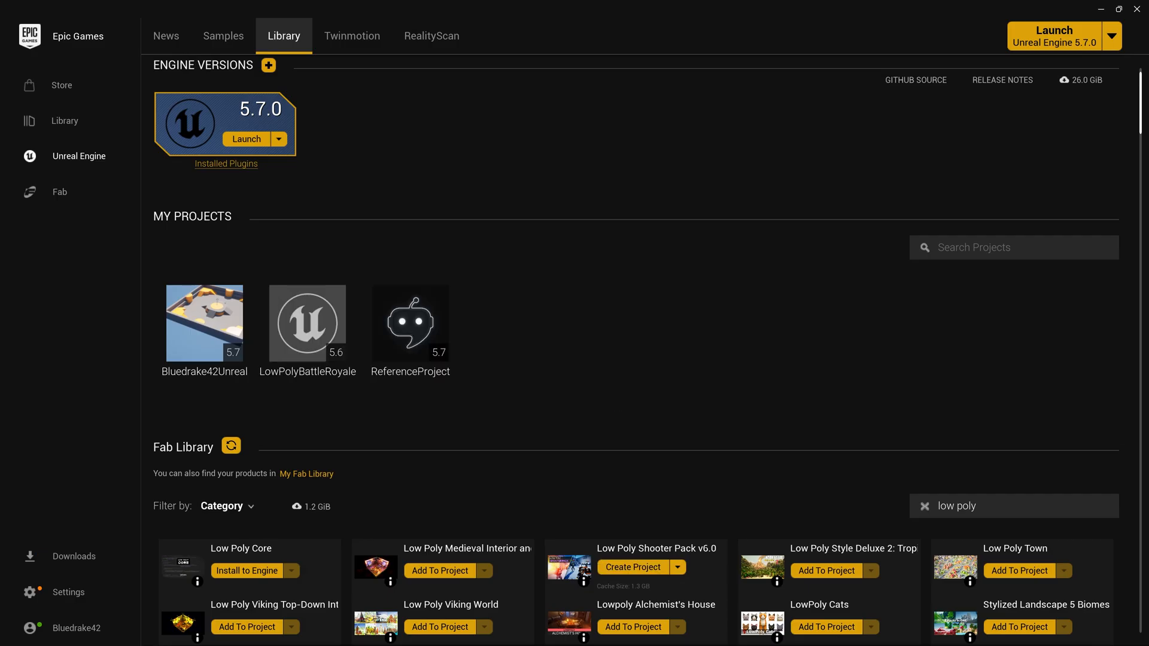
mouse_move(307, 322)
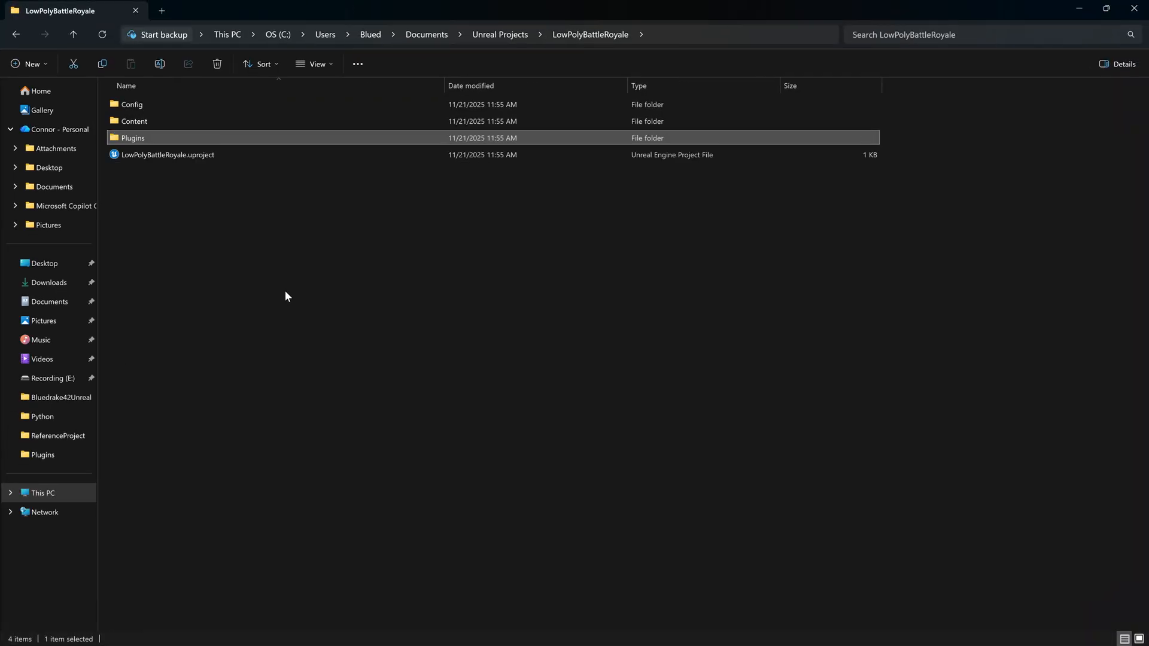
mouse_move(207, 247)
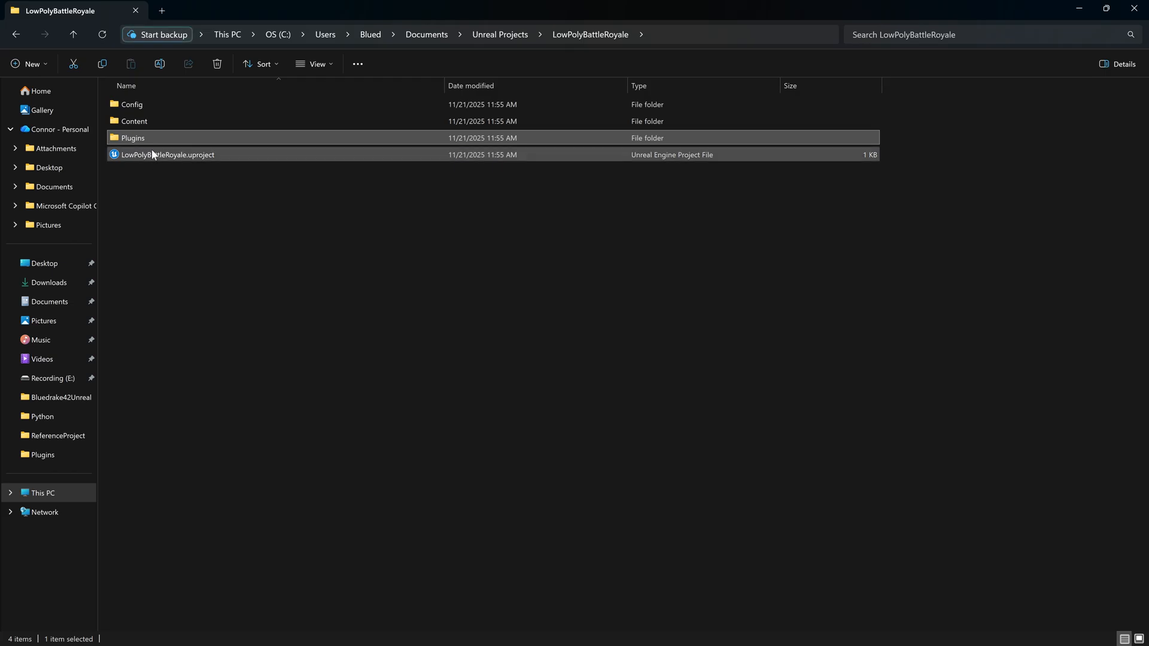
Launch the LowPolyBattleRoyale project from its .uproject file.
right_click(167, 154)
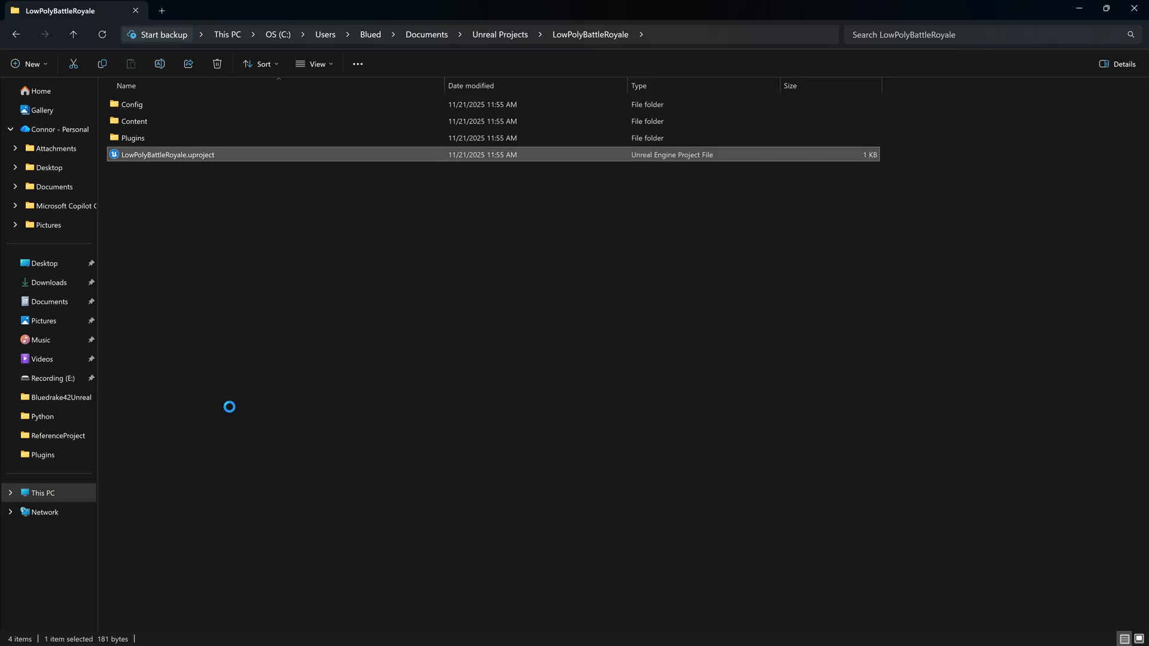
double_click(167, 154)
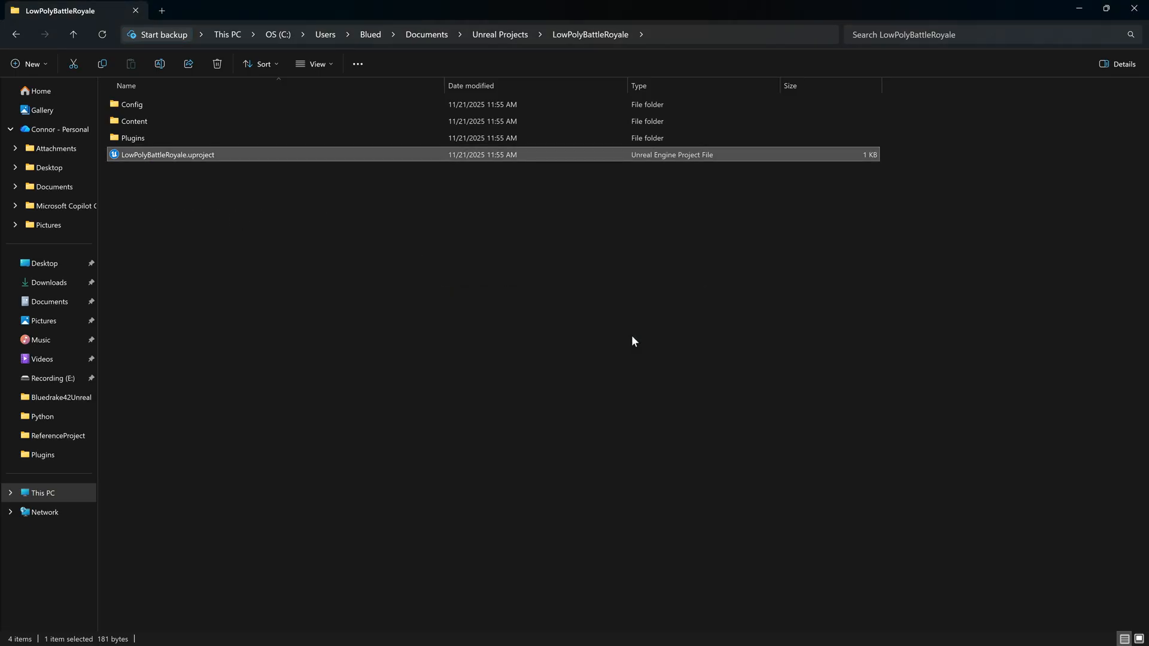
Check the RevoltUnrealPlugin inside the Plugins folder, then return to the project folder.
double_click(133, 137)
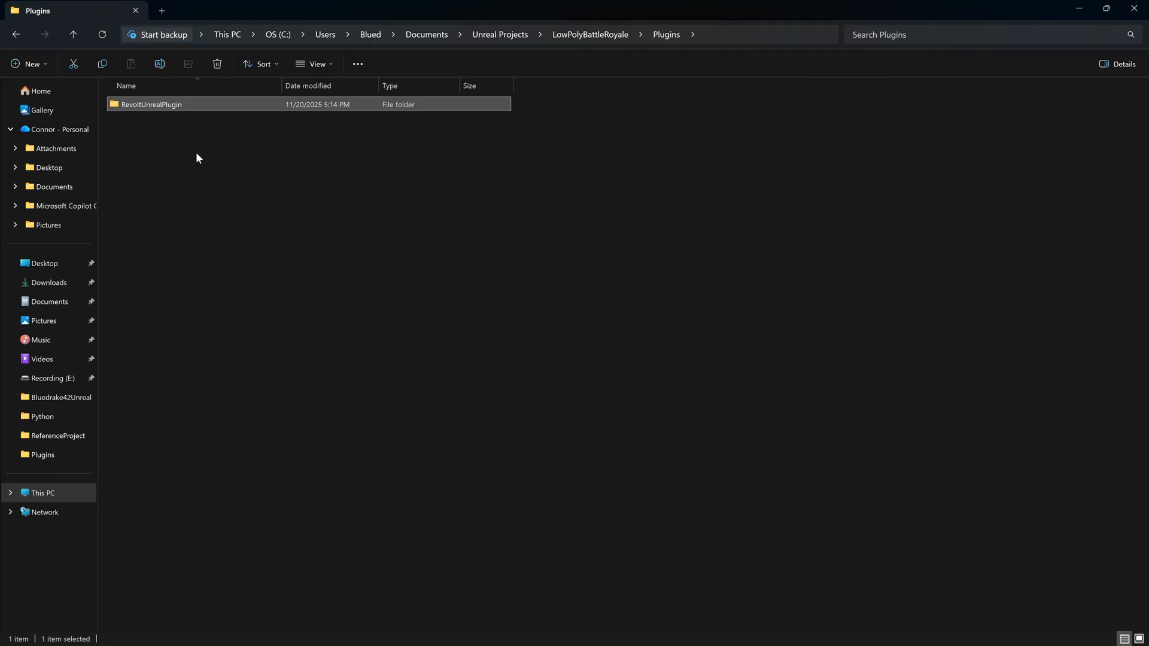
left_click(216, 63)
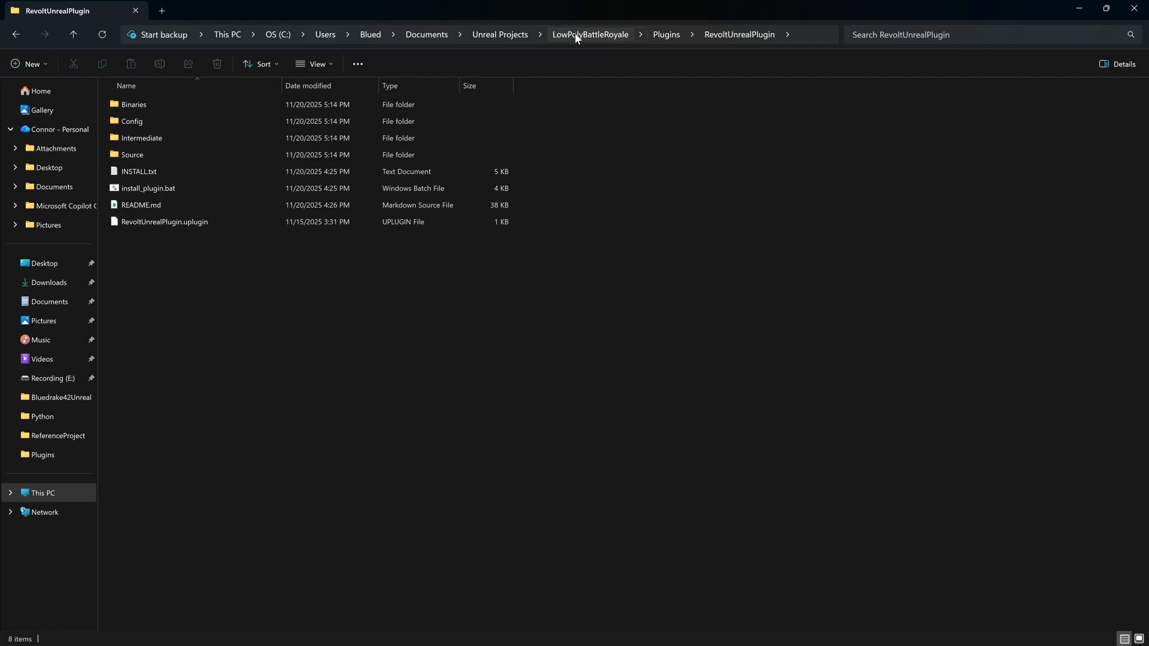
left_click(590, 35)
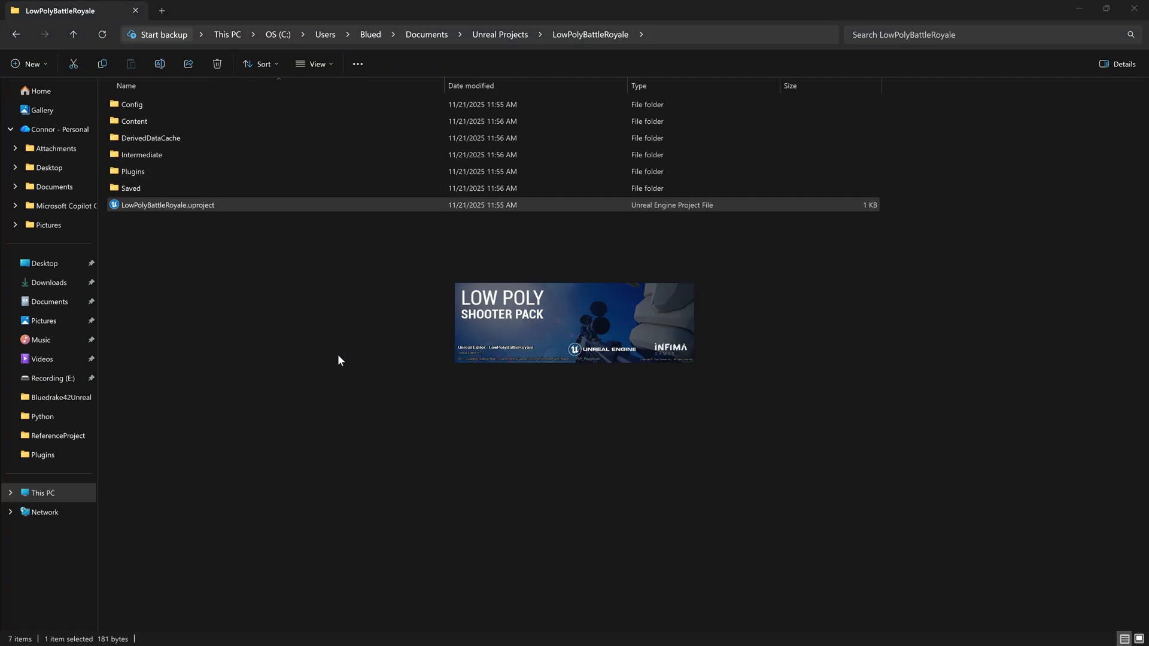
Create a new Actor C++ class named MyActor in the project.
double_click(166, 204)
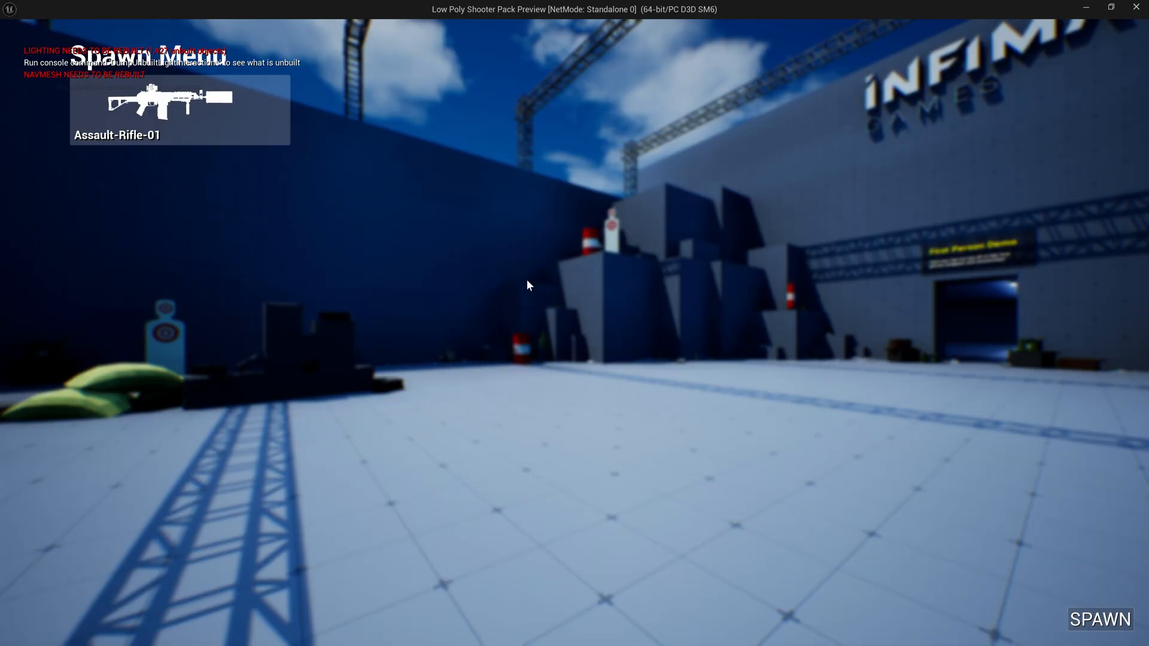
left_click(1099, 618)
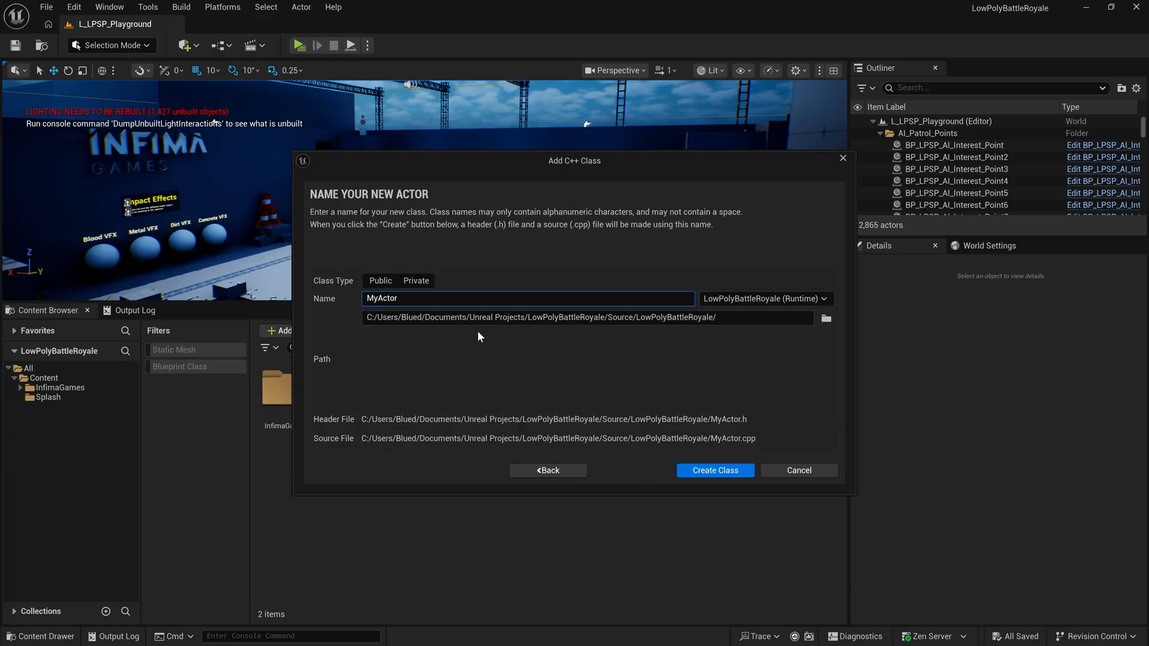
left_click(714, 470)
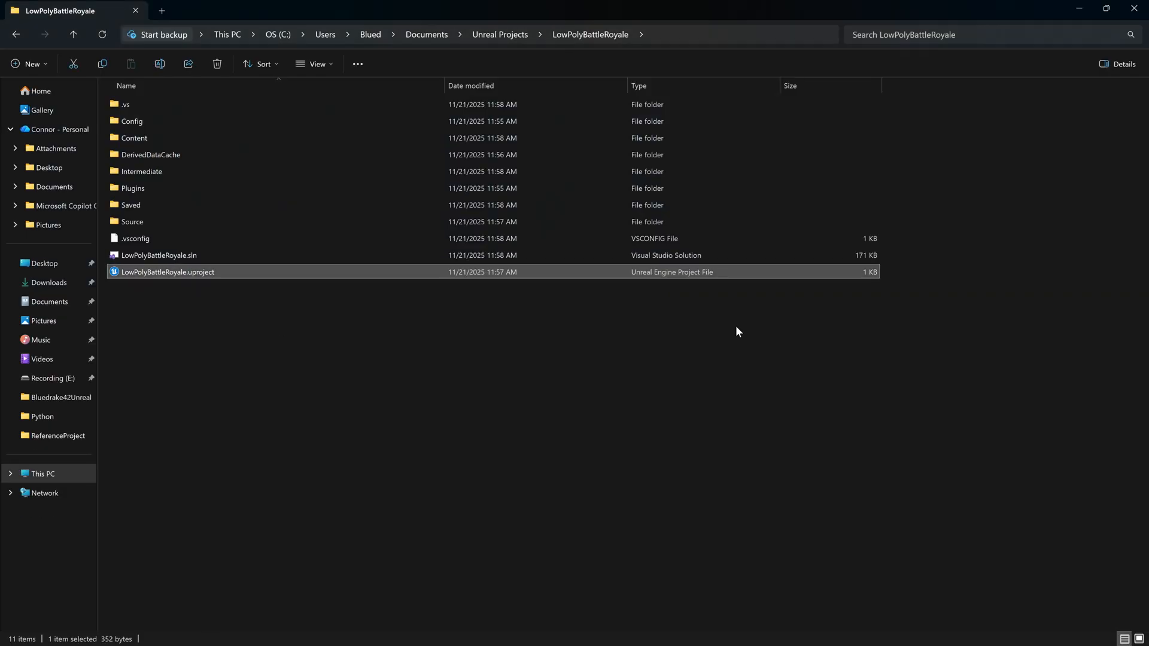
Relaunch the editor from LowPolyBattleRoyale.uproject in the project folder.
double_click(167, 272)
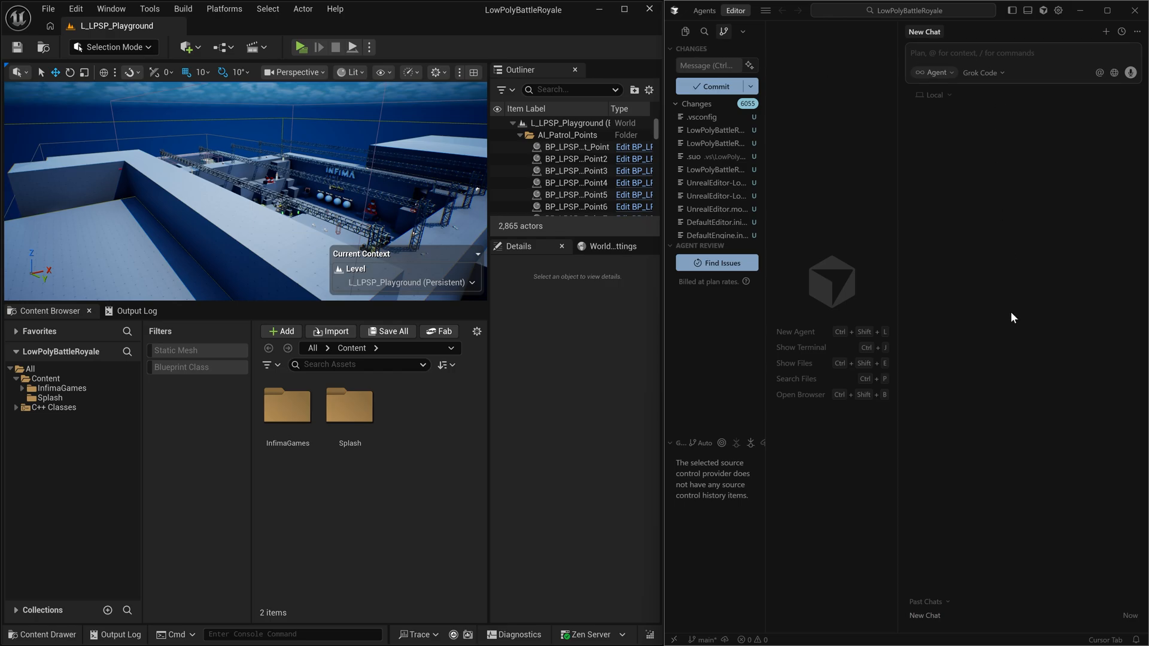
Ask the agent chat to generate a .gitignore file for the project.
type("Generate a gitignore file for this project")
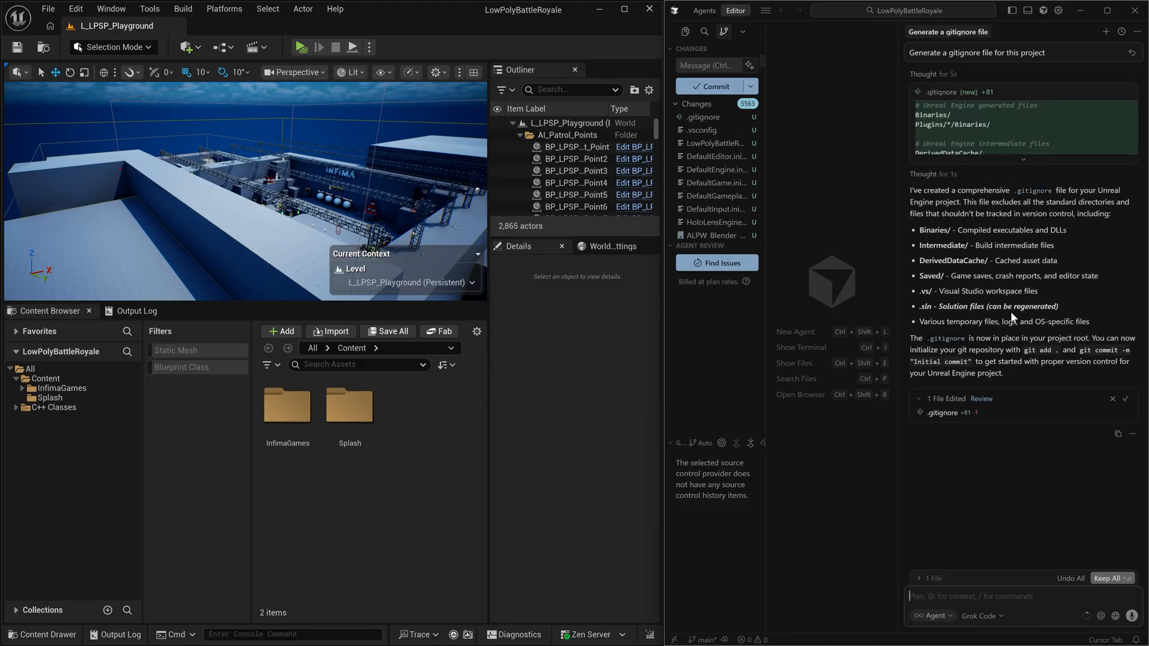
Commit all changes in Source Control as the initial checkpoint.
type("Initial checkpoint for our Battle Royale project")
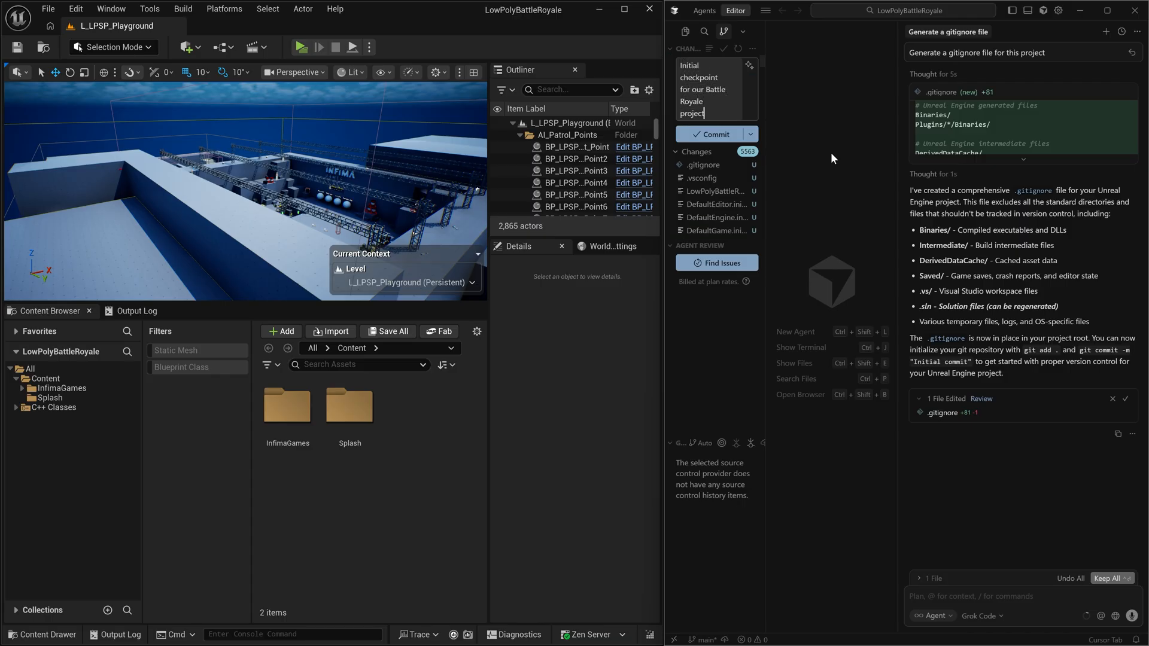
left_click(713, 134)
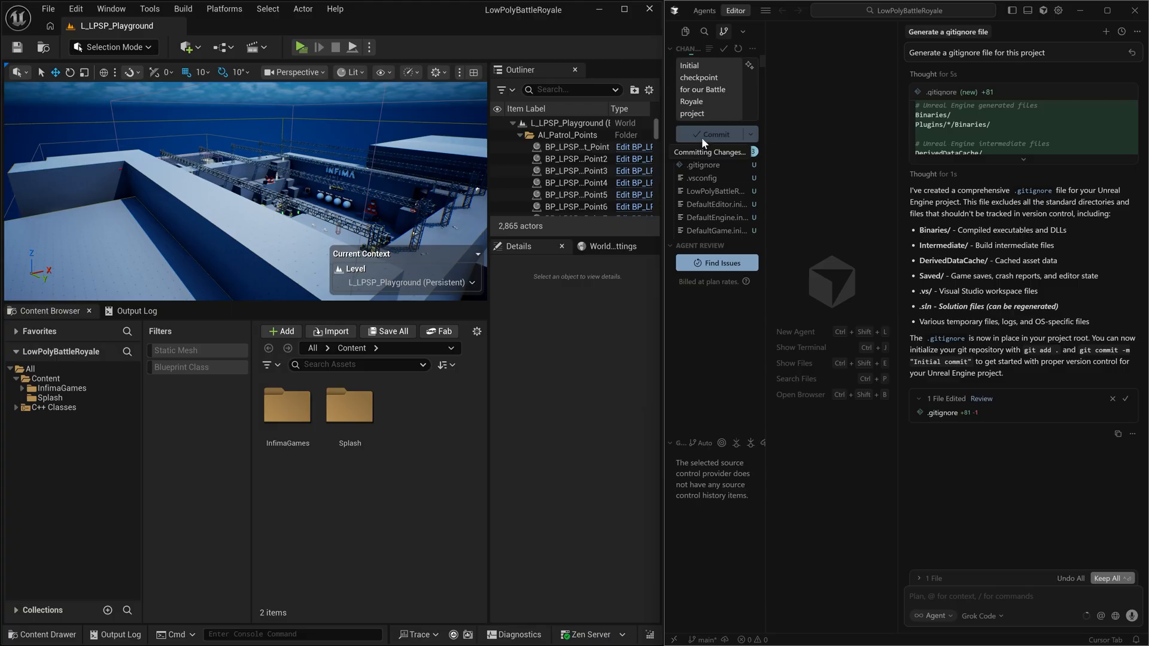
left_click(301, 47)
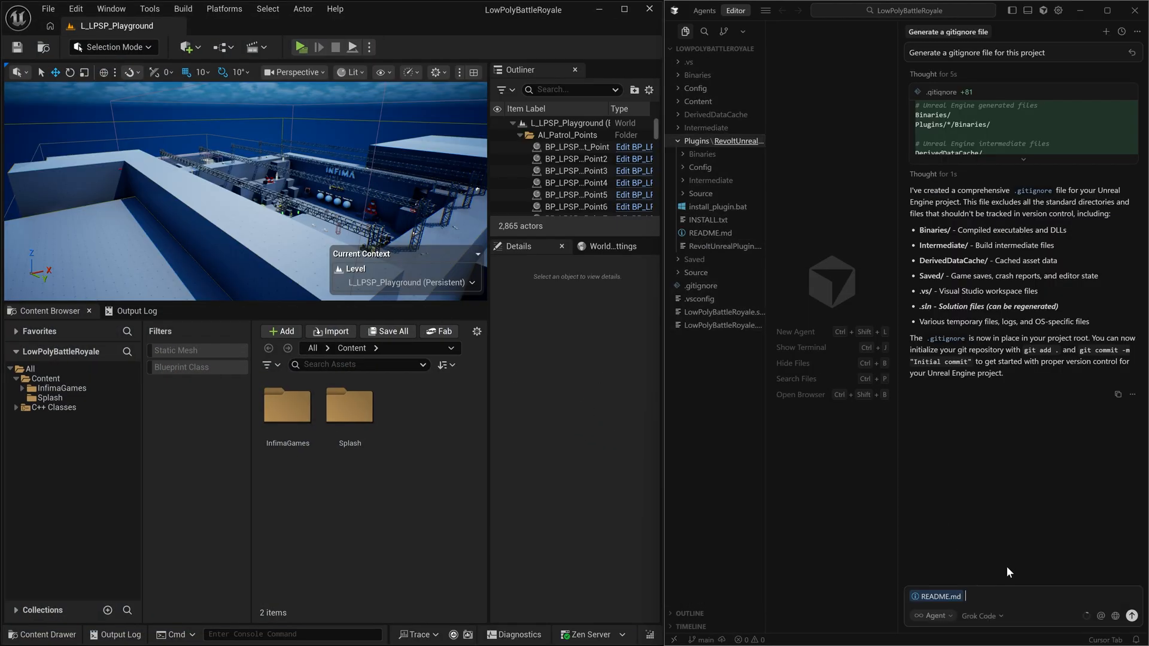
Write a chat prompt asking the agent to check the plugin API.
type("I need you to")
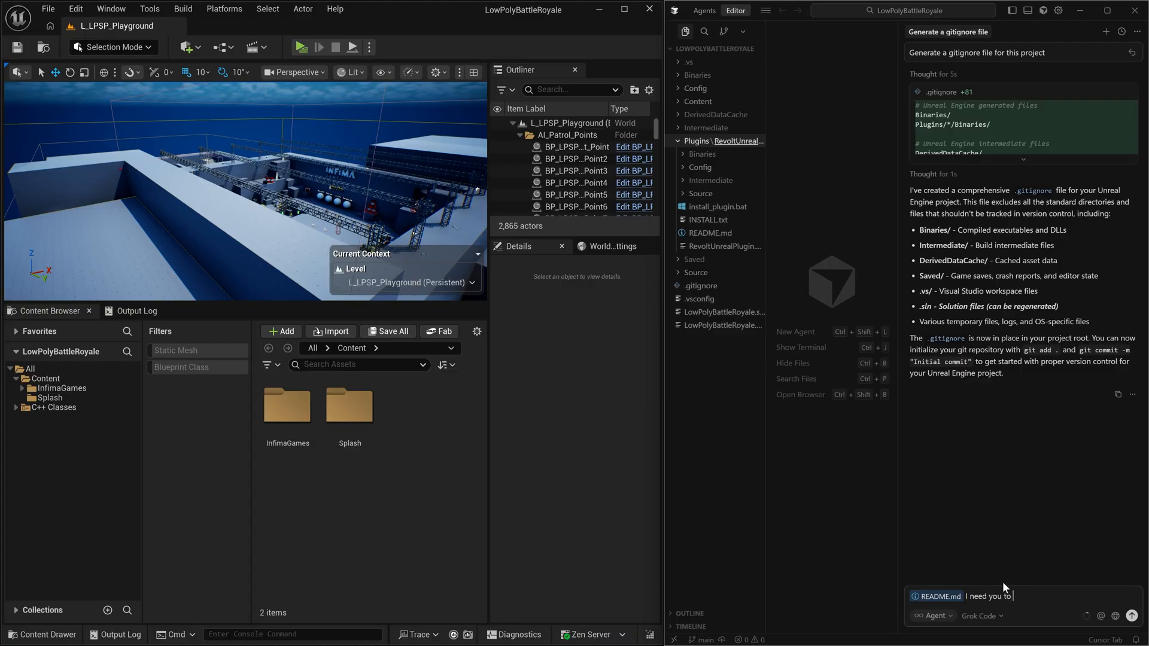
type("check if the")
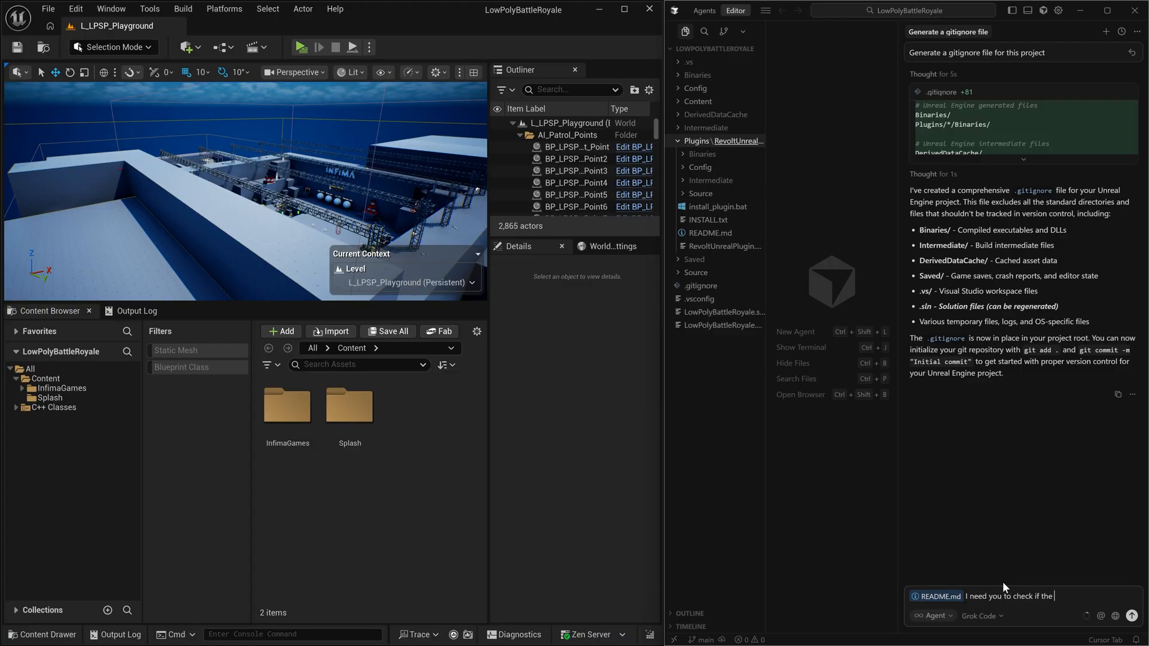
type("plugin API")
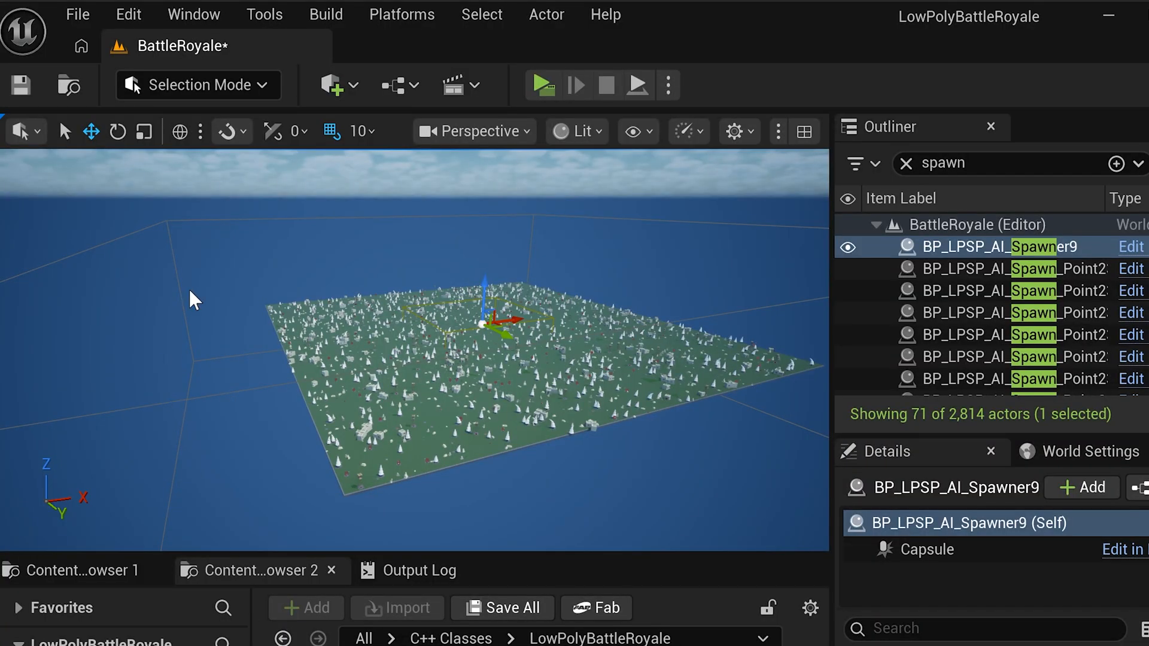
Search the editor commands for 'Revolt' to list the Revolt Server start/stop/restart commands.
left_click(264, 14)
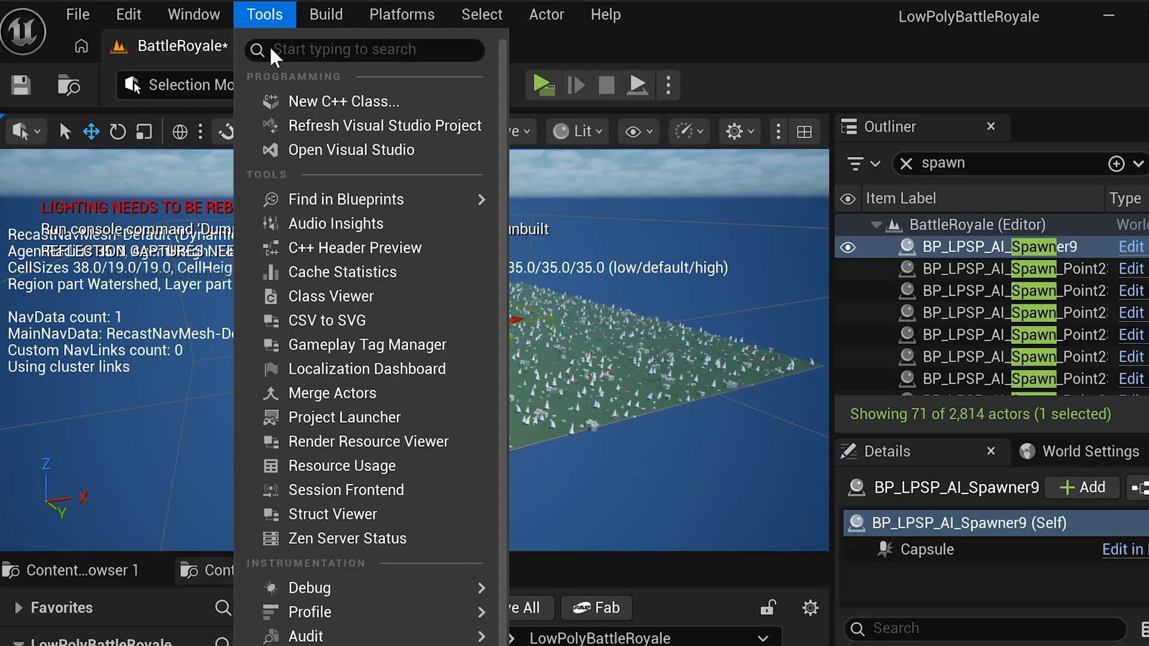
type("Re")
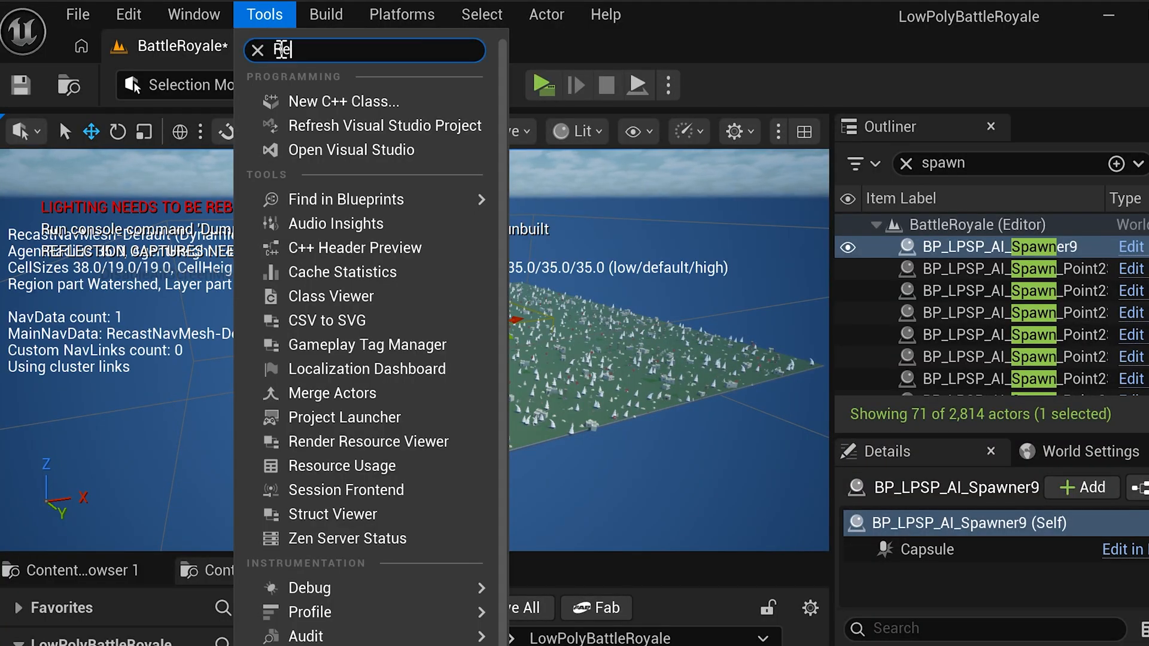
type("volt")
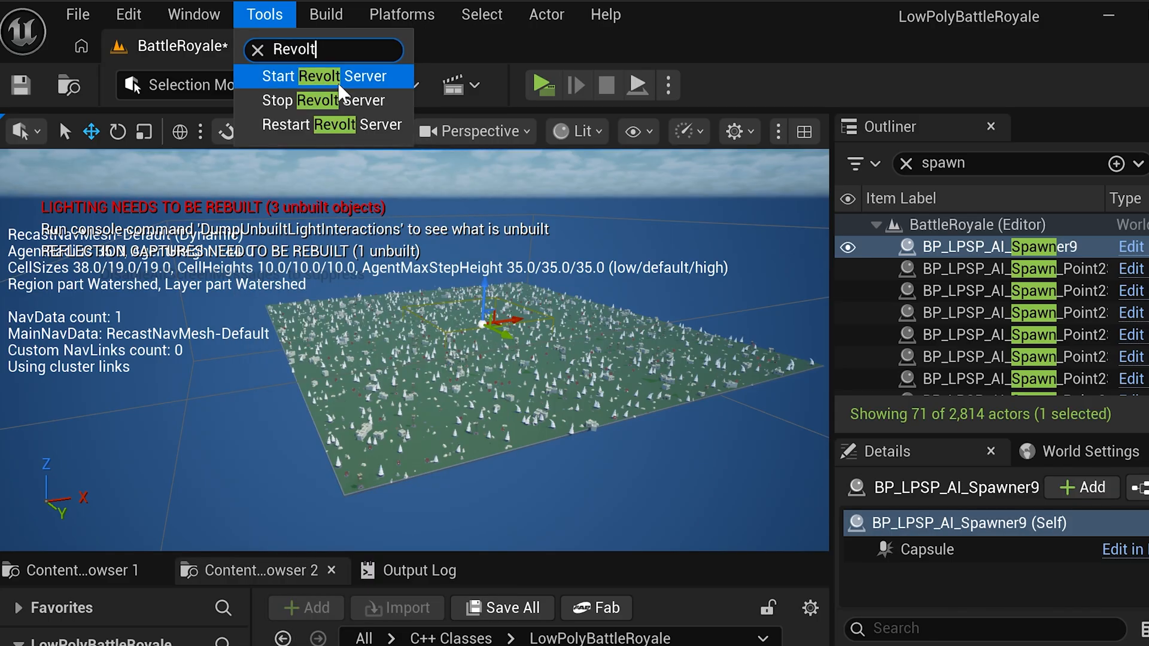
mouse_move(370, 97)
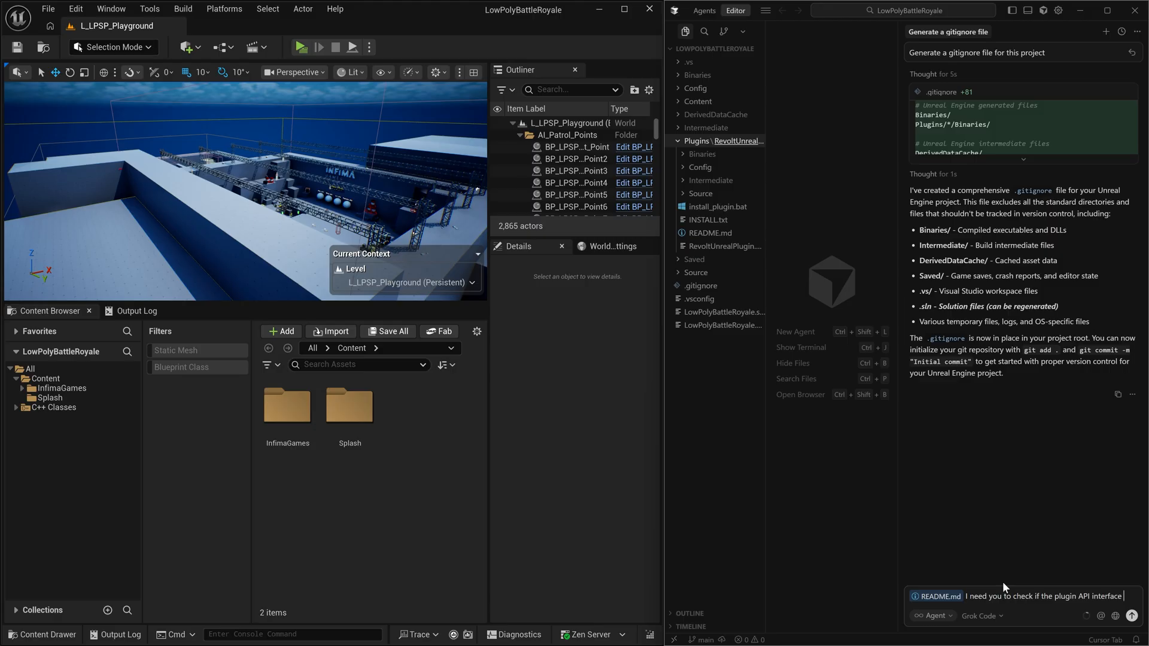
Send the plugin API check request, then begin asking for a full research pass.
type("correct")
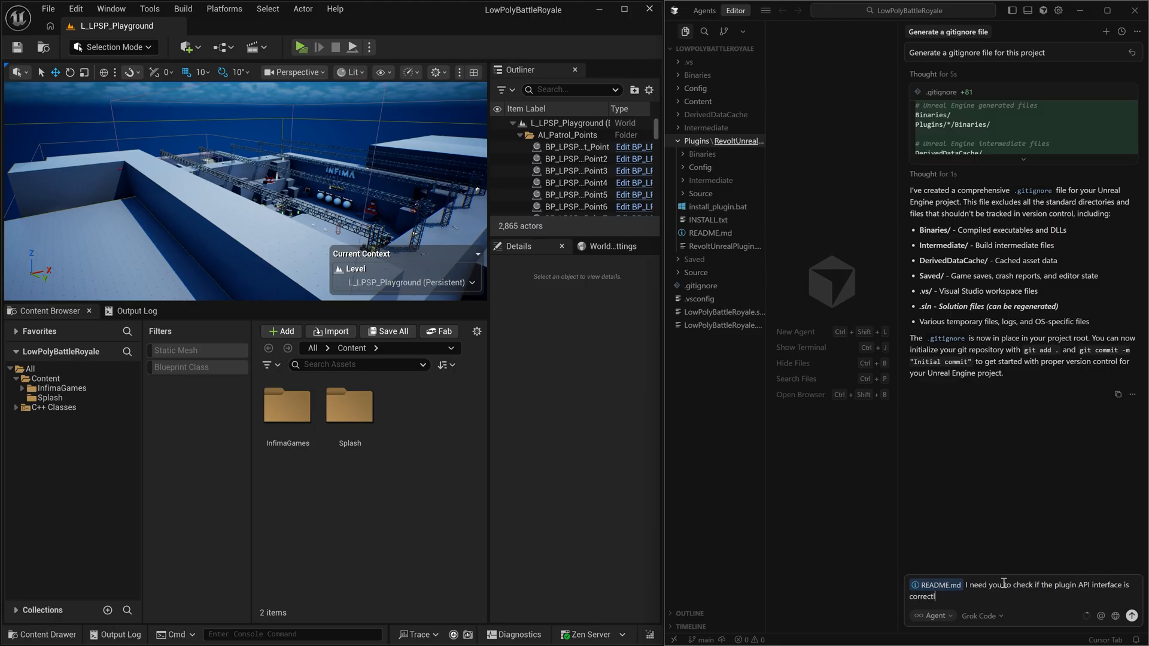
key("Return")
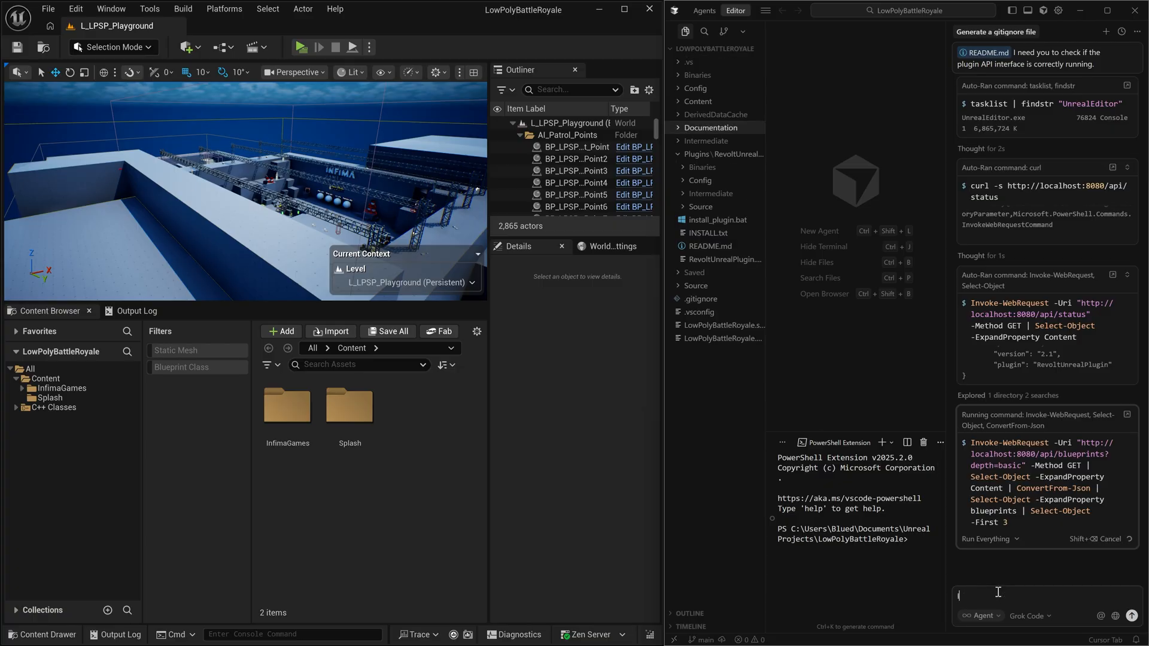
type("I now need you to do a full pass of research on th")
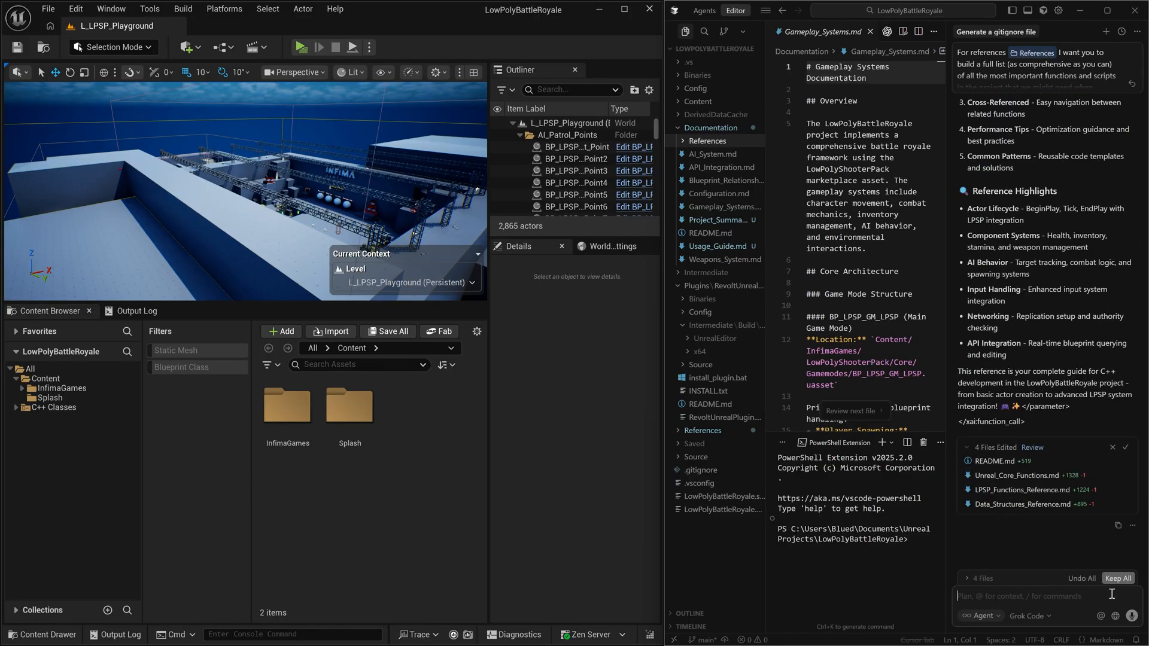
Keep all four generated reference documents and scroll through the chat.
left_click(1116, 578)
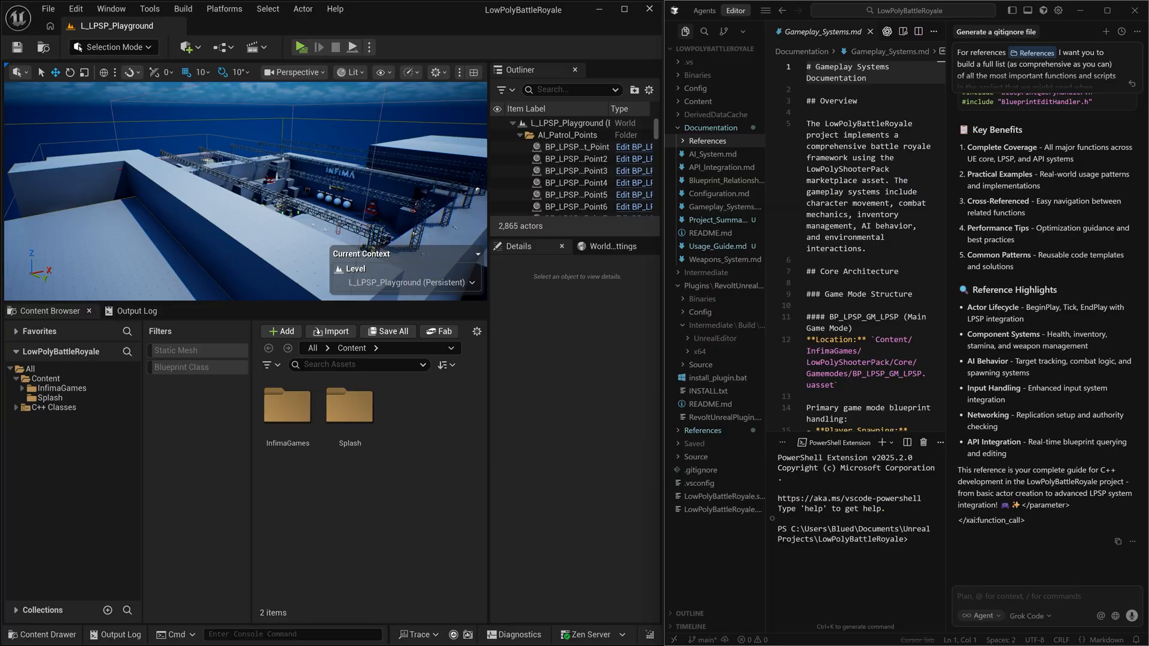
mouse_move(720, 154)
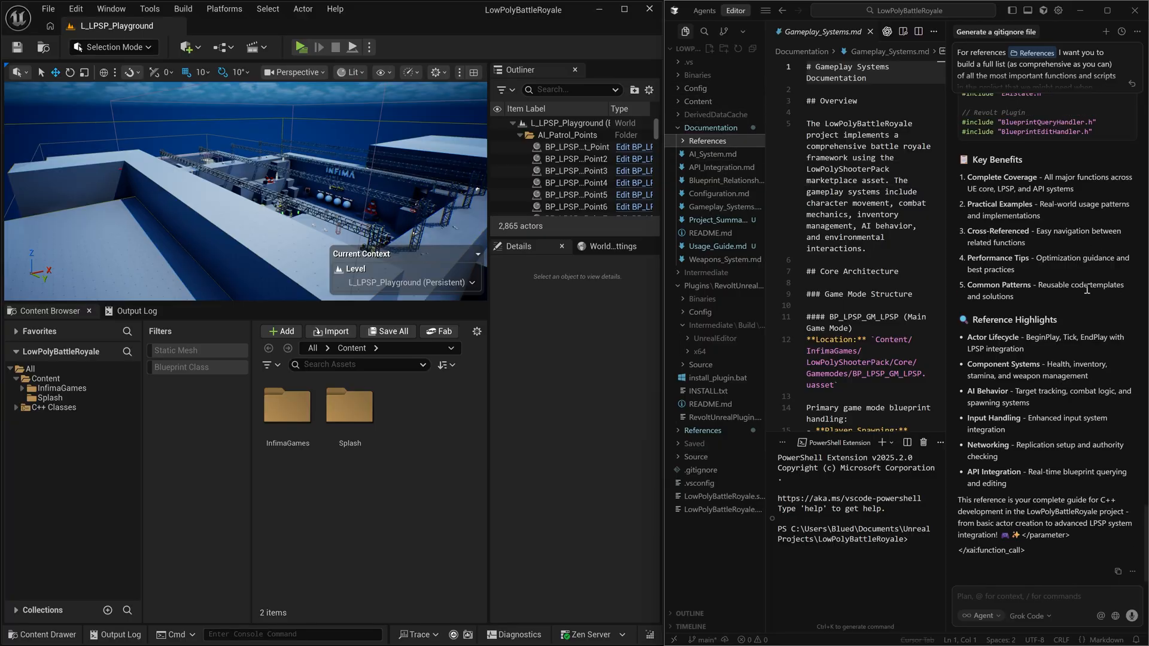
scroll("down", 3)
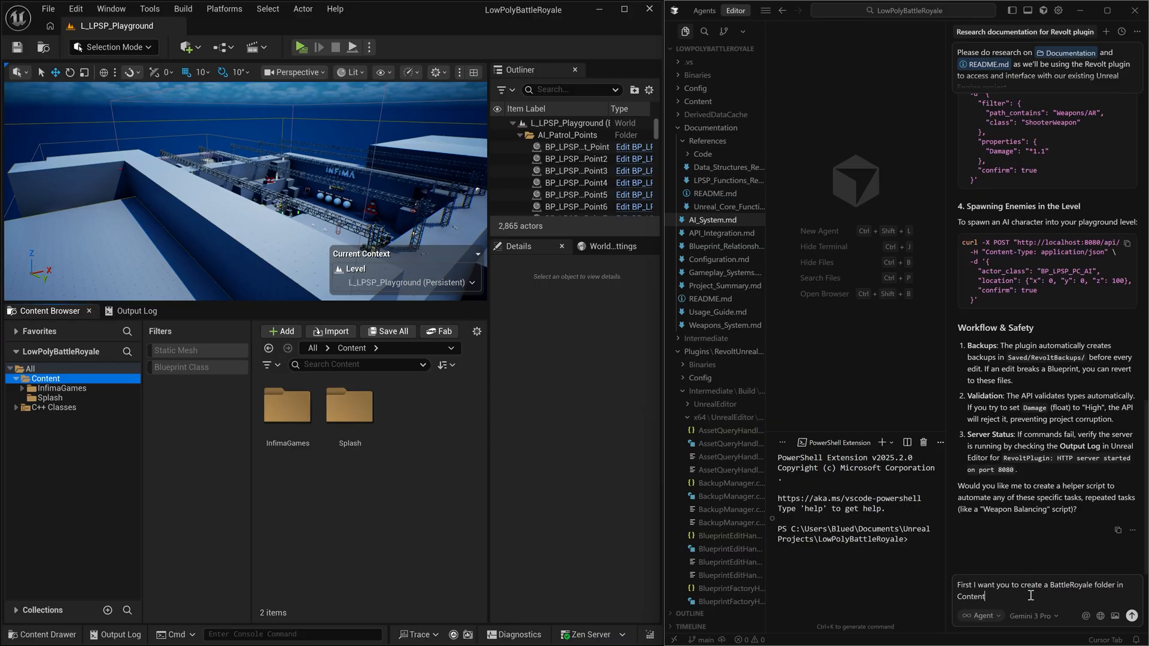
Prompt the agent for a BattleRoyale folder with an empty BattleRoyale map, then enter the new folder.
type("with an empty map")
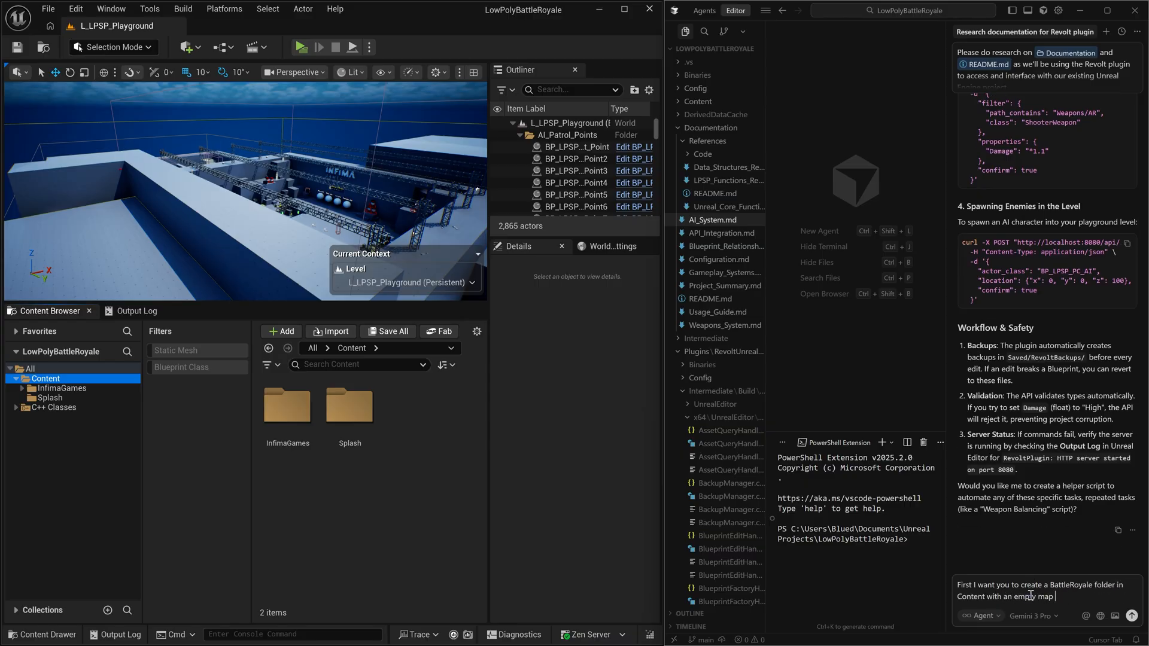
type("called \"BattleRoyale")
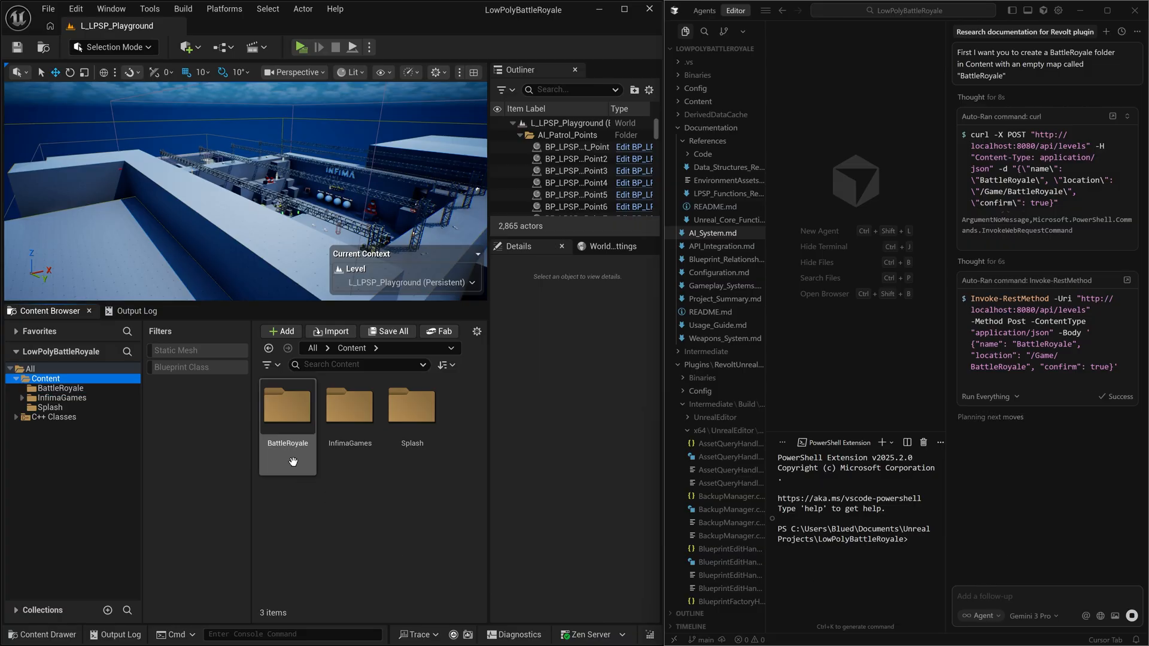
double_click(286, 407)
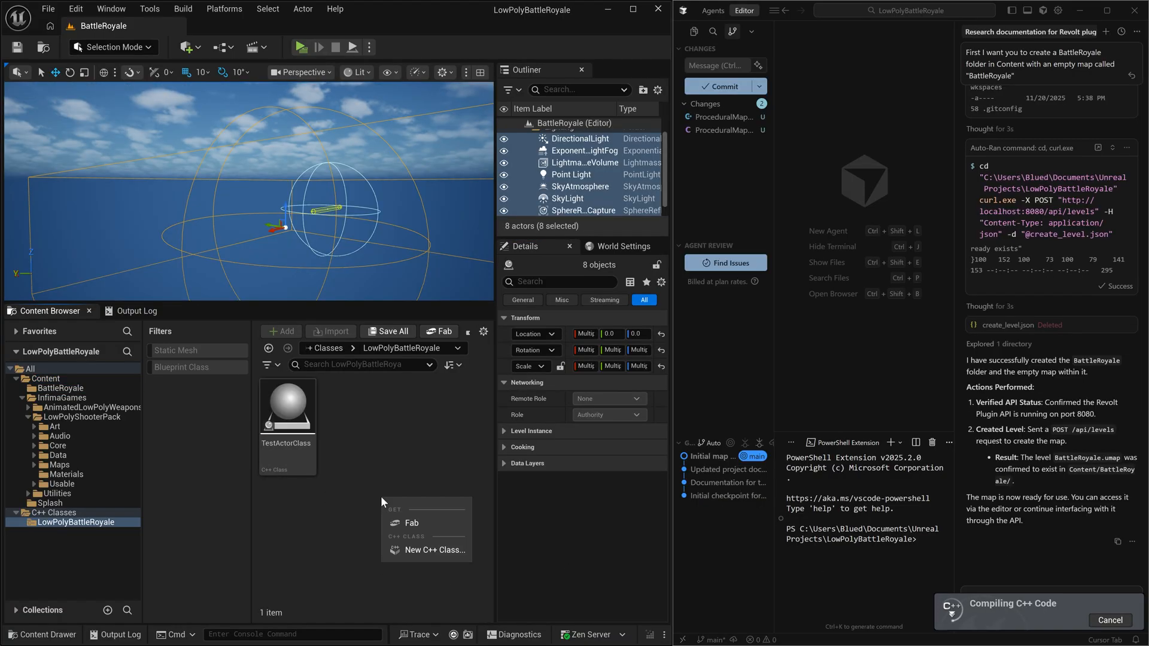
Add a new Actor-based C++ class named BattleRoyaleMechanics to the project.
left_click(436, 549)
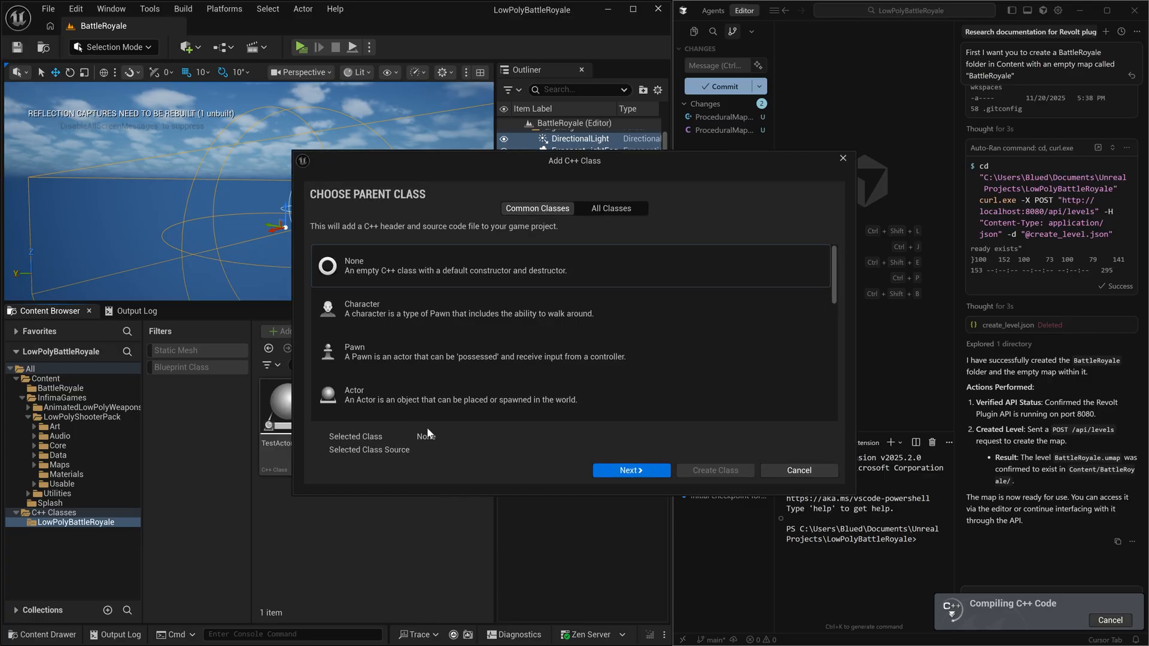
left_click(629, 469)
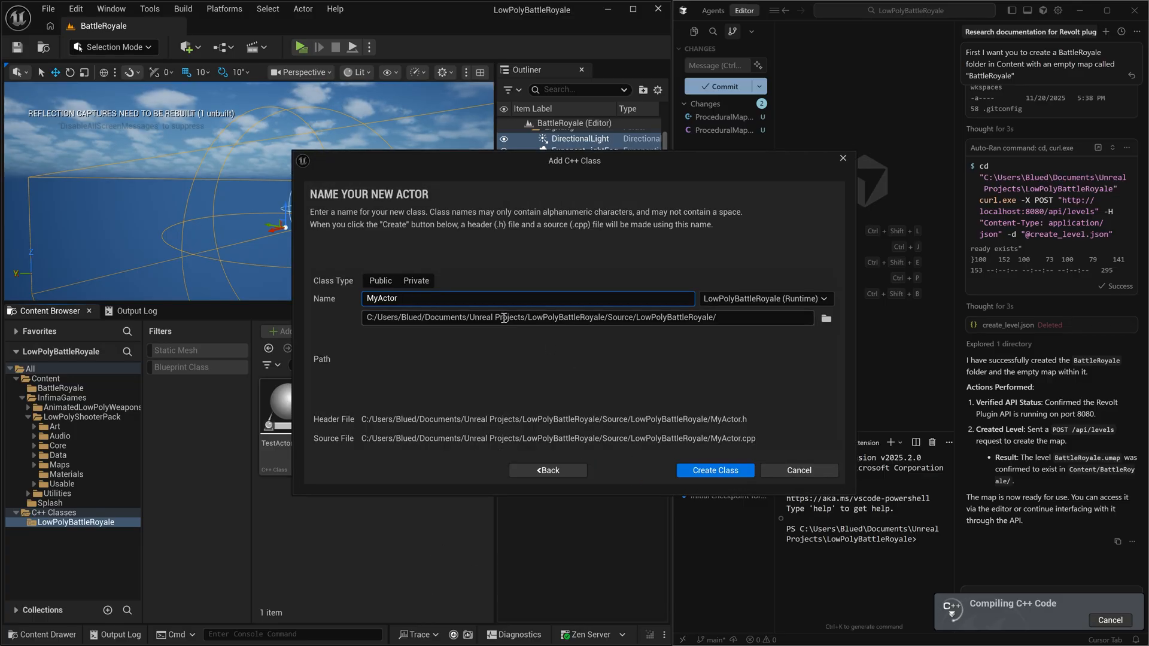
type("BattleRoyaleMech")
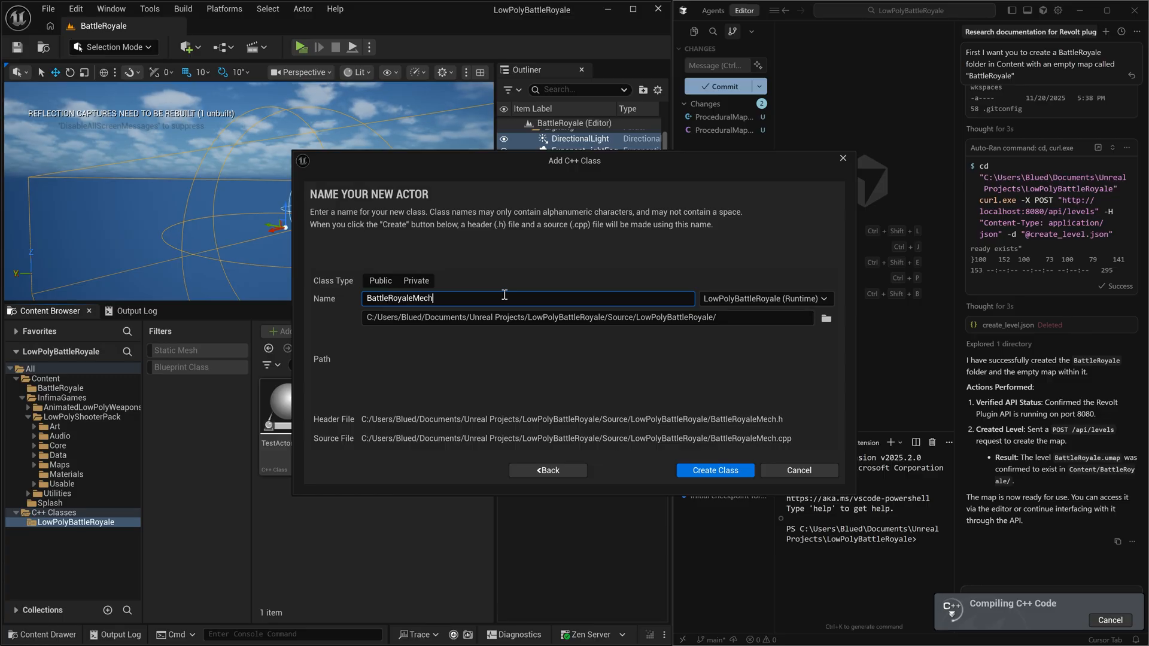
type("anics")
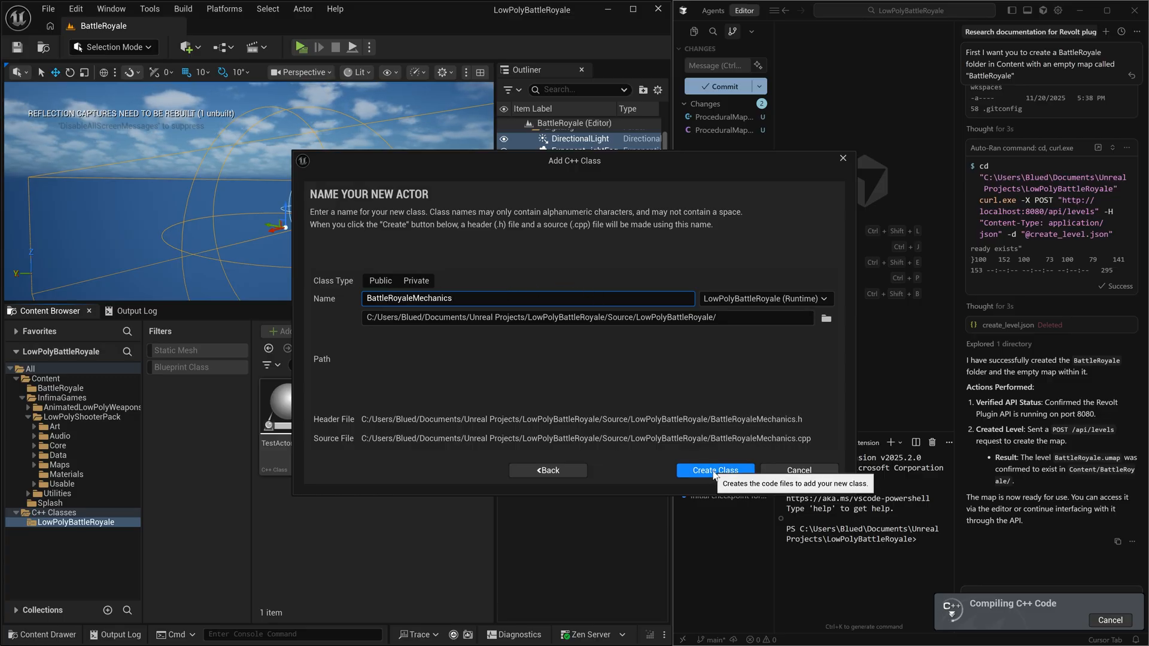
left_click(714, 470)
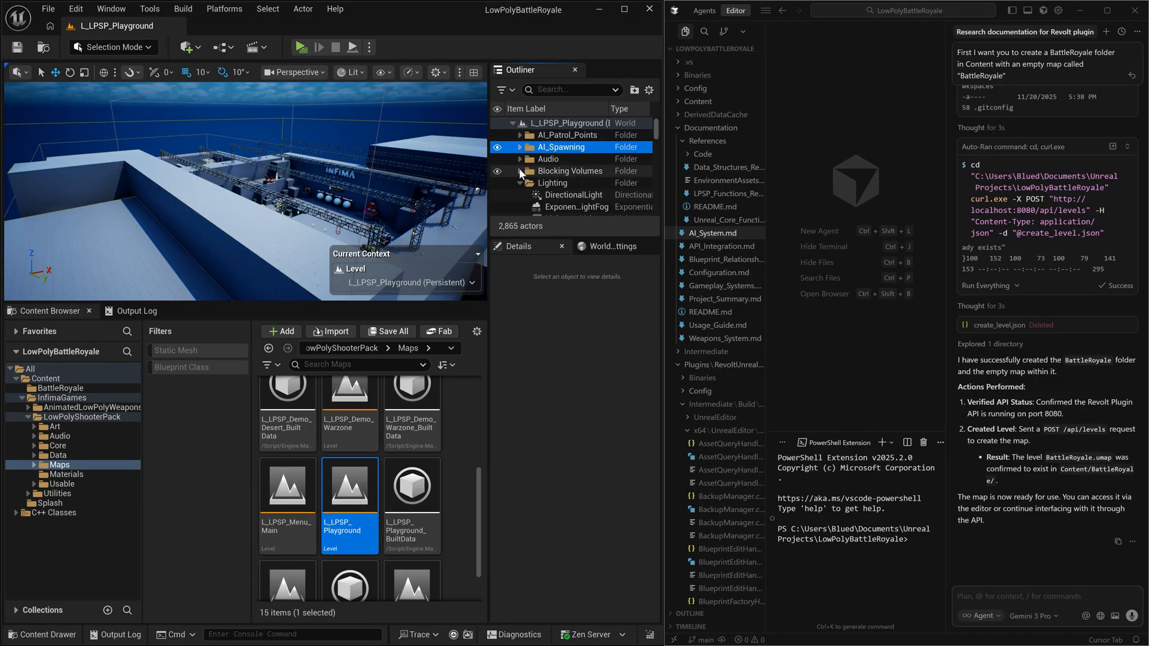
left_click(521, 171)
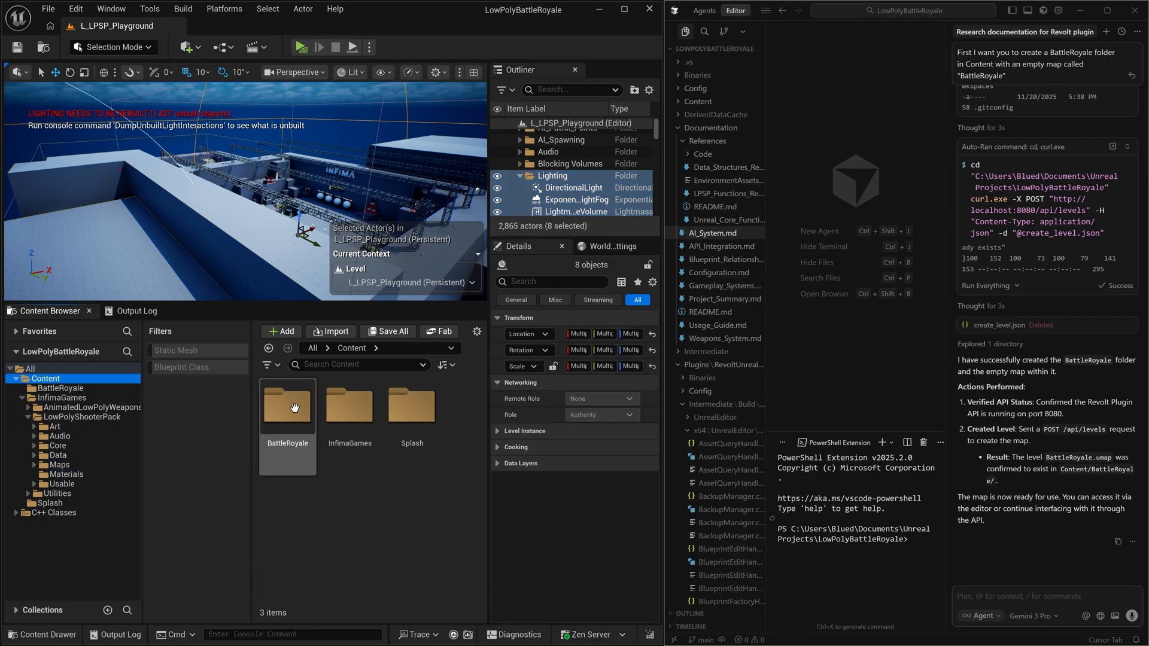
Load the BattleRoyale map and add a second Actor class, ProceduralMapGenerator.
double_click(287, 407)
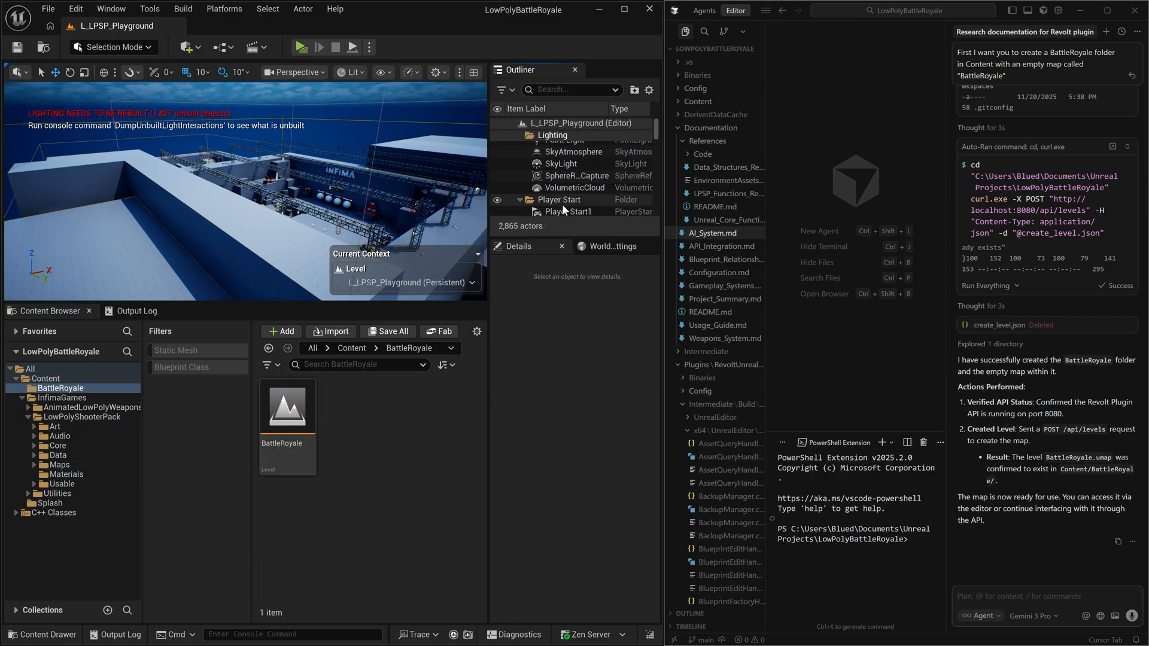
double_click(287, 407)
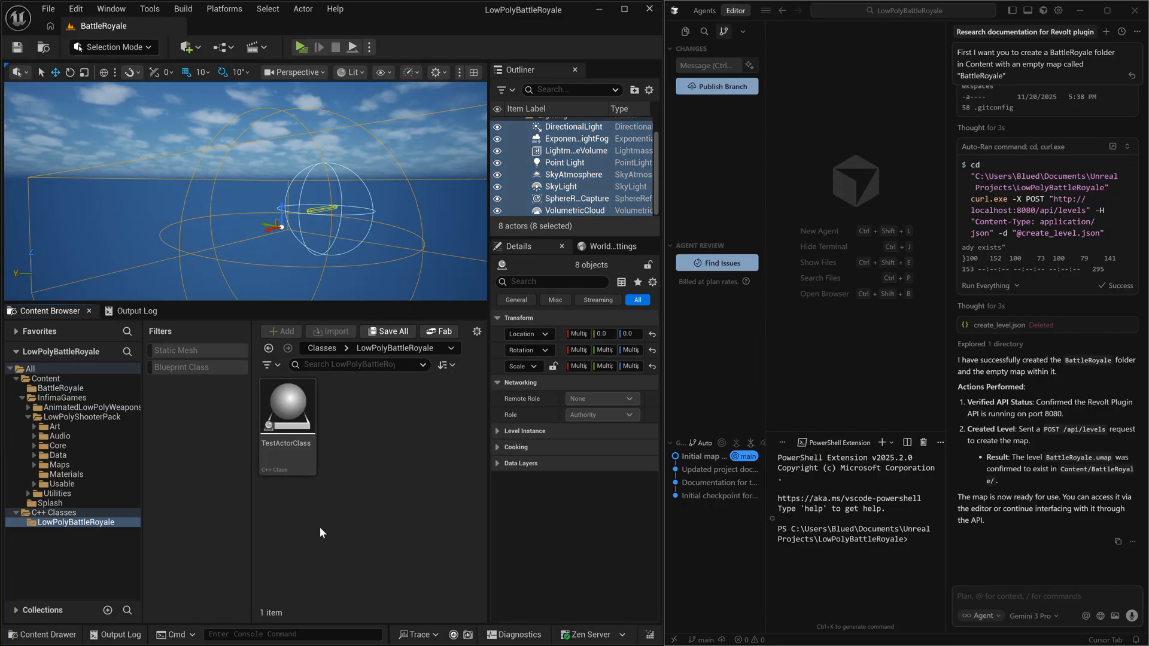
left_click(280, 331)
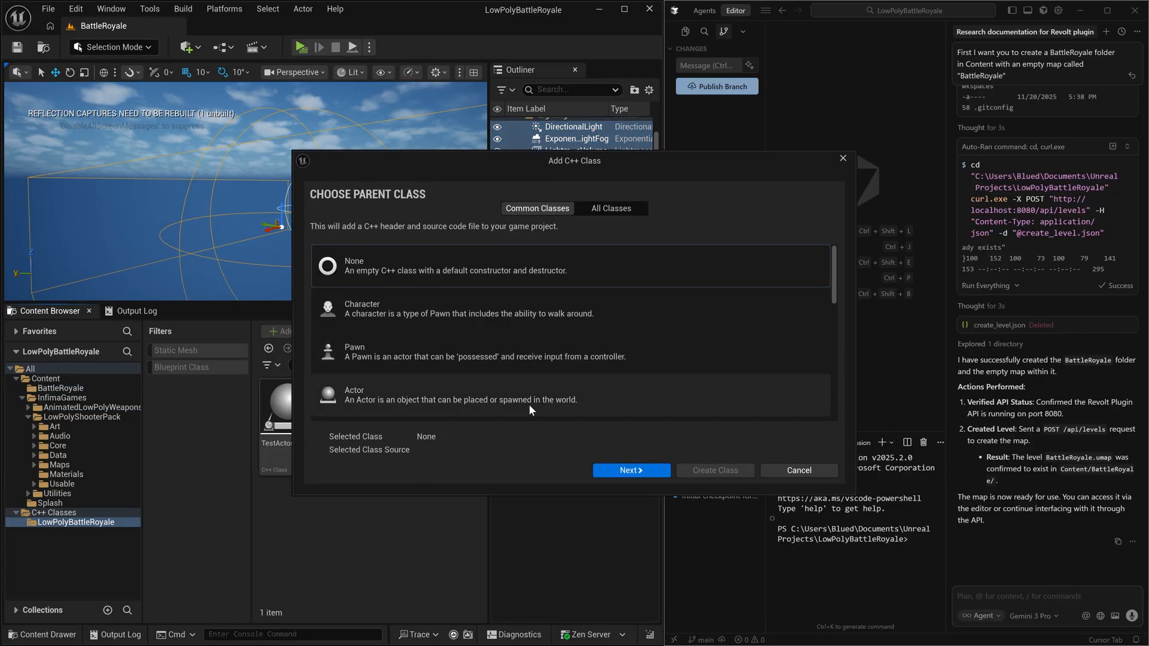
left_click(631, 469)
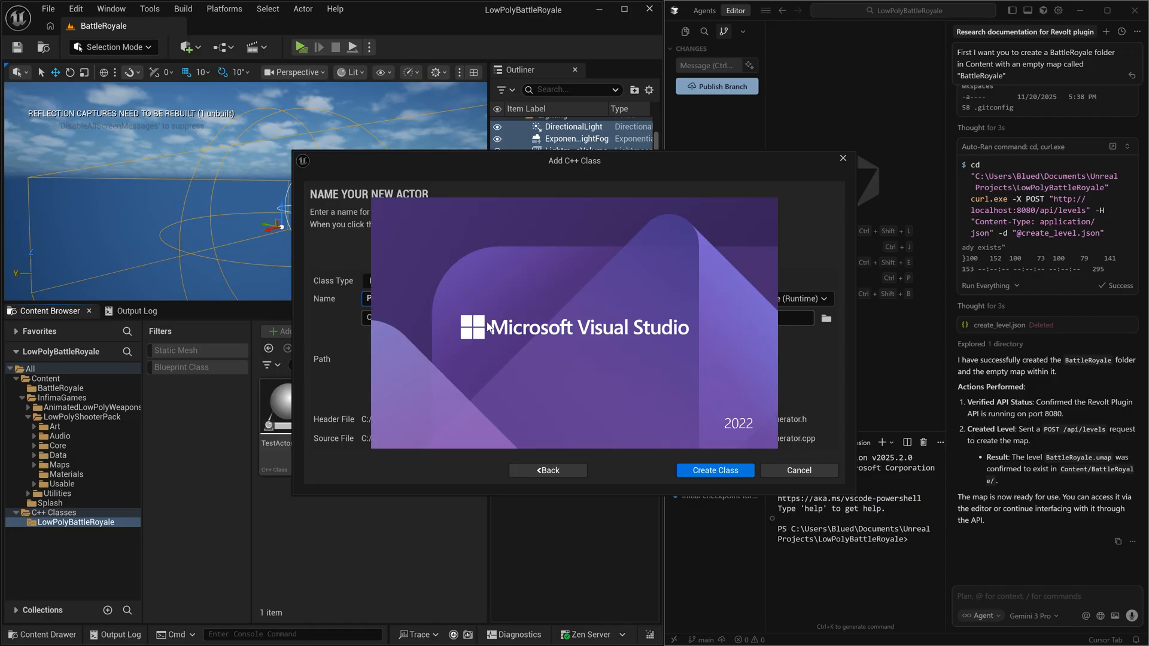
left_click(715, 469)
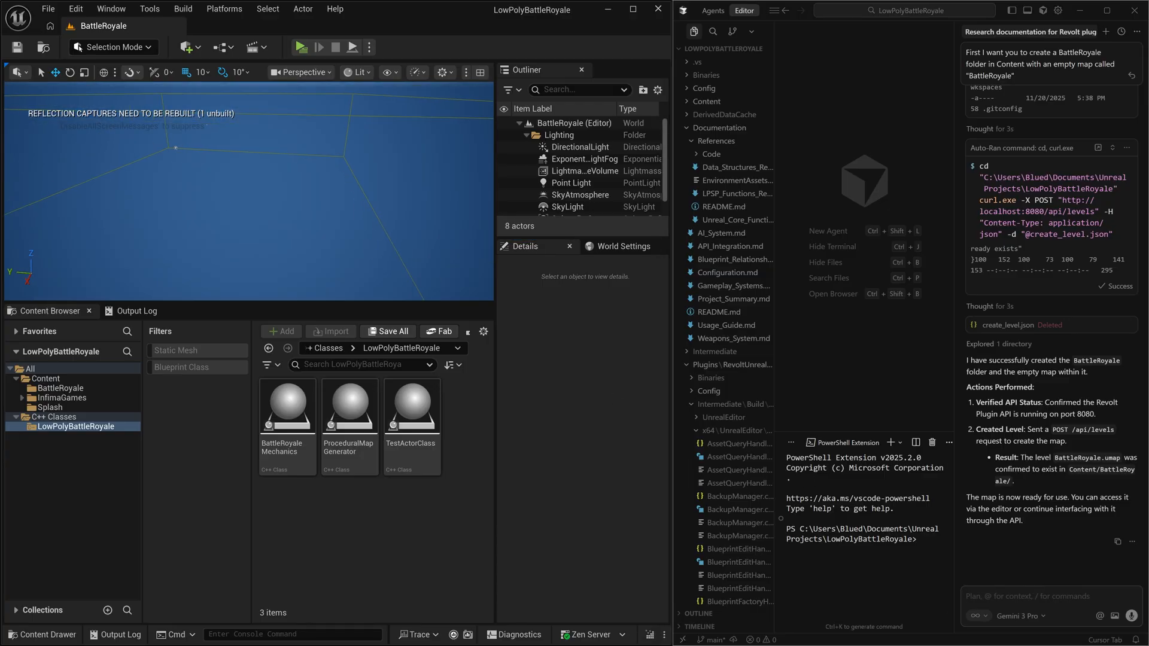
Ask the agent for a procedural generator with a floor and trace-placed environment assets, referencing the source files.
type("I want you to create a procedural map generator in")
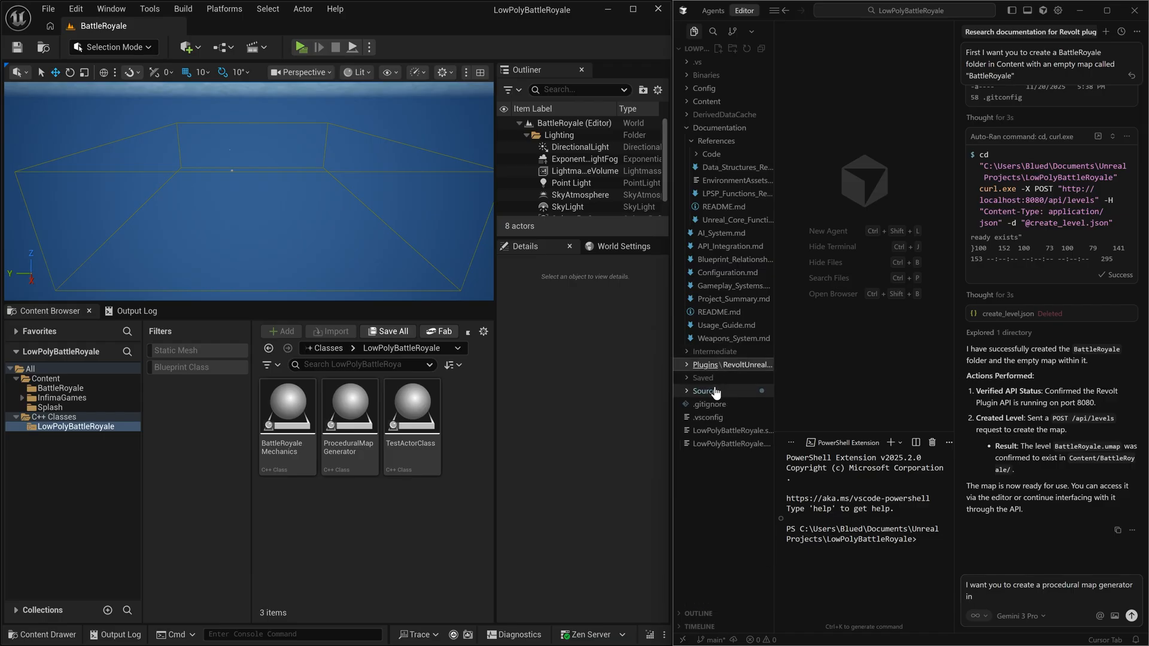
left_click(705, 390)
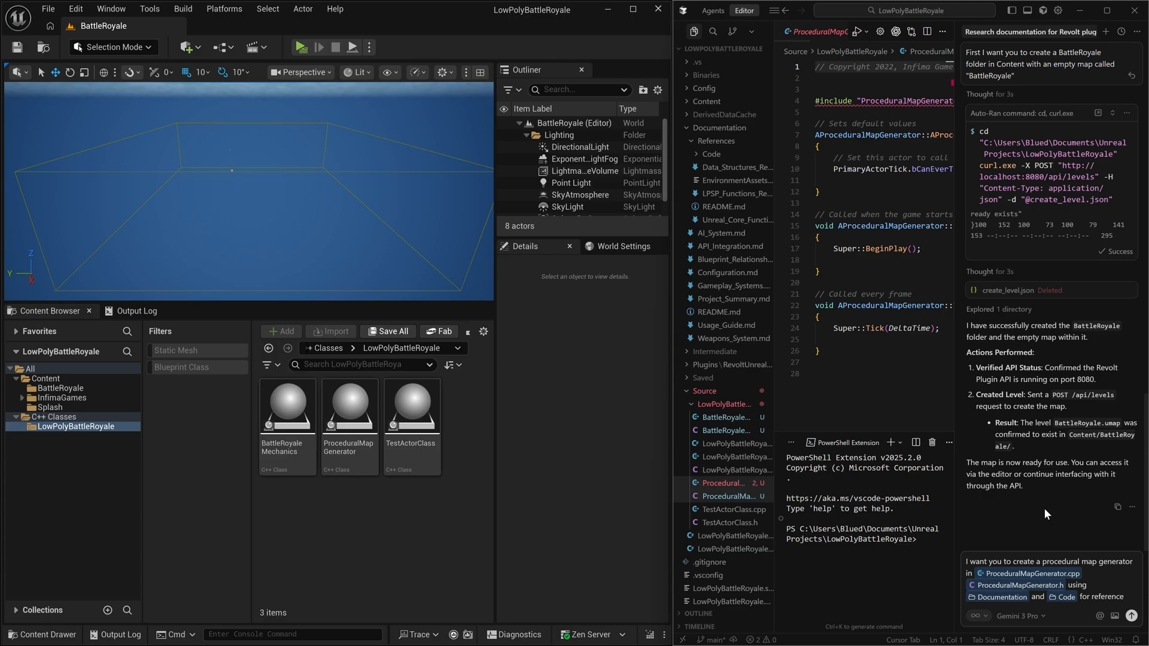
type("Make sure there is a floor")
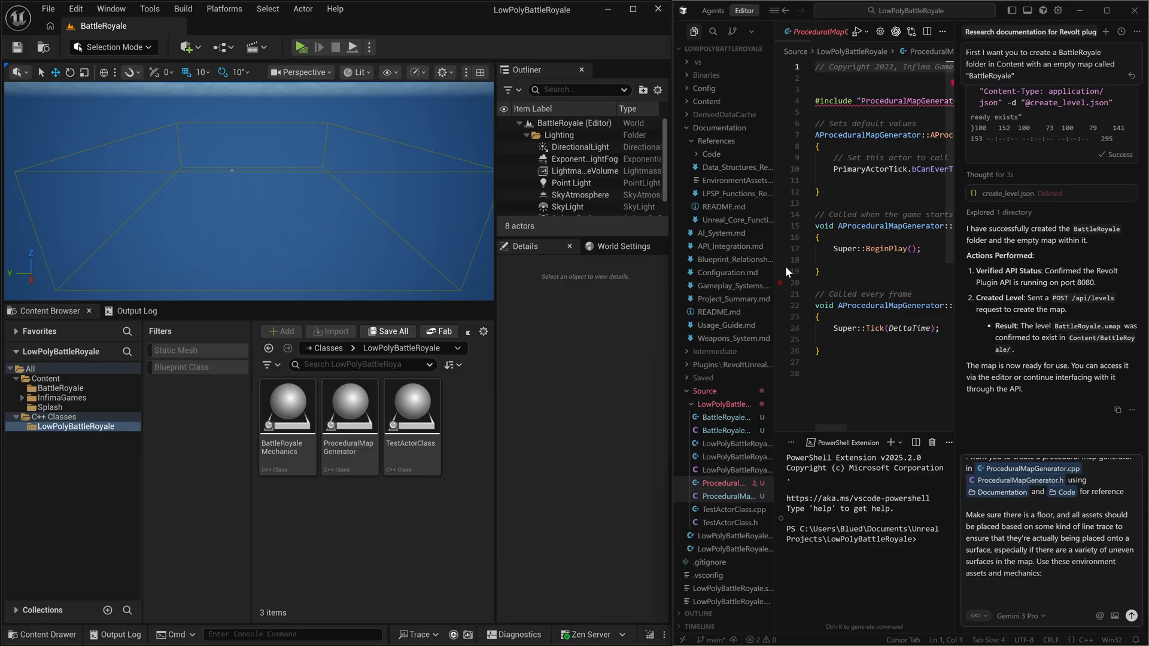
left_click(738, 180)
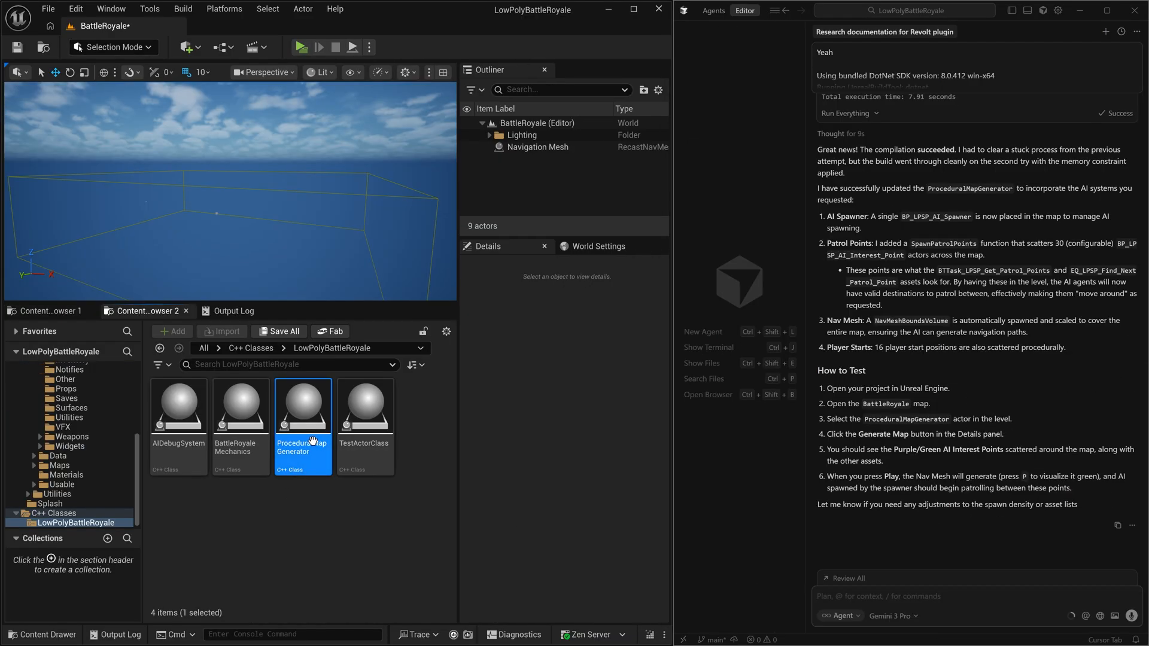
mouse_move(262, 410)
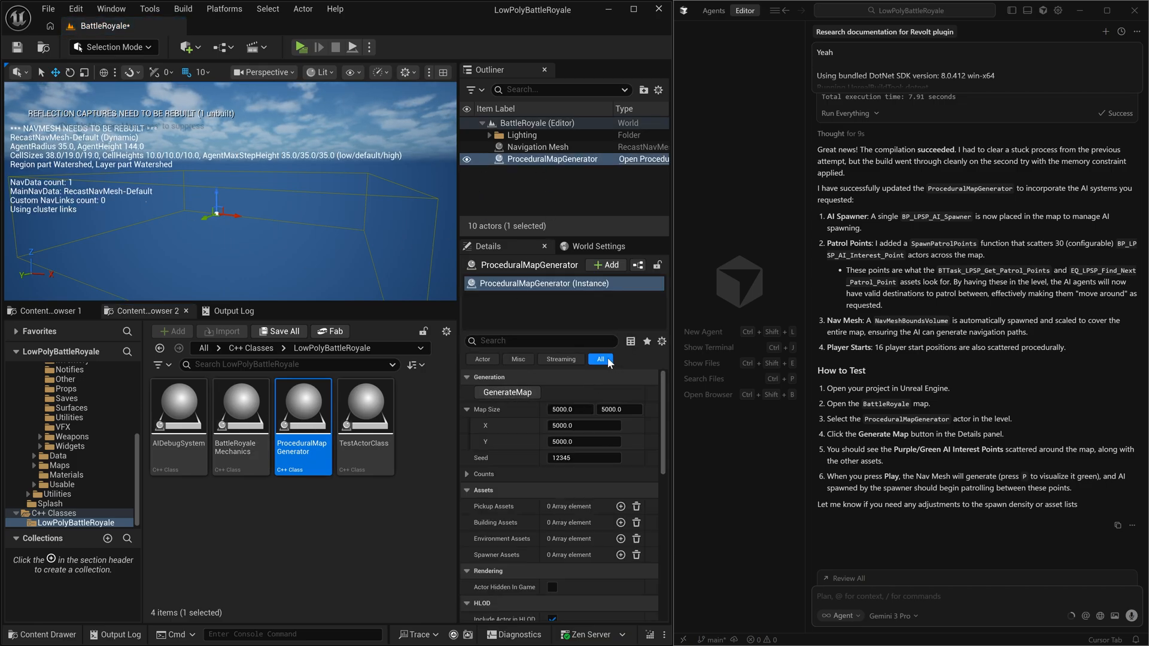
mouse_move(642, 571)
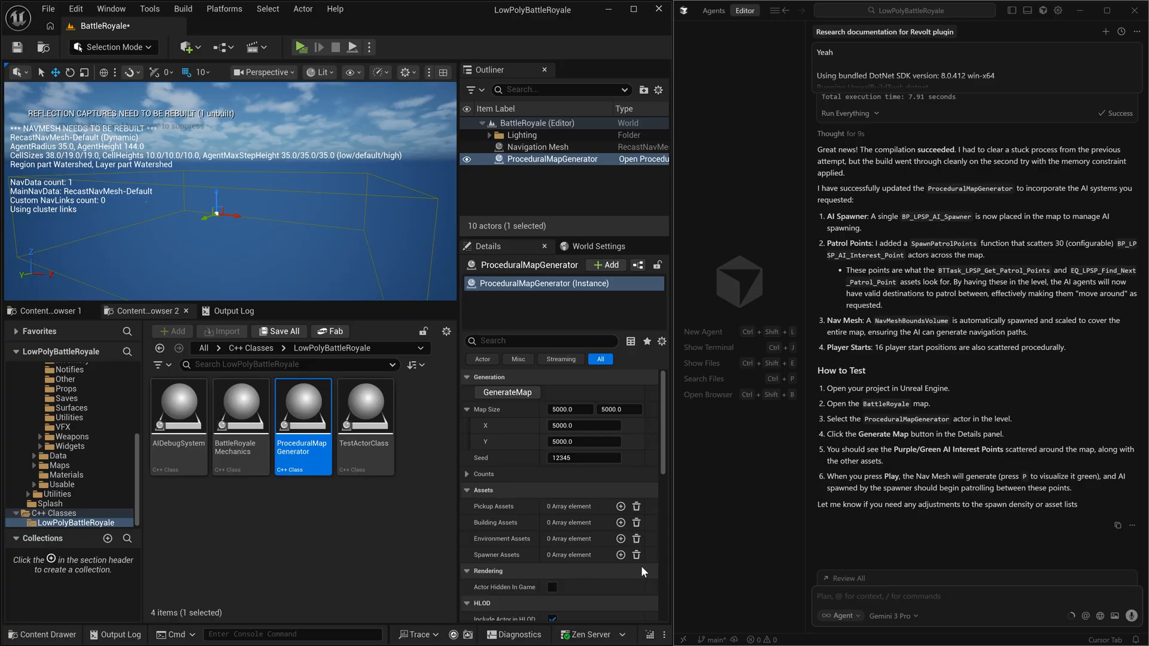
mouse_move(464, 530)
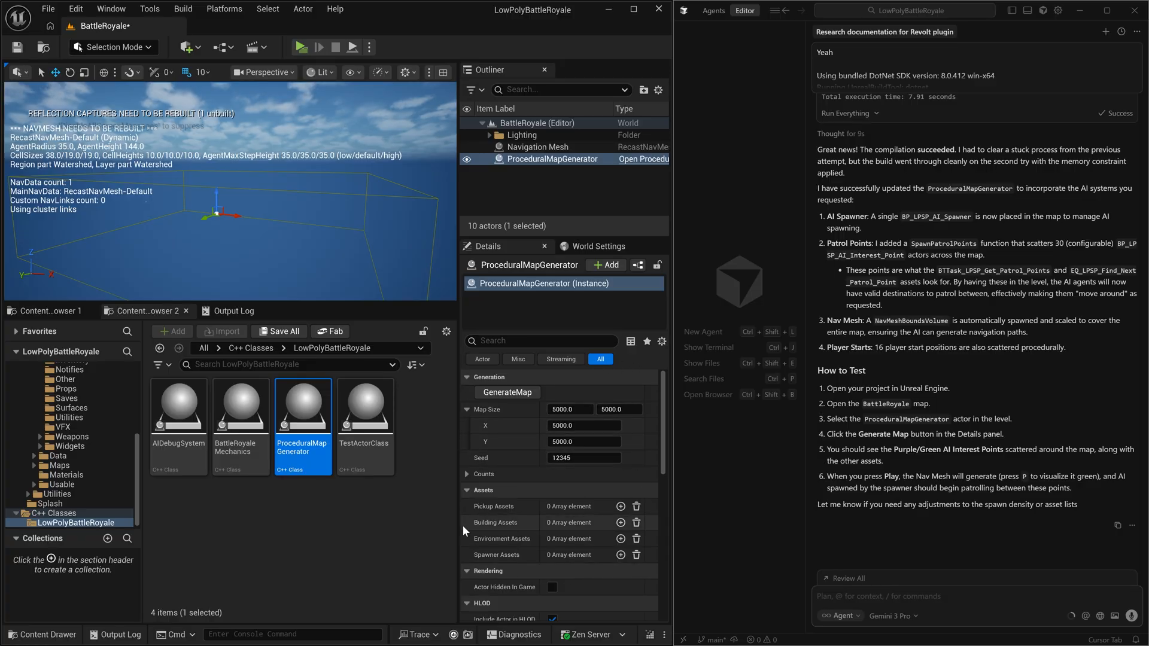
mouse_move(490, 520)
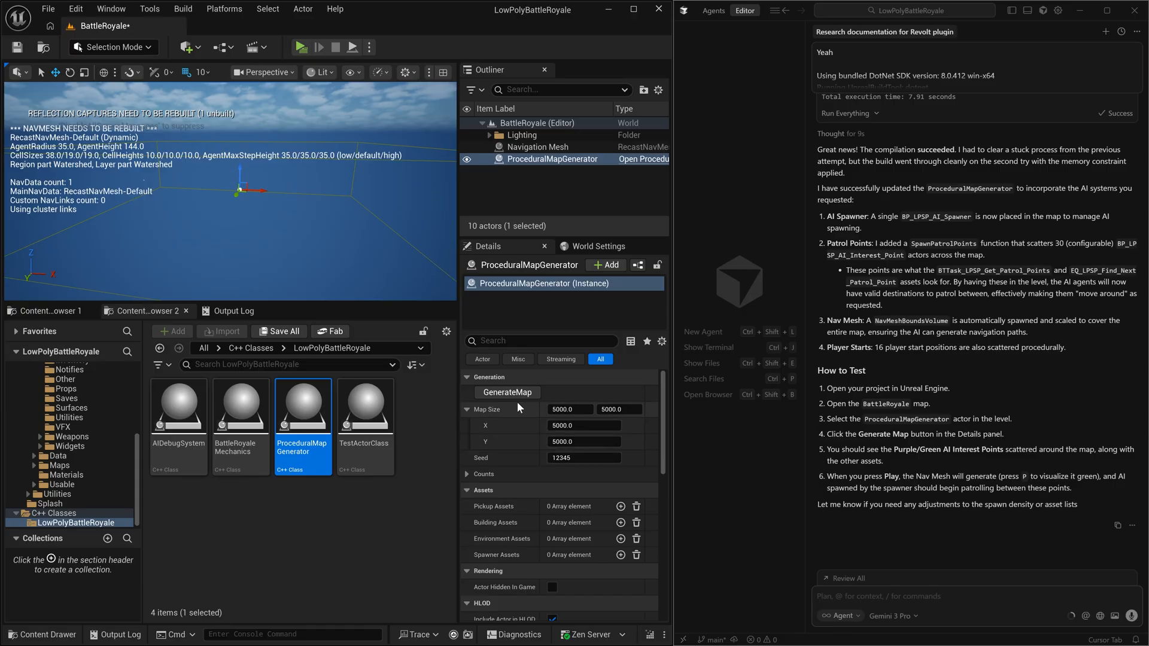
mouse_move(507, 393)
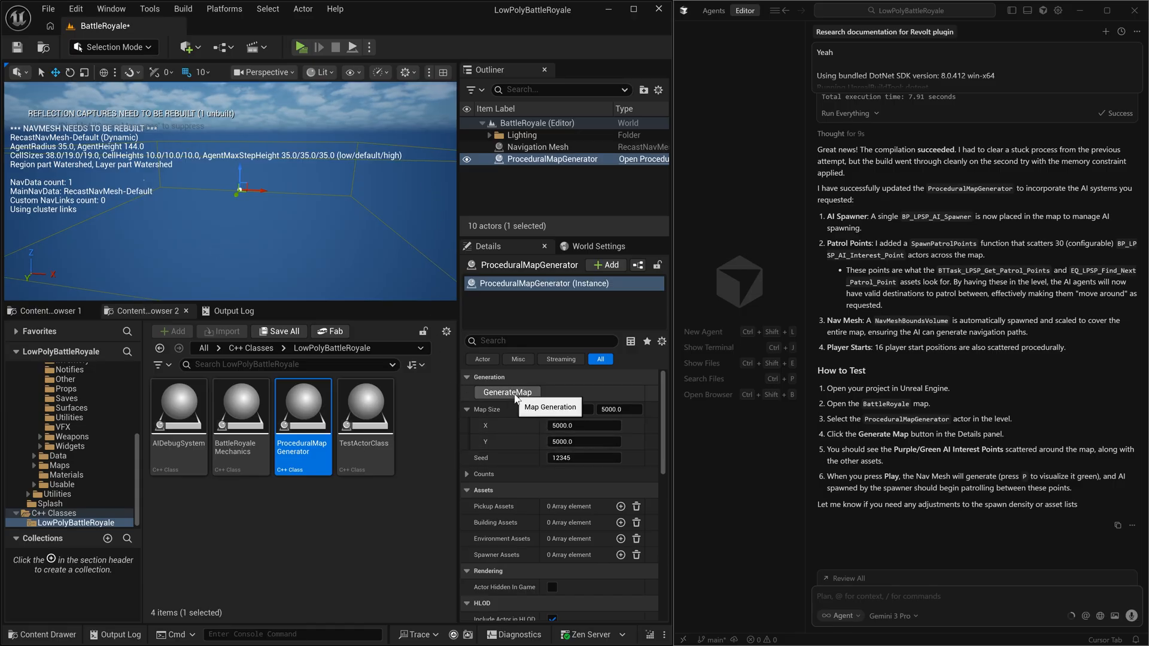
mouse_move(335, 370)
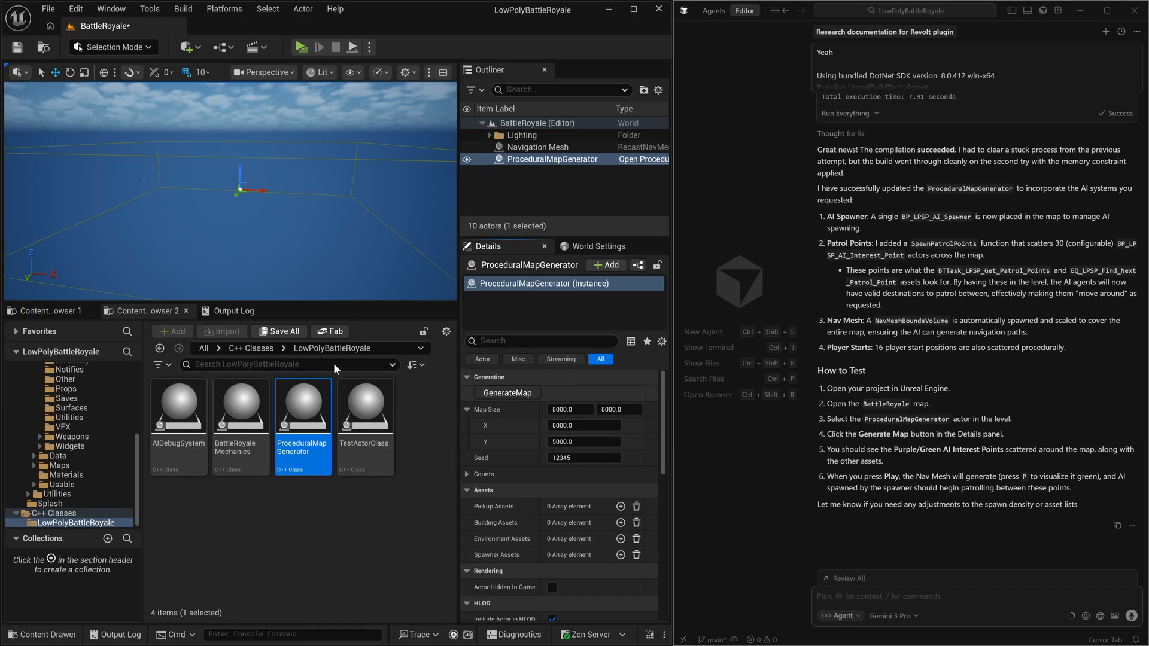
Generate the map, then raise Map Size through 10000 toward 50000 and regenerate.
left_click(506, 392)
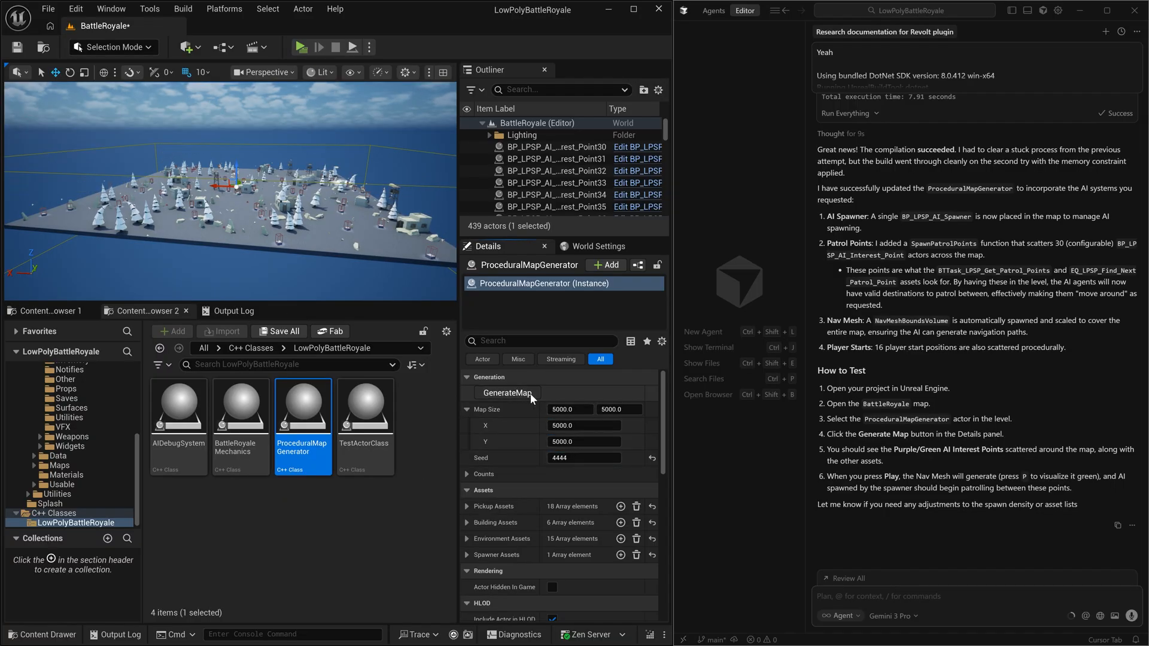
left_click(506, 392)
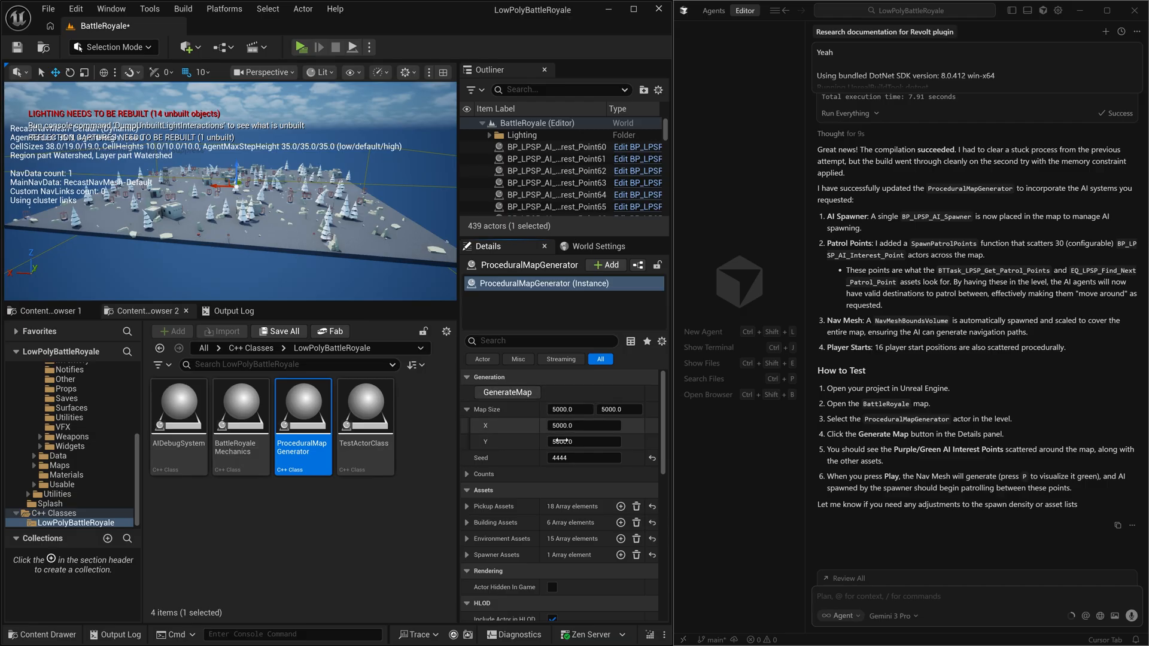
left_click(507, 392)
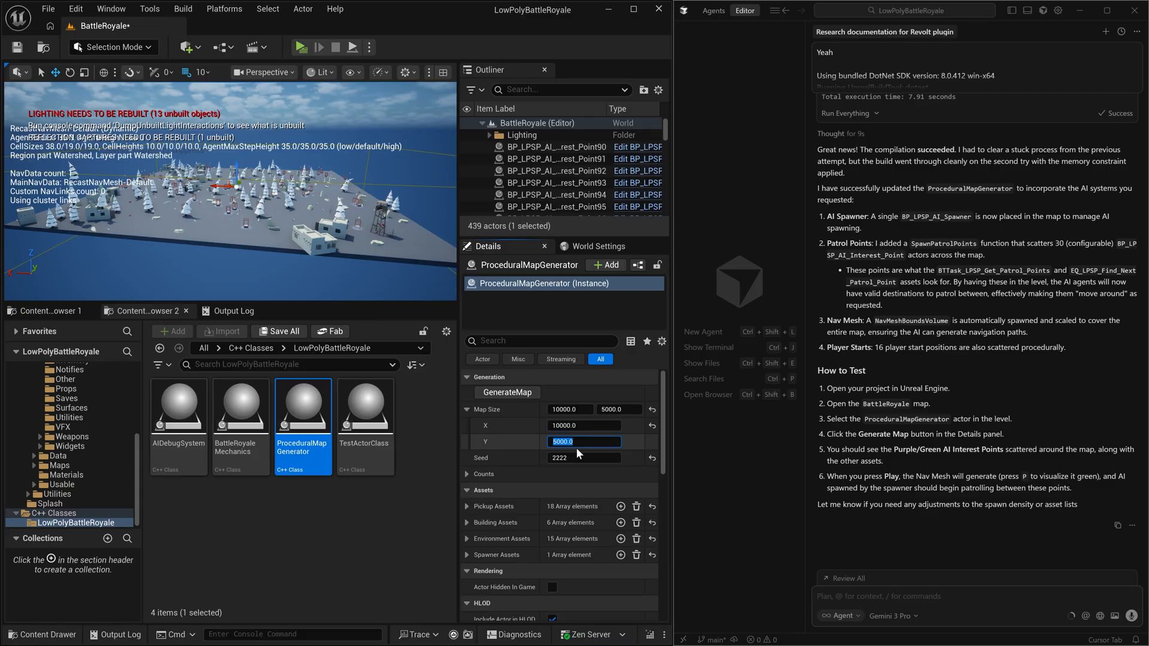
type("10000.0")
left_click(584, 457)
type("55555")
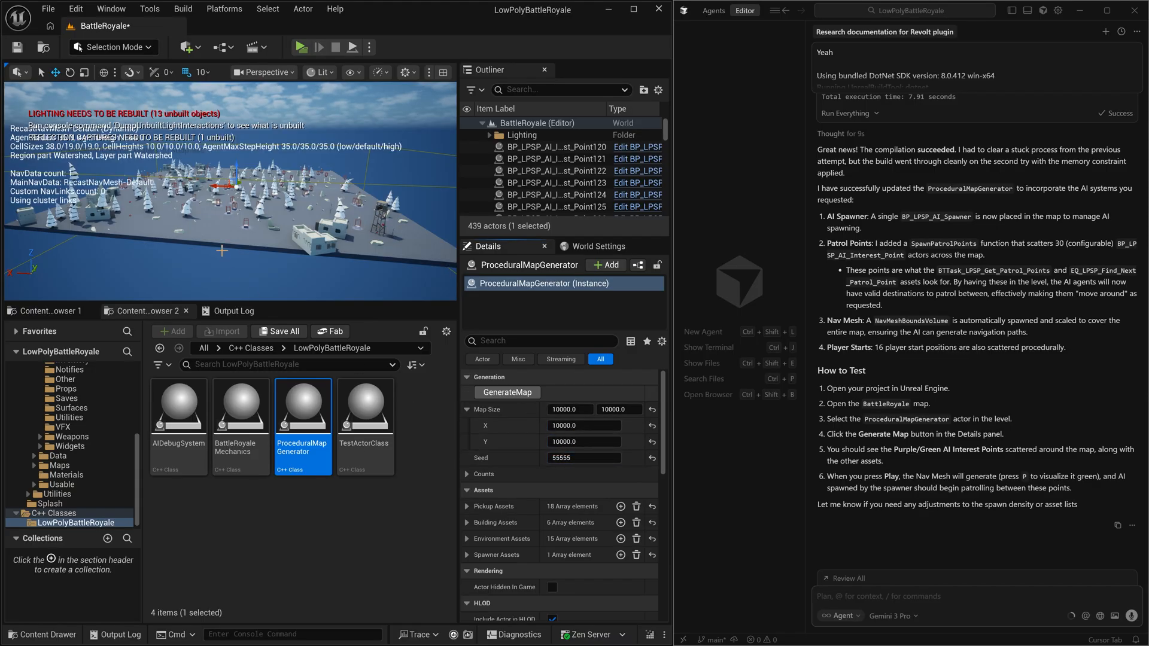
left_click(506, 393)
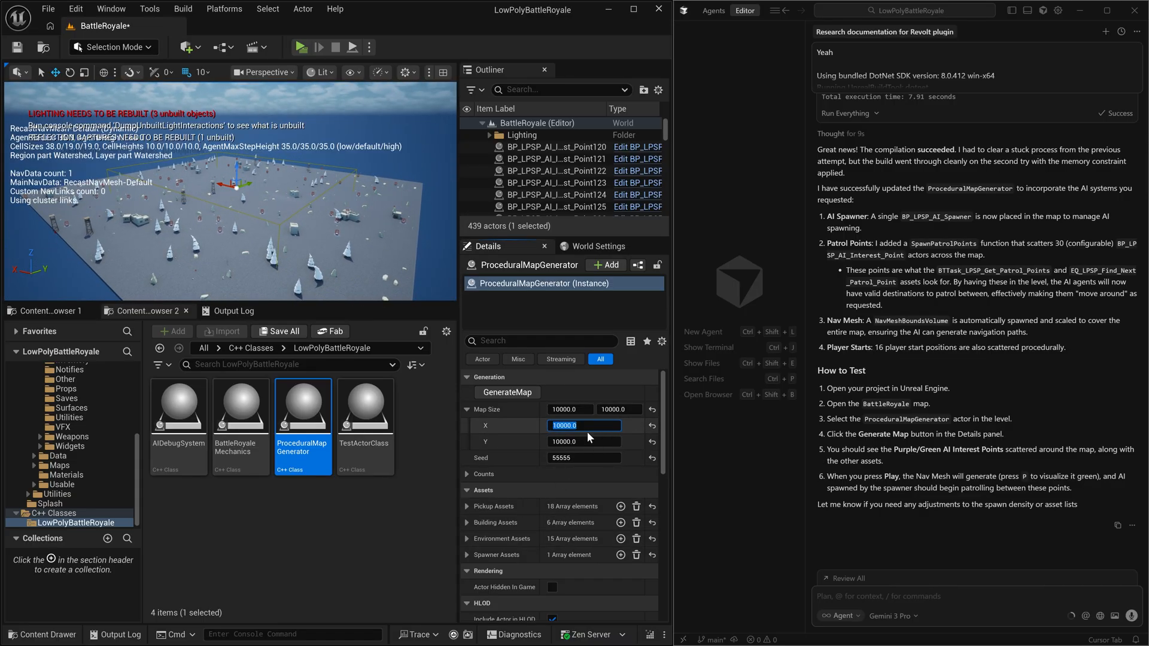
type("5000.0")
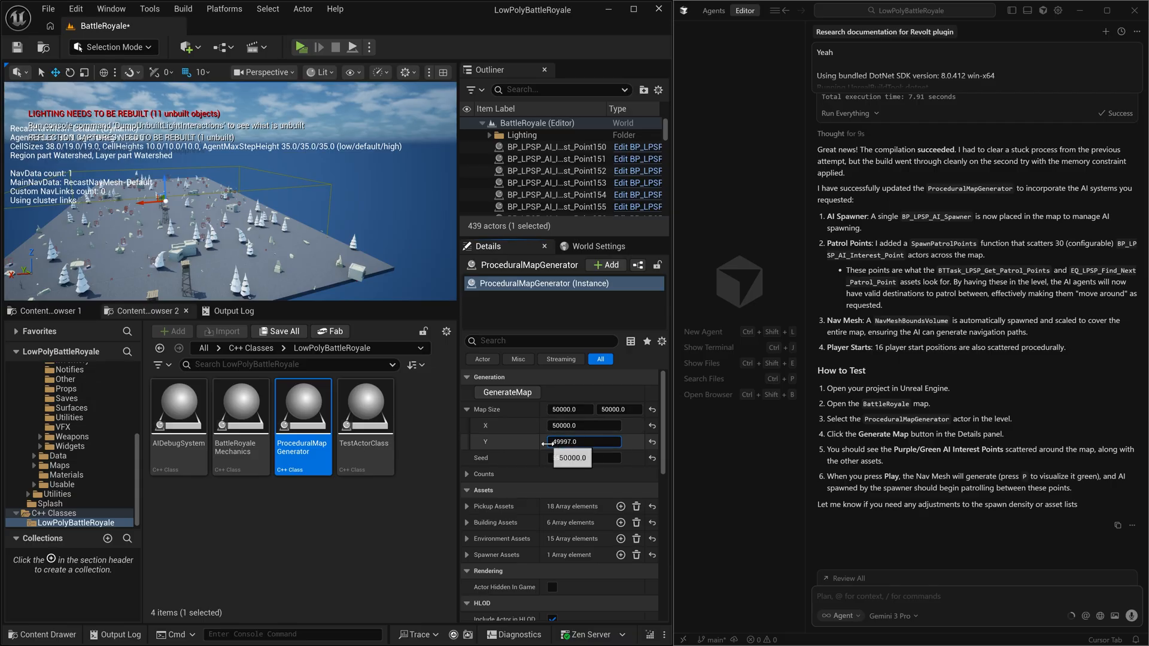
Raise the building, environment (500) and patrol point counts and regenerate the map.
scroll("down", 3)
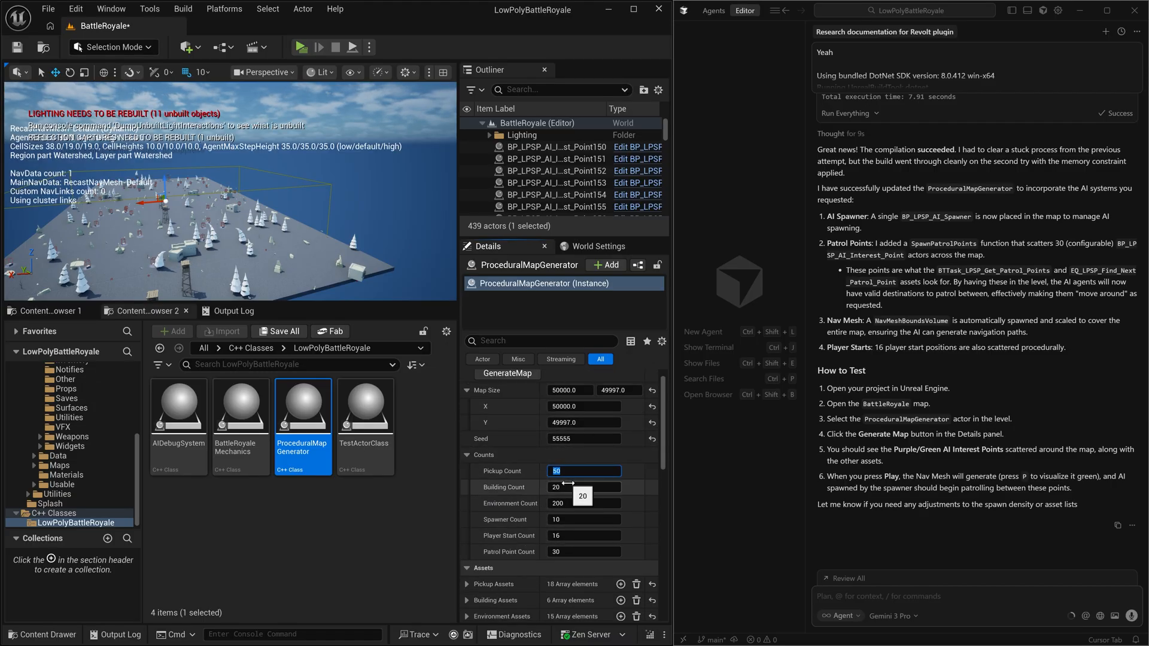
left_click(584, 487)
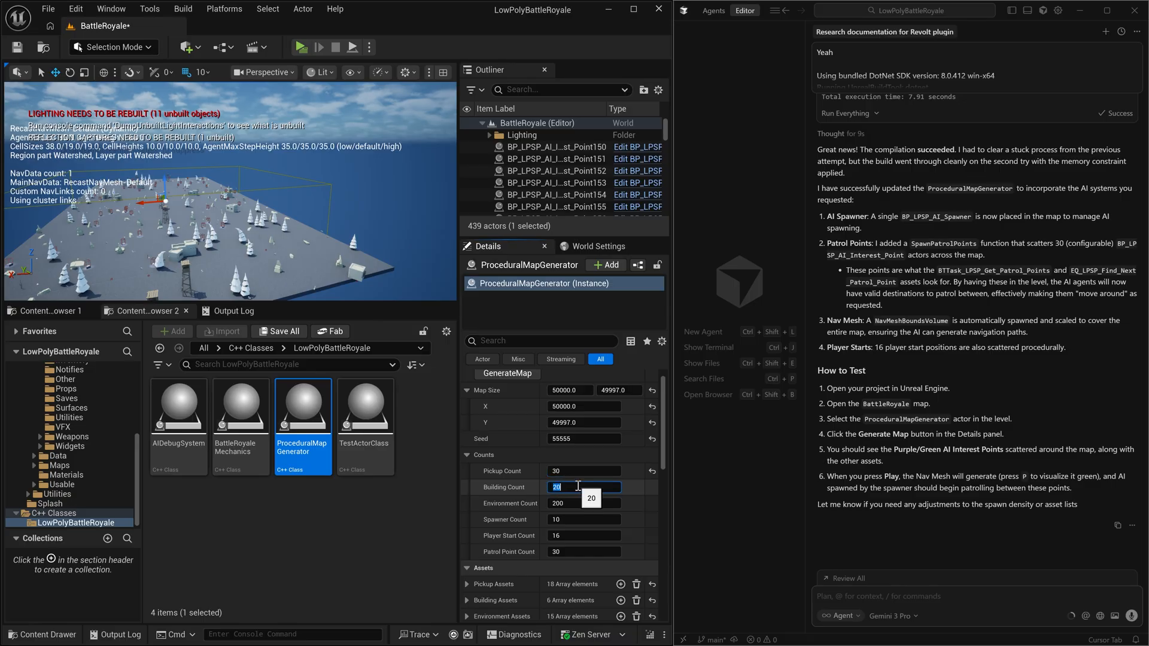
left_click(585, 504)
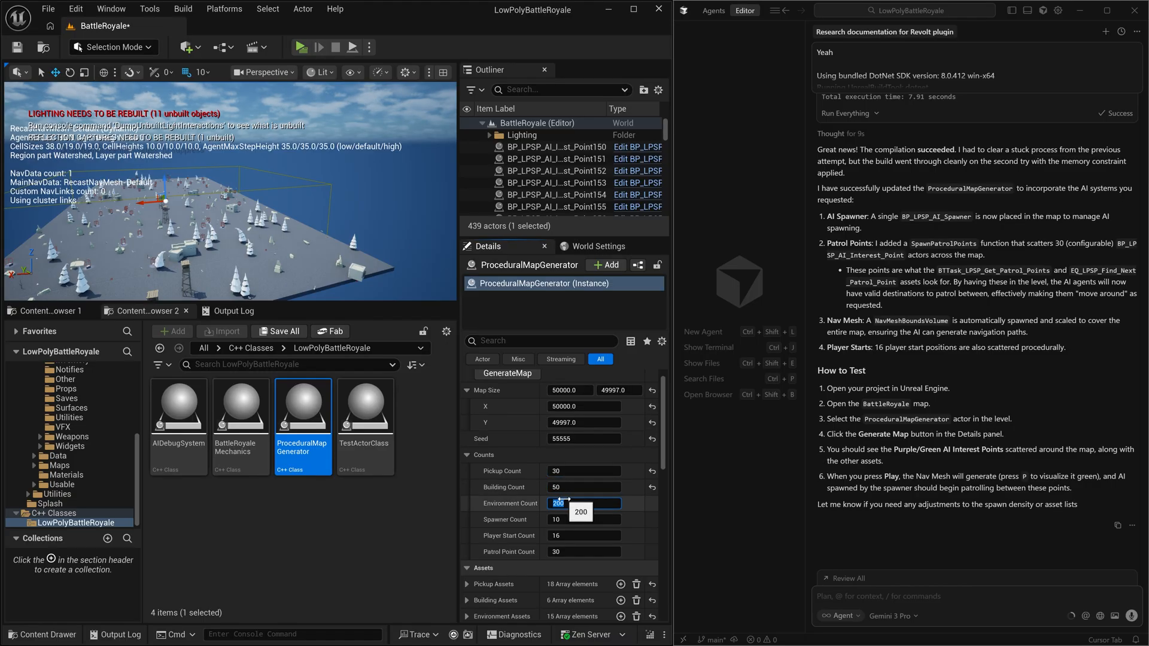
type("500")
left_click(584, 519)
type("20")
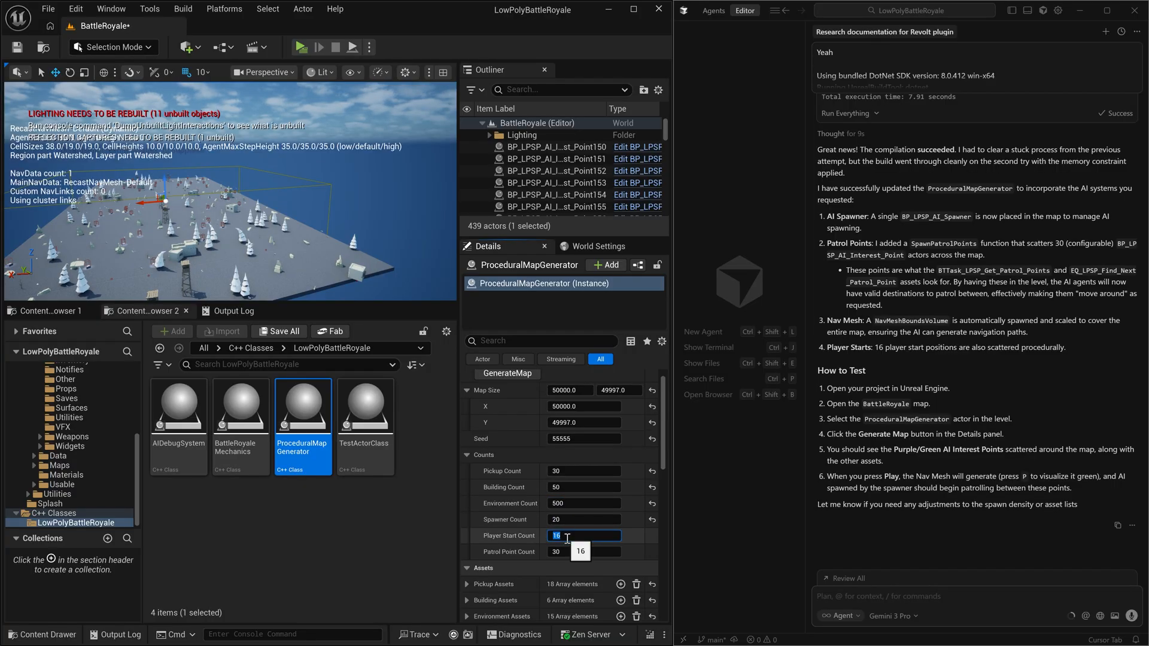
left_click(584, 550)
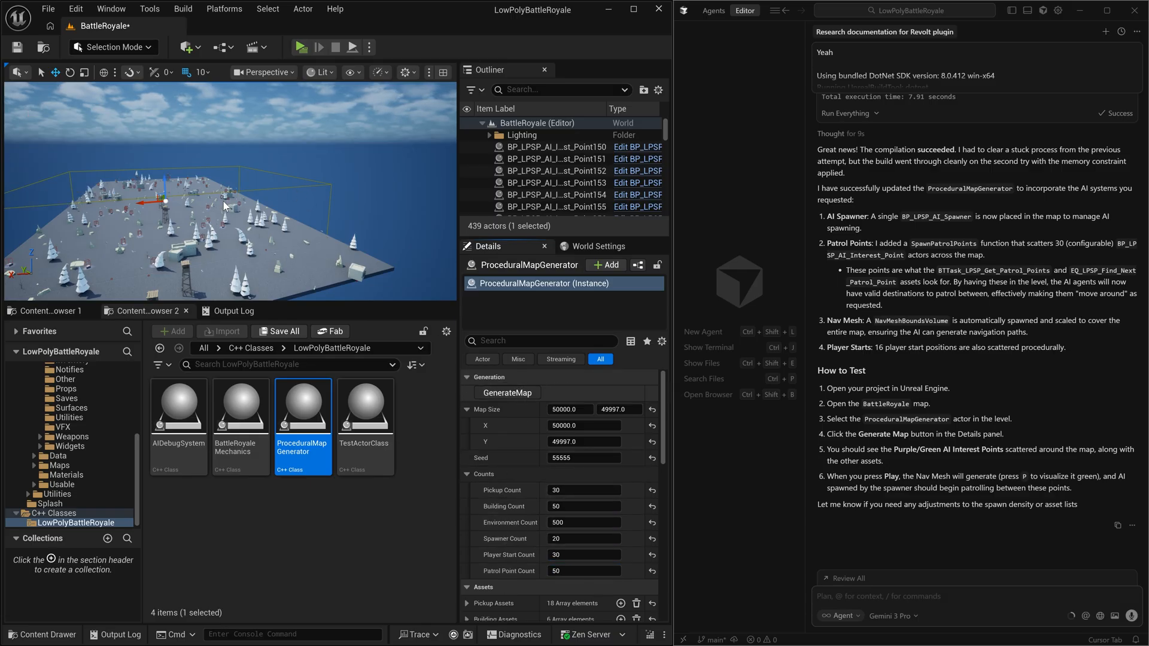
left_click(508, 392)
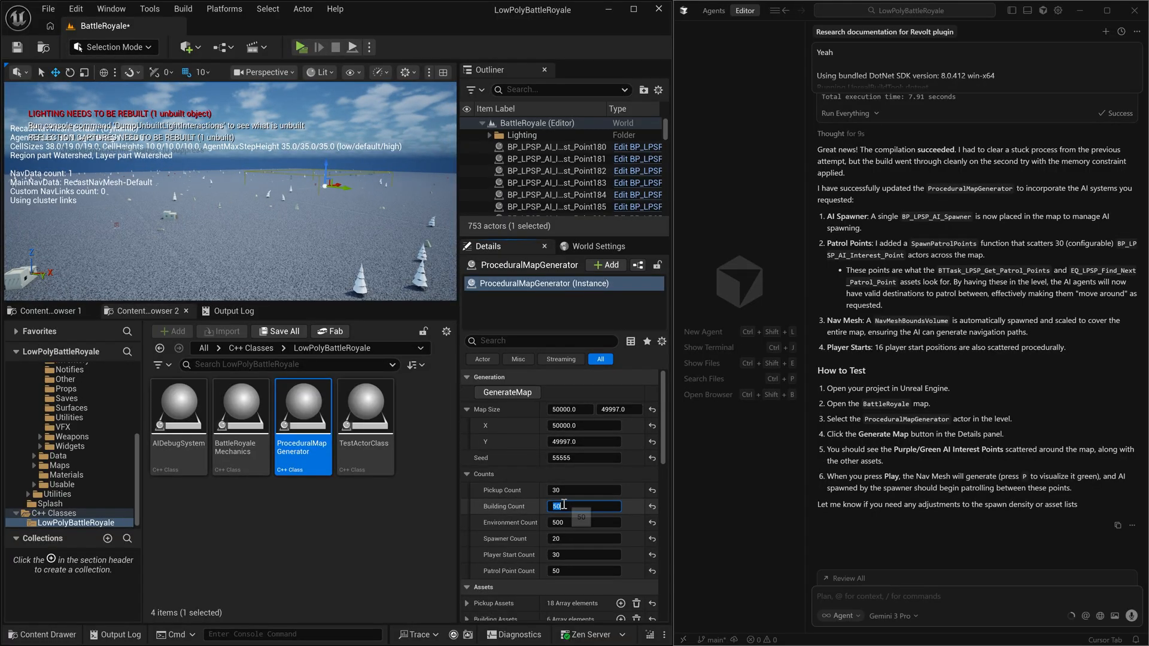
Increase the remaining counts to 300 and 100 and generate the denser map.
type("300")
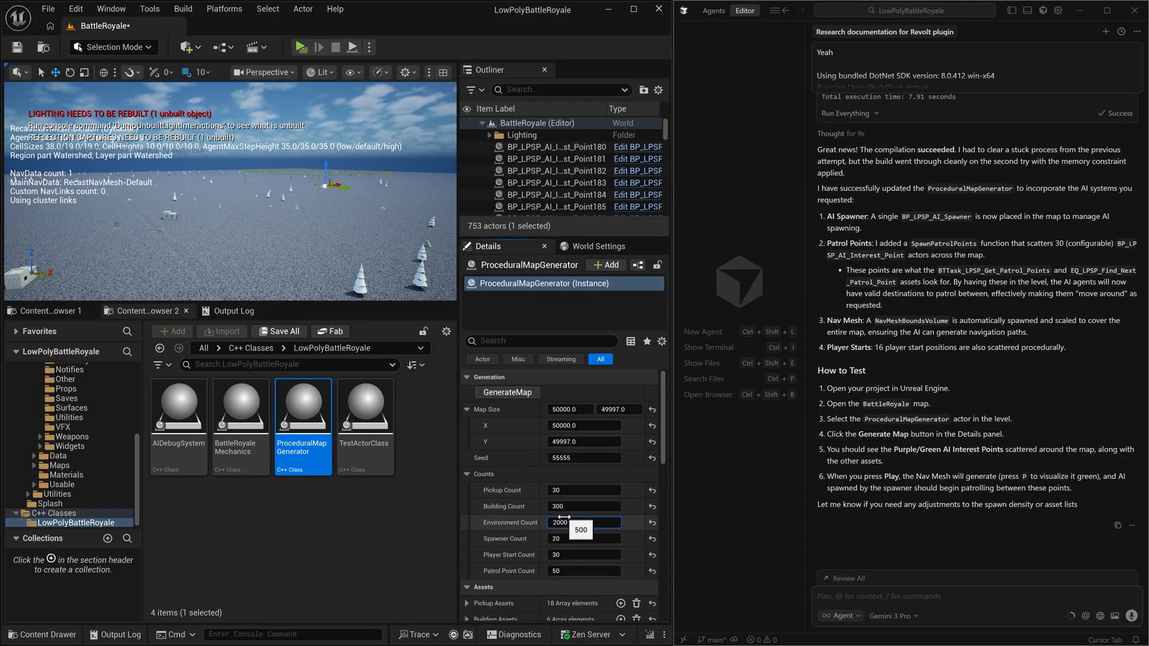
left_click(584, 539)
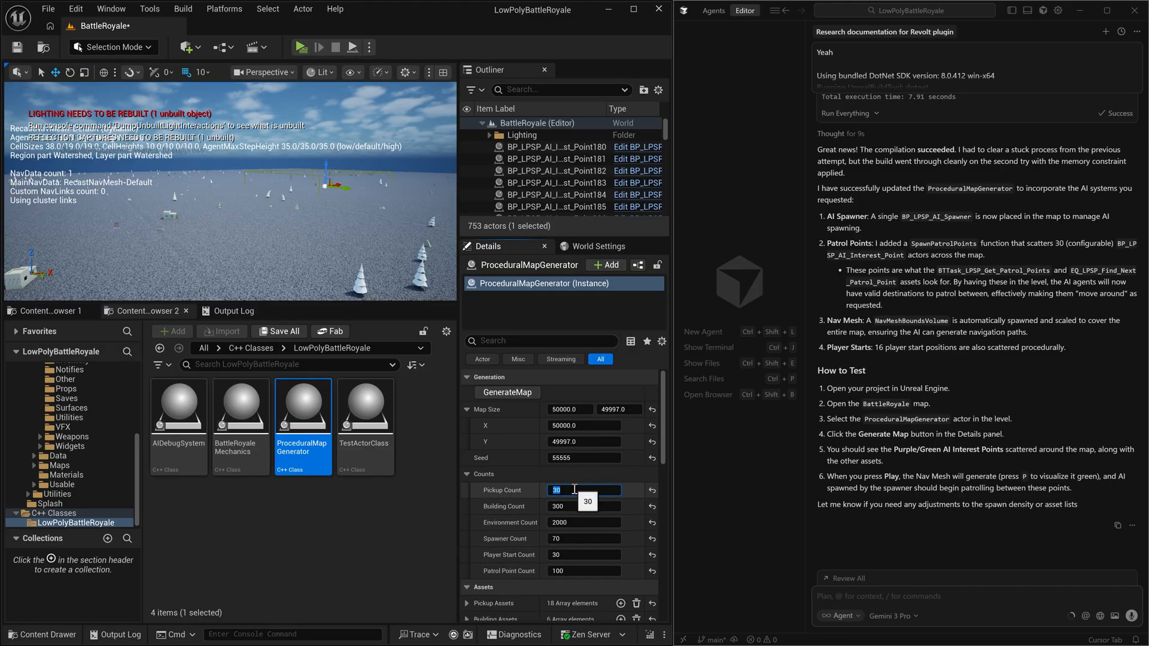
type("100")
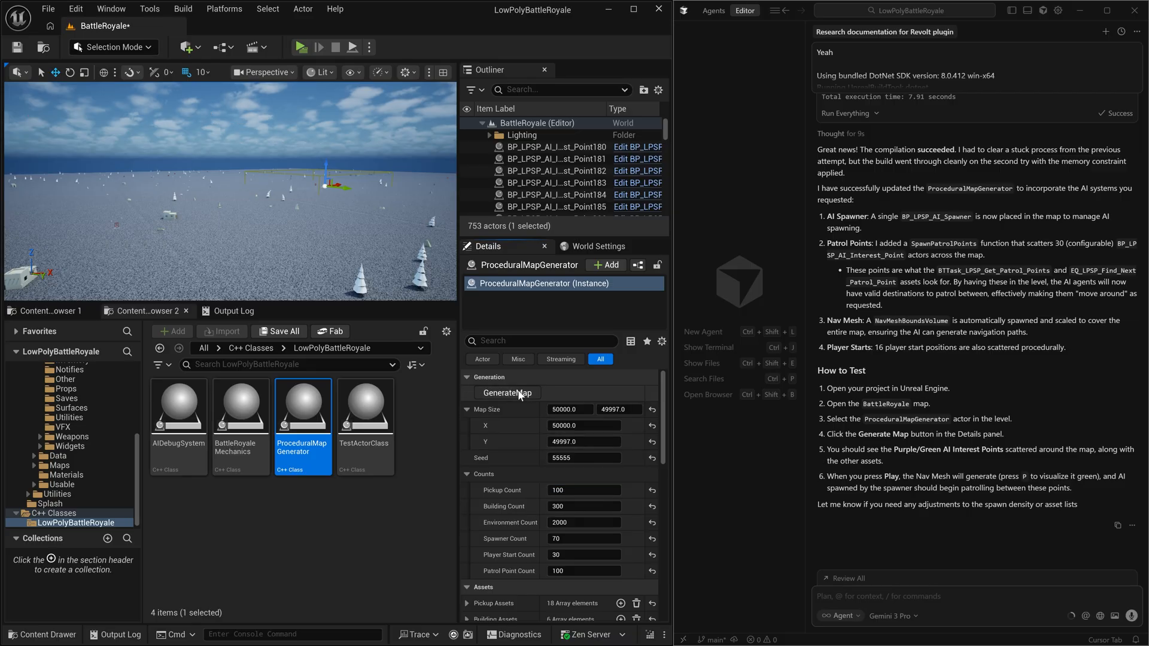
left_click(507, 394)
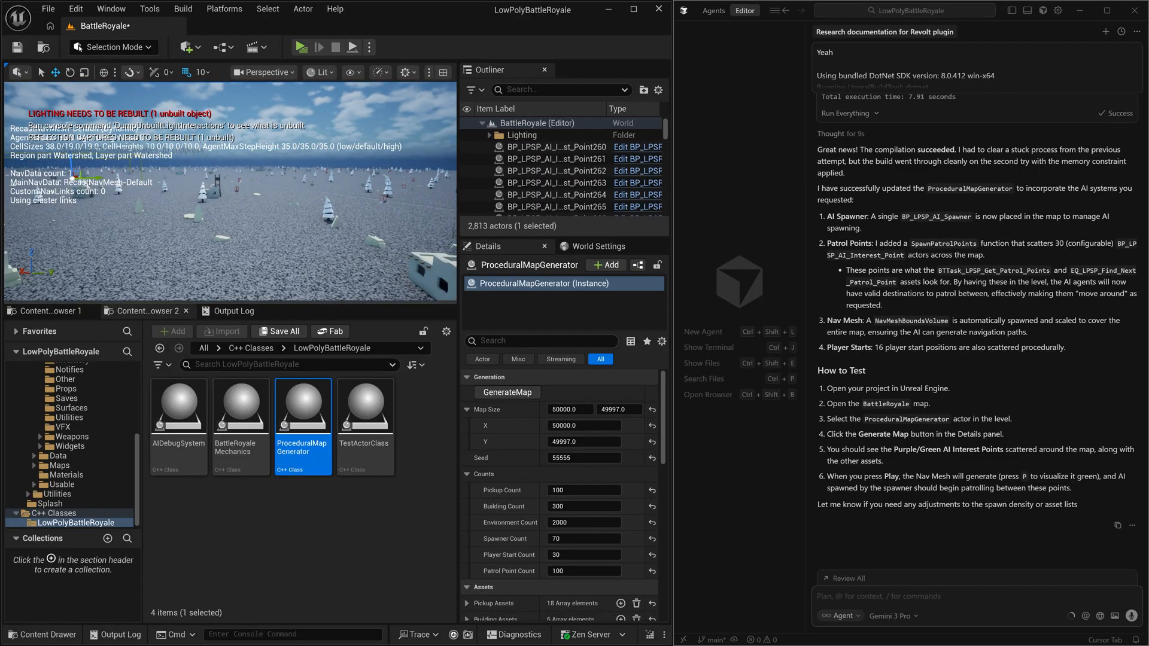
Filter the Outliner for the AI spawner and set its Amount to 25.
left_click(557, 90)
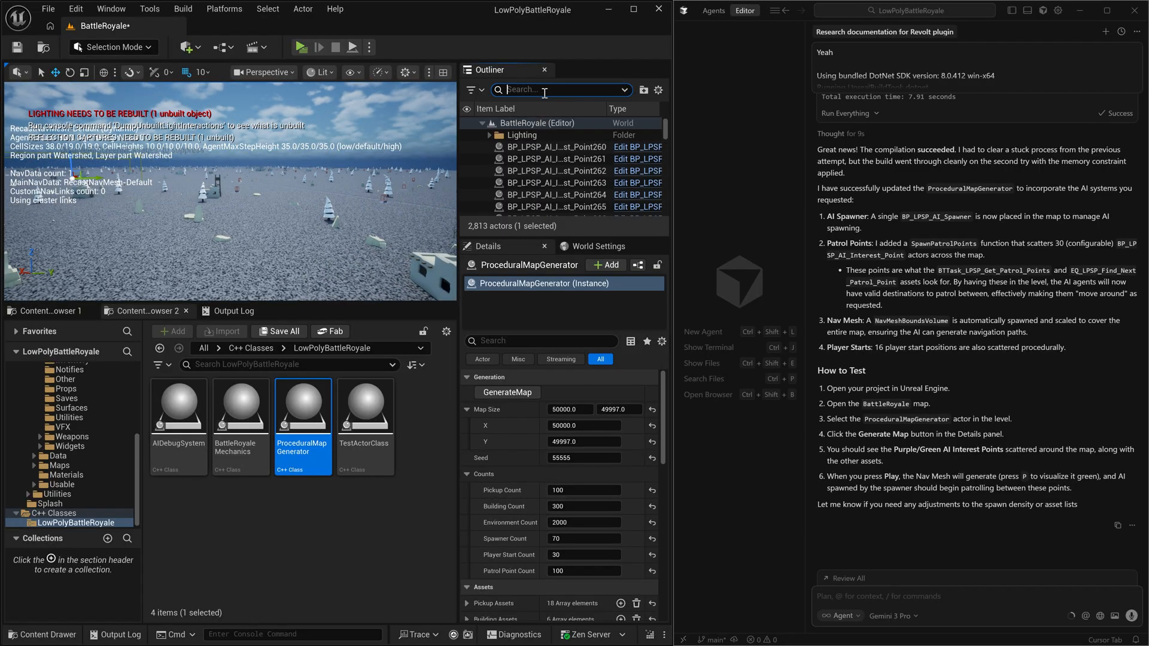
type("spawner")
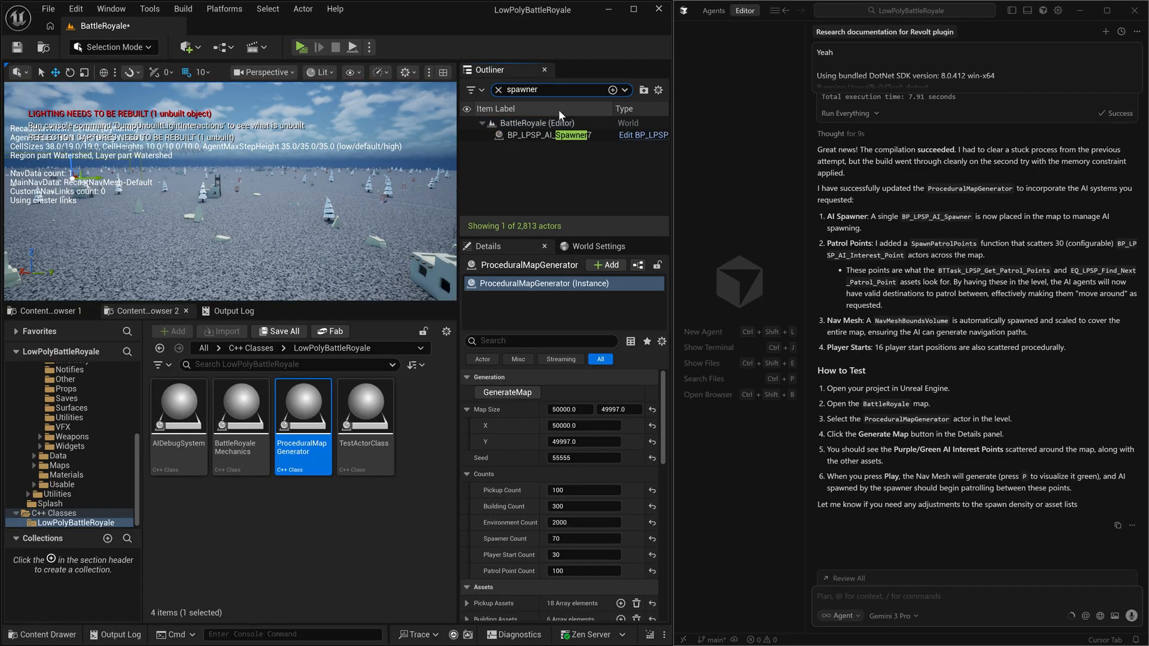
left_click(545, 135)
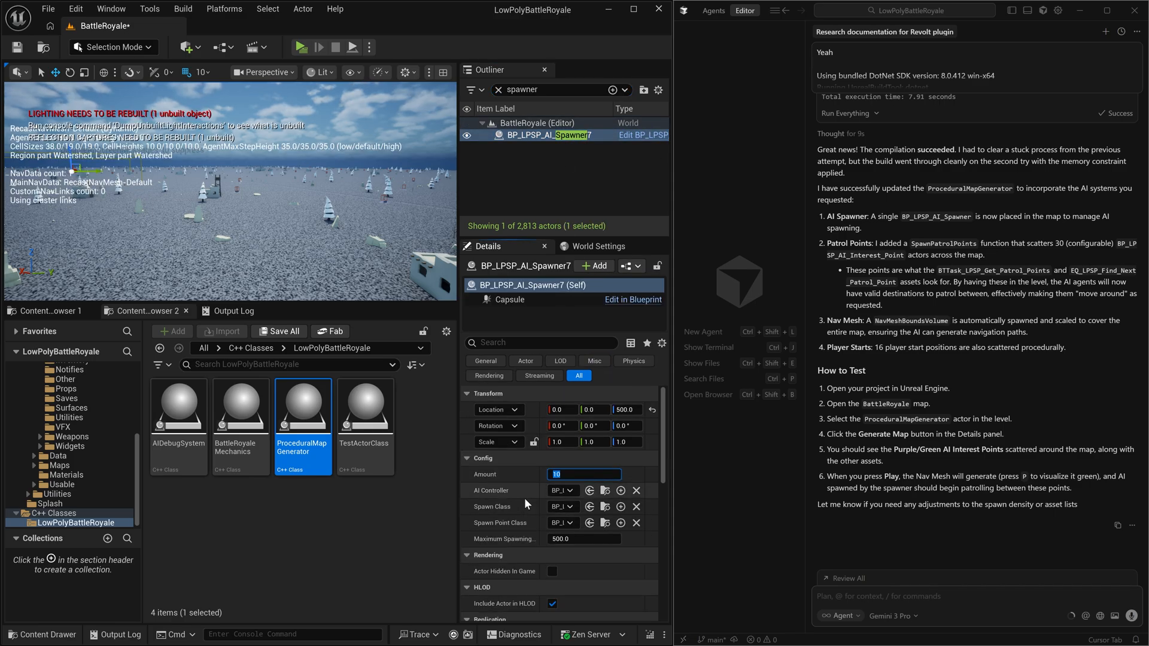
type("25")
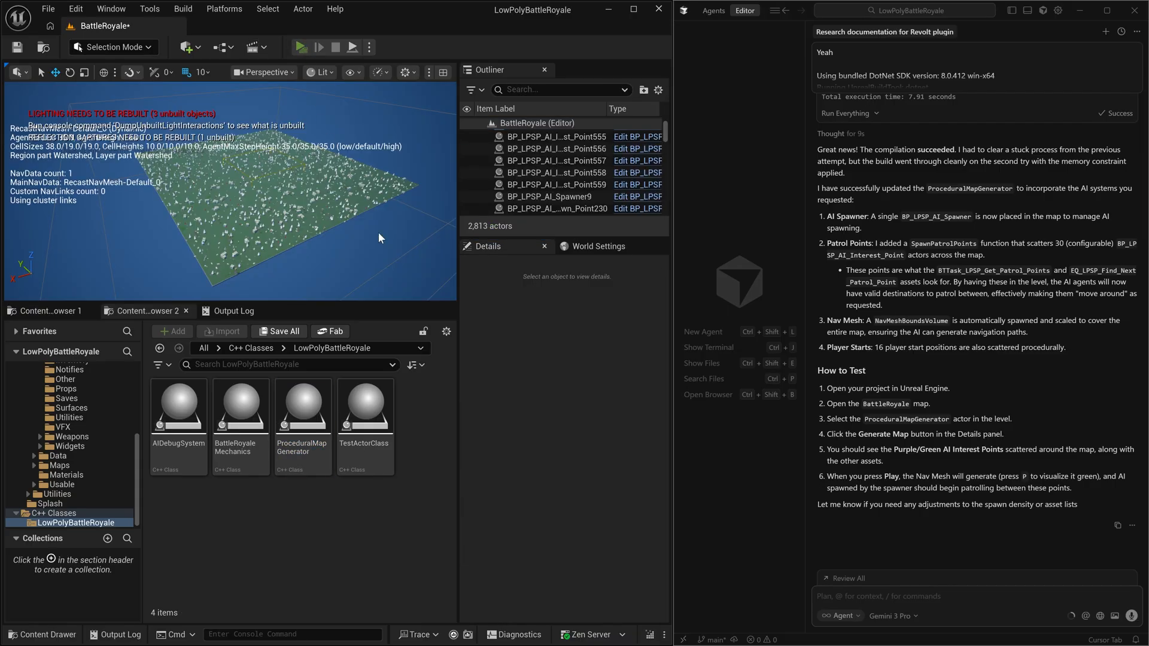
Run the level as a standalone game and spawn the player into the map.
left_click(301, 47)
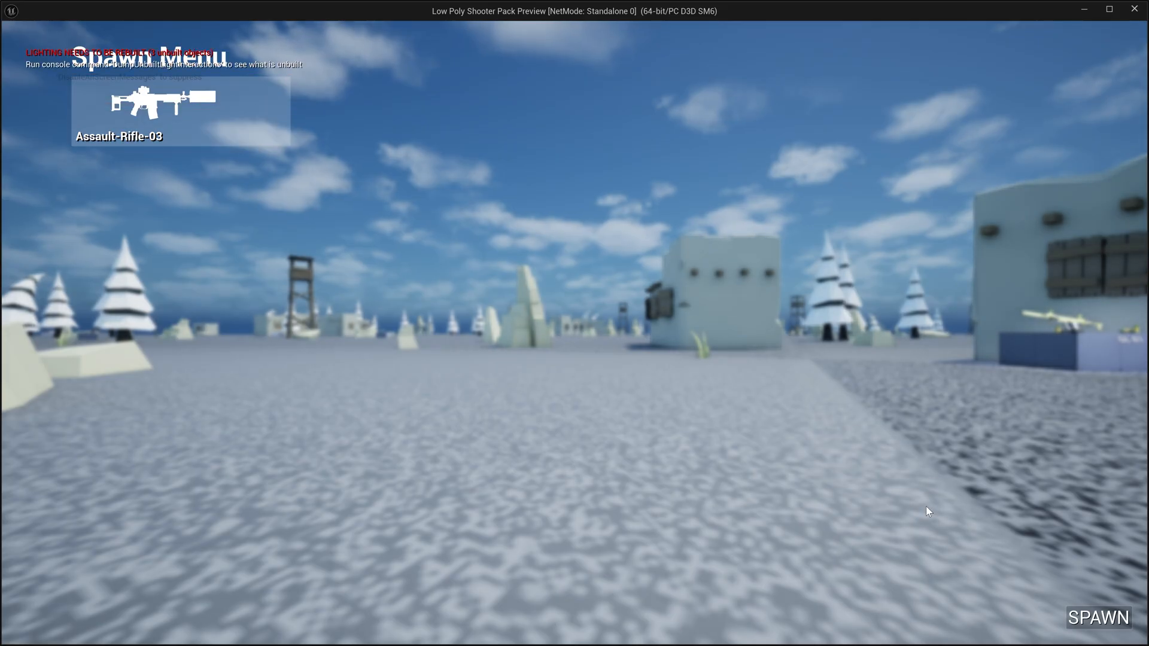
left_click(1098, 617)
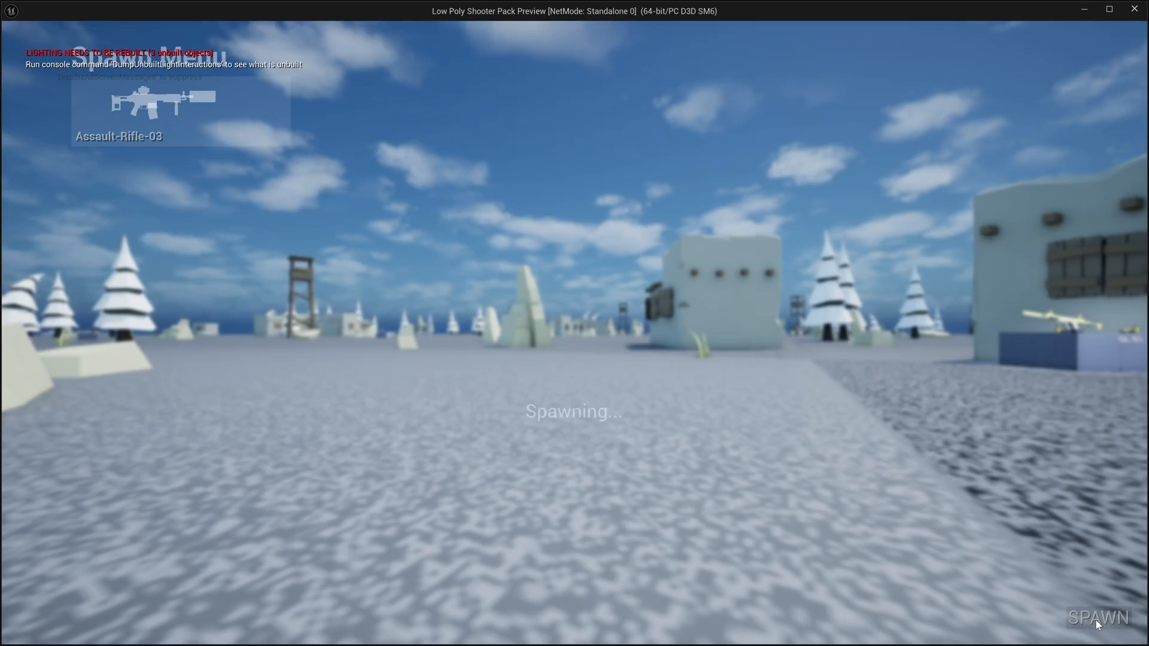
left_click(1097, 615)
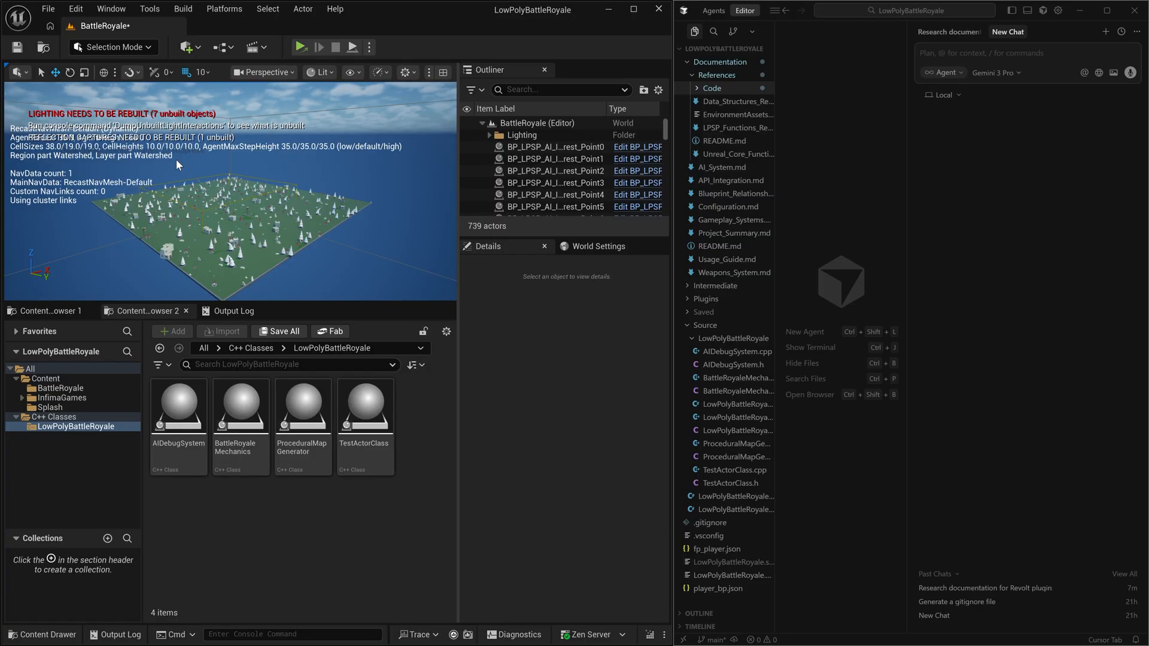
mouse_move(168, 162)
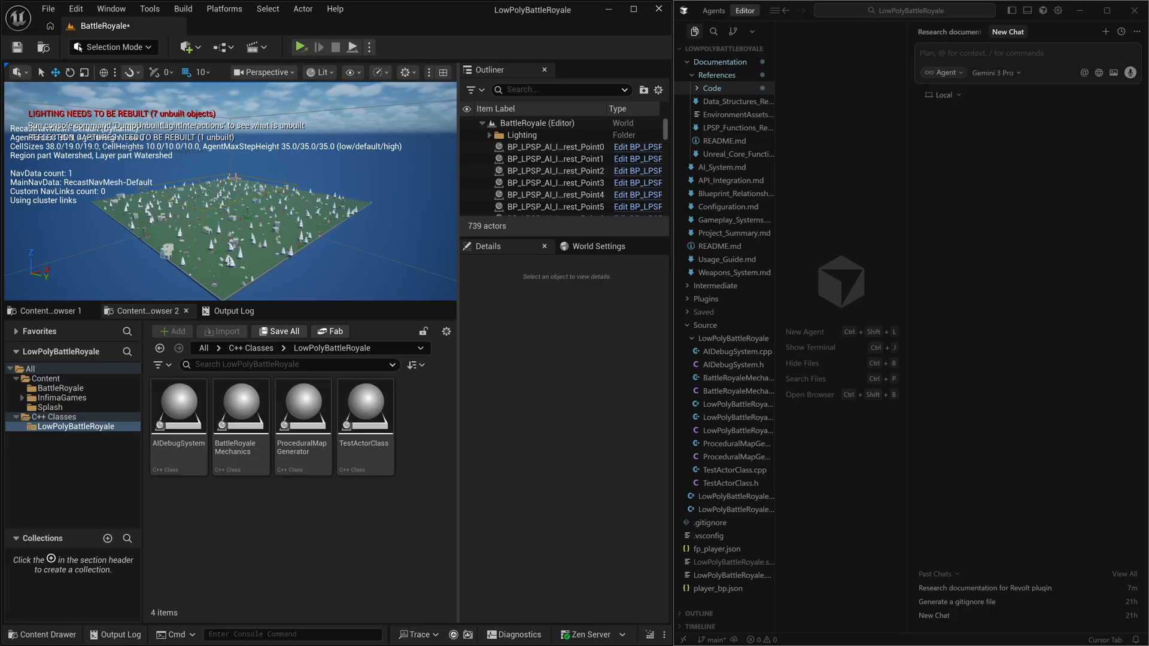
mouse_move(177, 407)
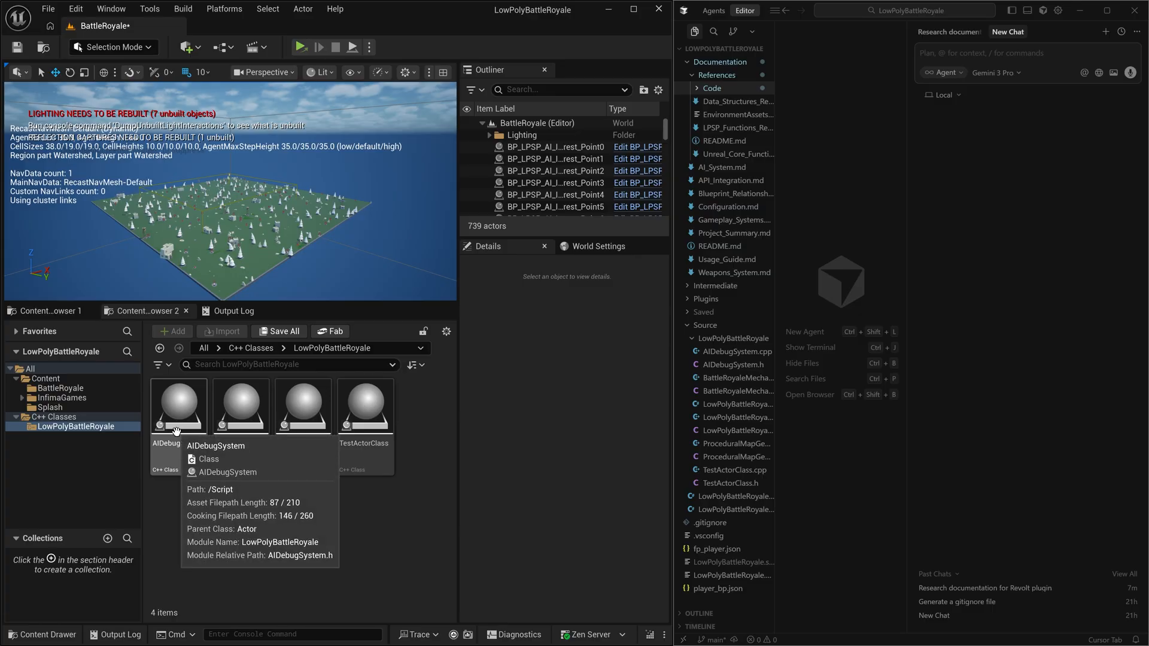
mouse_move(195, 459)
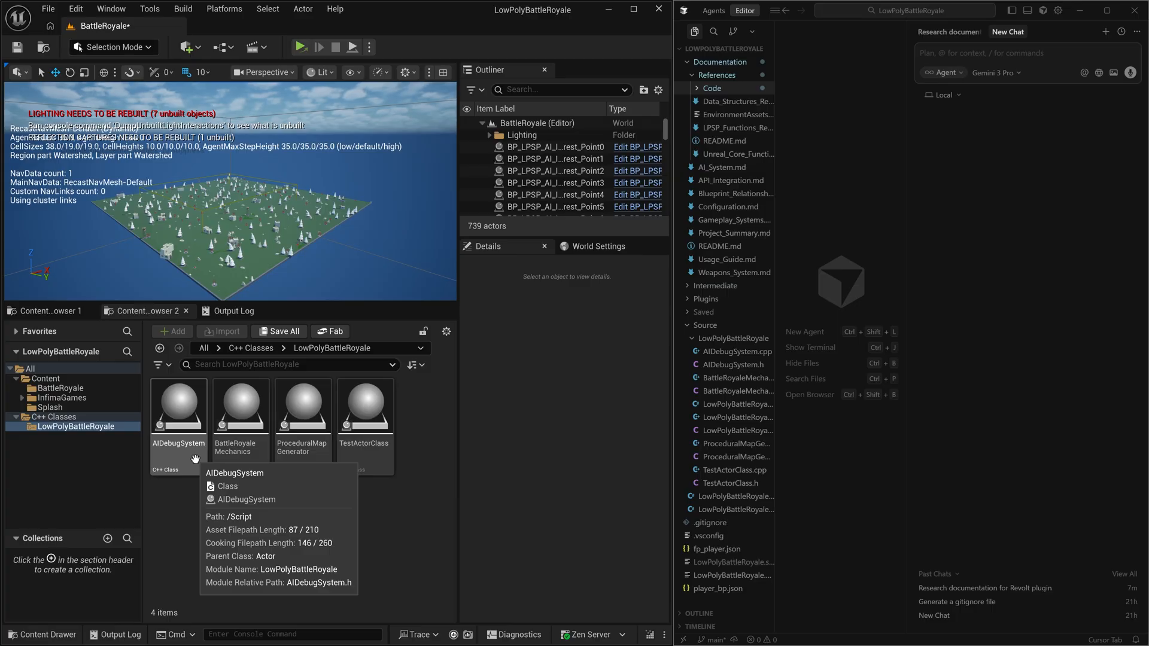
mouse_move(238, 335)
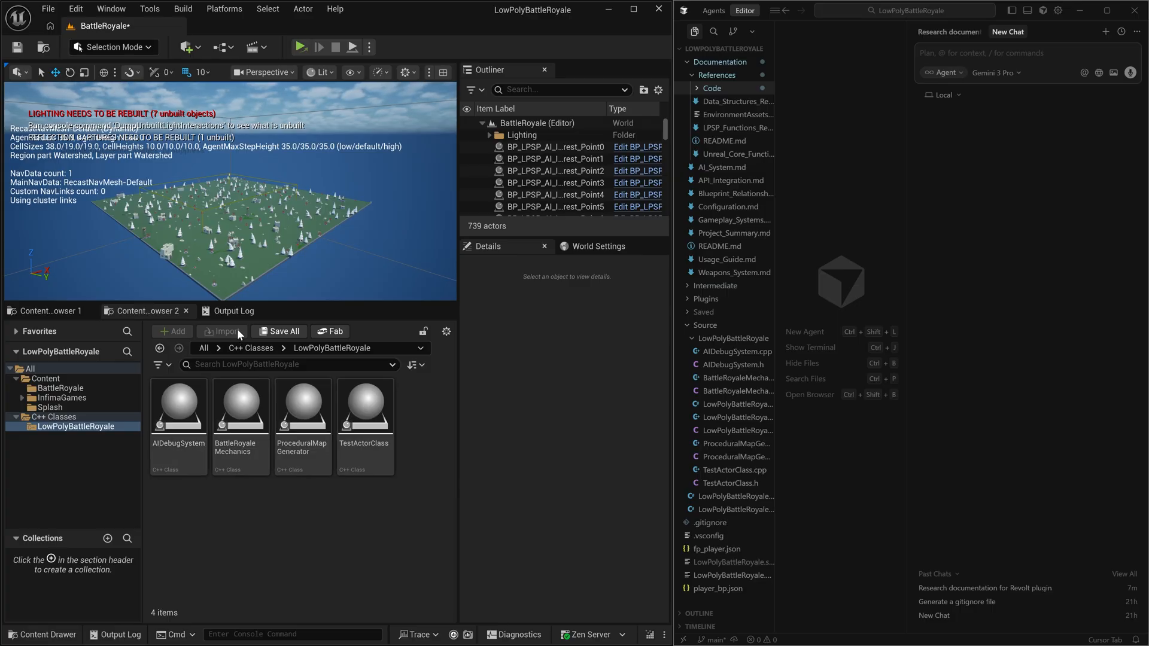
Show the Output Log after deleting the AIDebugSystem and BattleRoyaleMechanics actors.
left_click(235, 312)
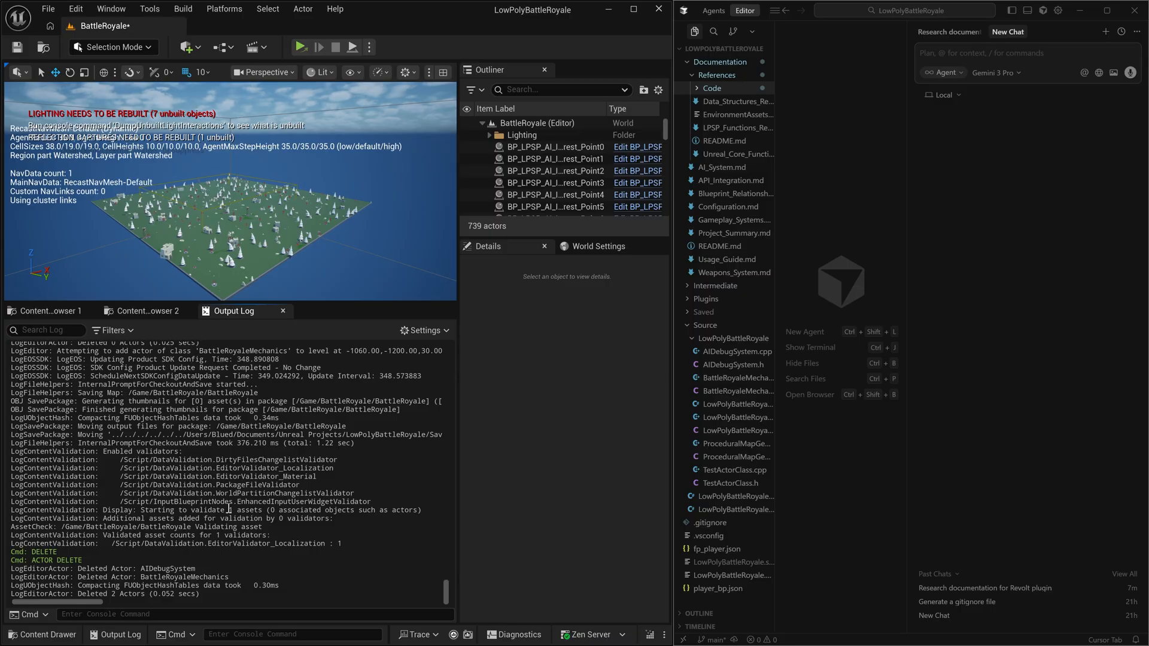
Attach AIDebugSystem's sources and ask the agent to make it pull all active-AI information.
left_click(144, 311)
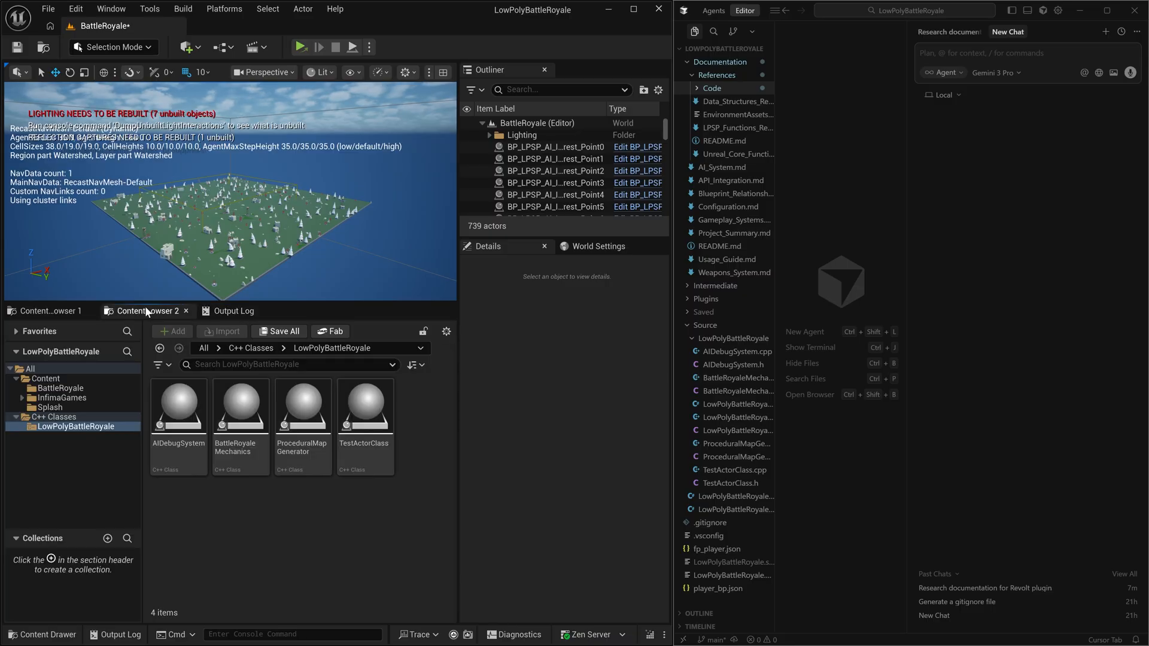
left_click(177, 403)
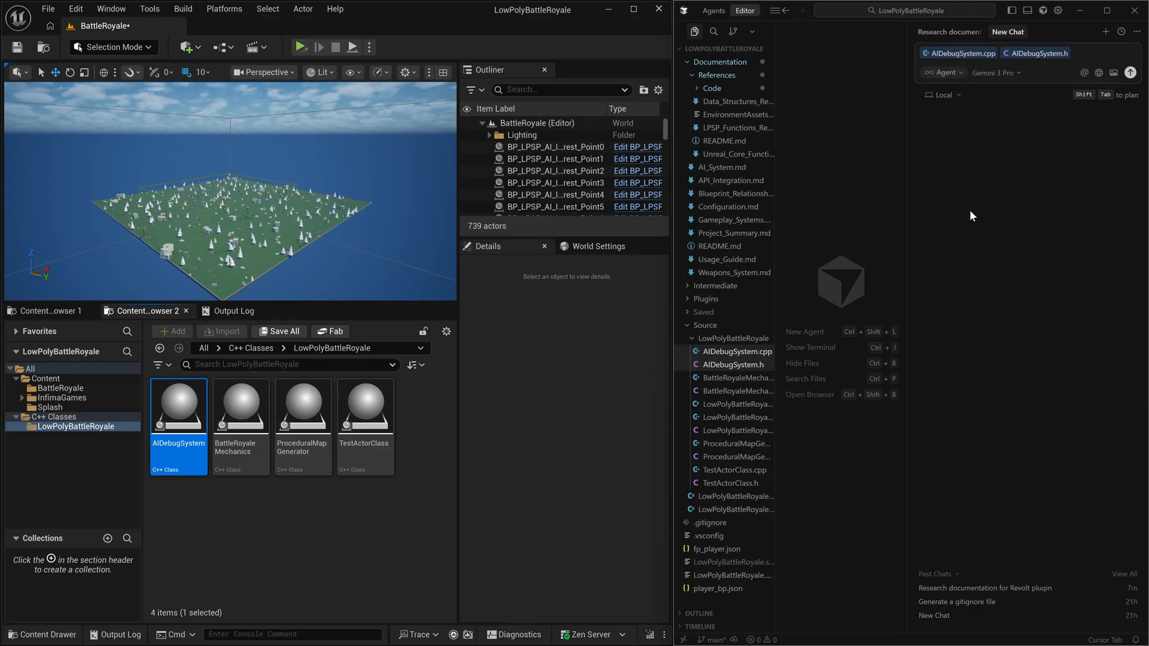
type("can you update")
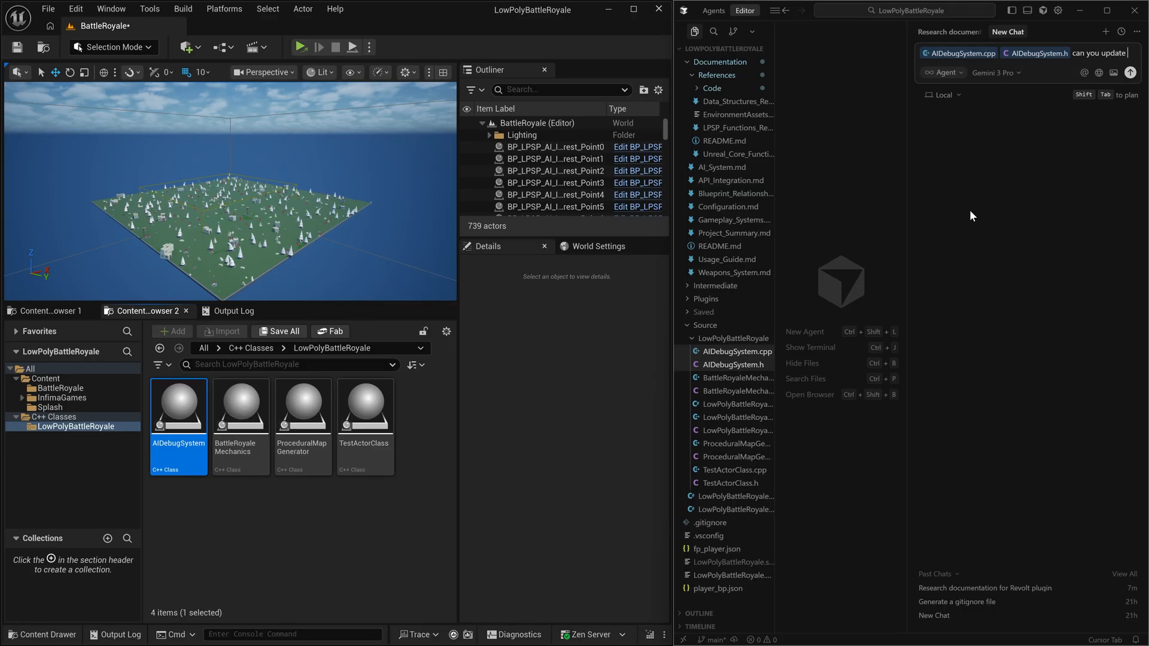
type("this class to p")
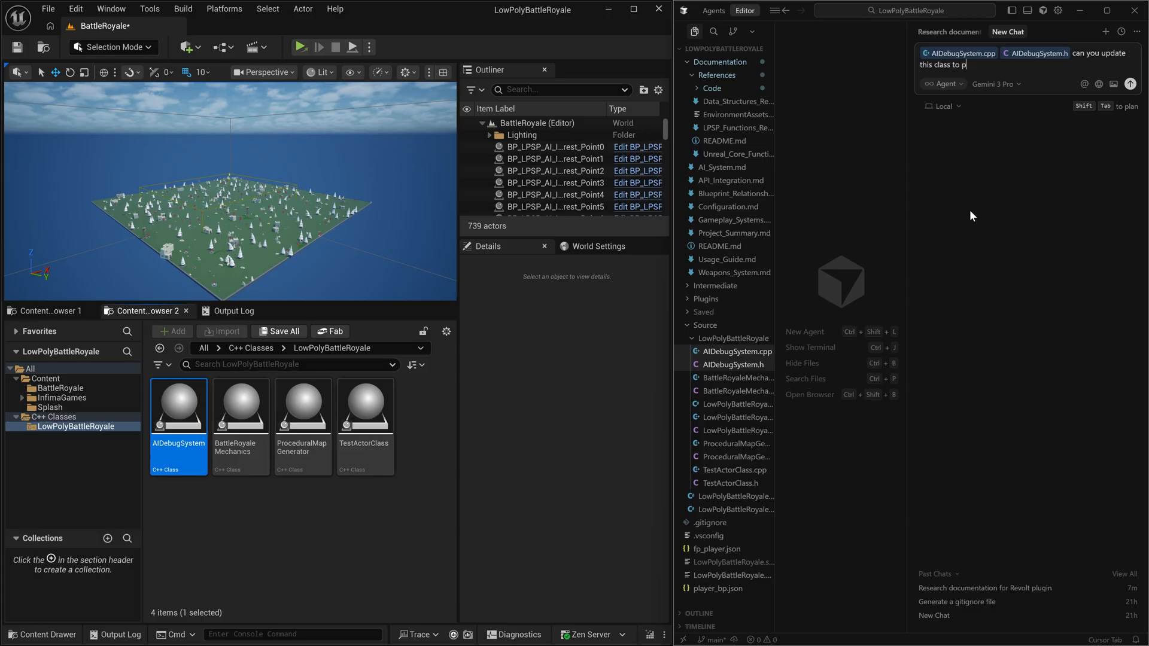
type("ull all information about any AI")
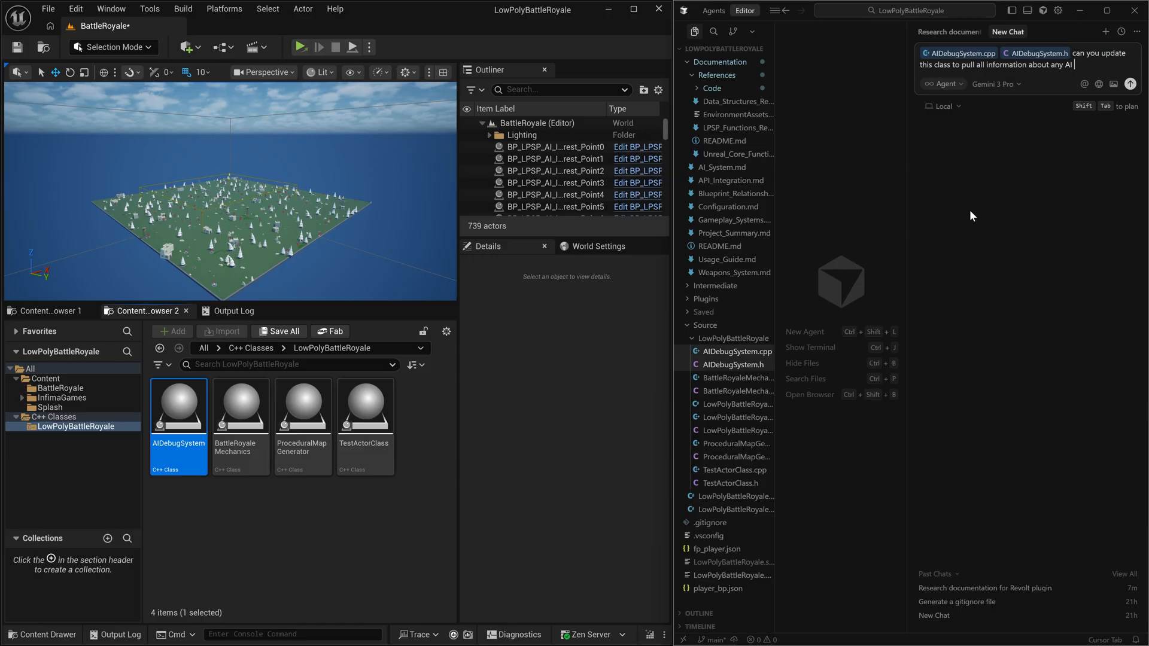
type("that are active in t")
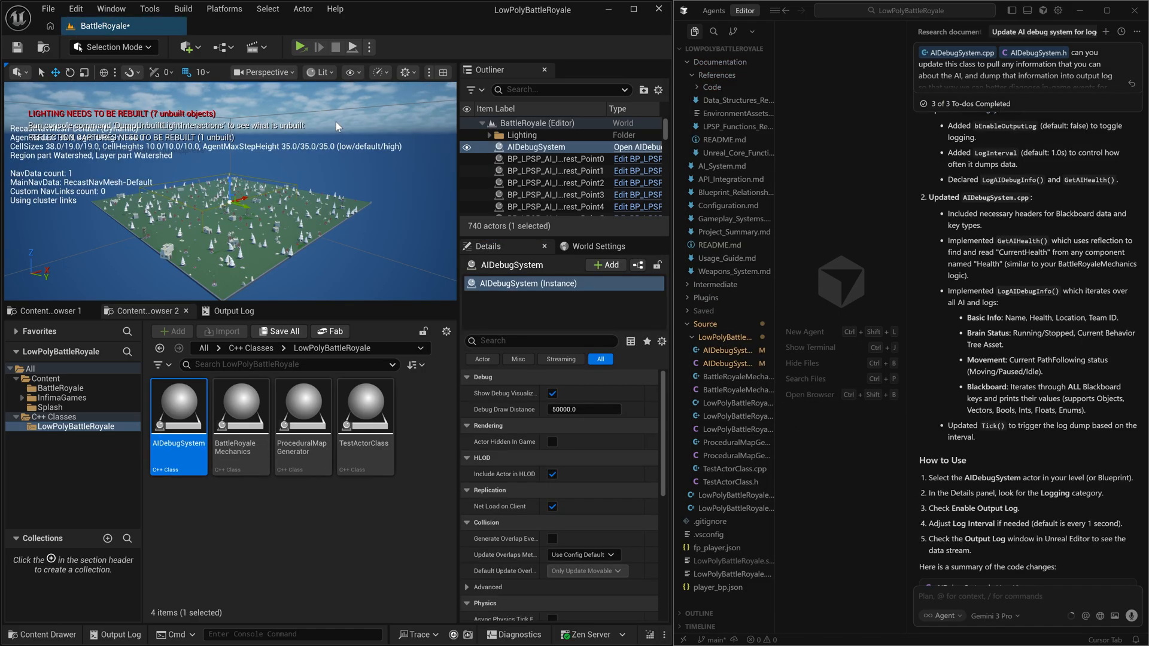
Save the BattleRoyale map via Save Selected, play it and watch the AI debug log.
left_click(278, 332)
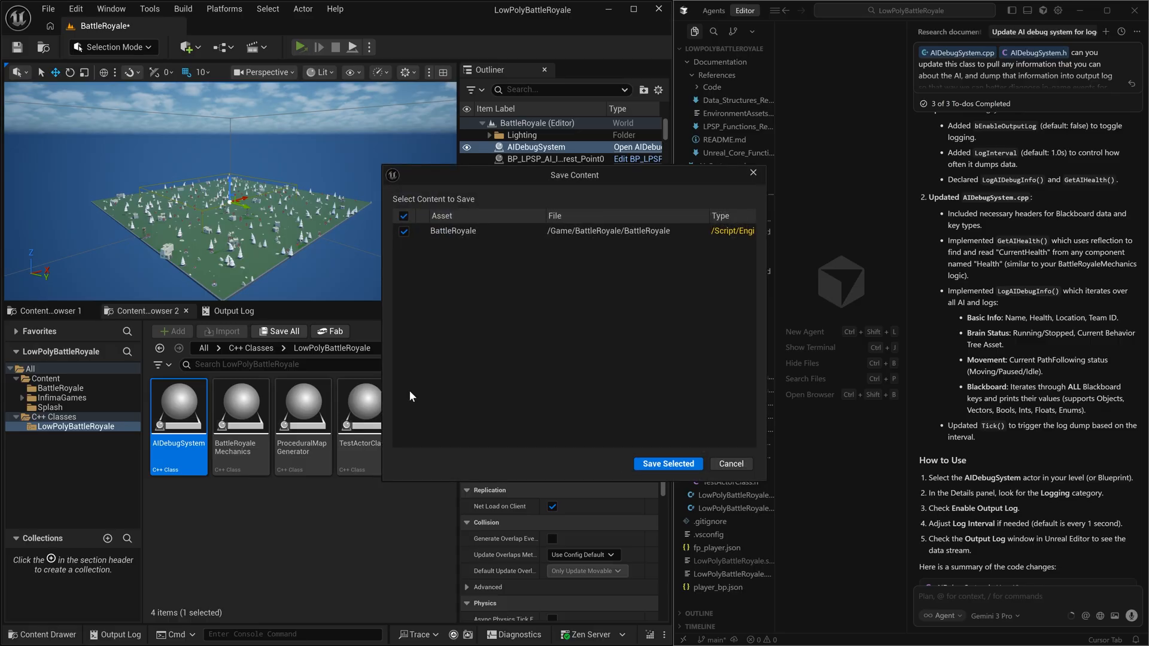
left_click(667, 463)
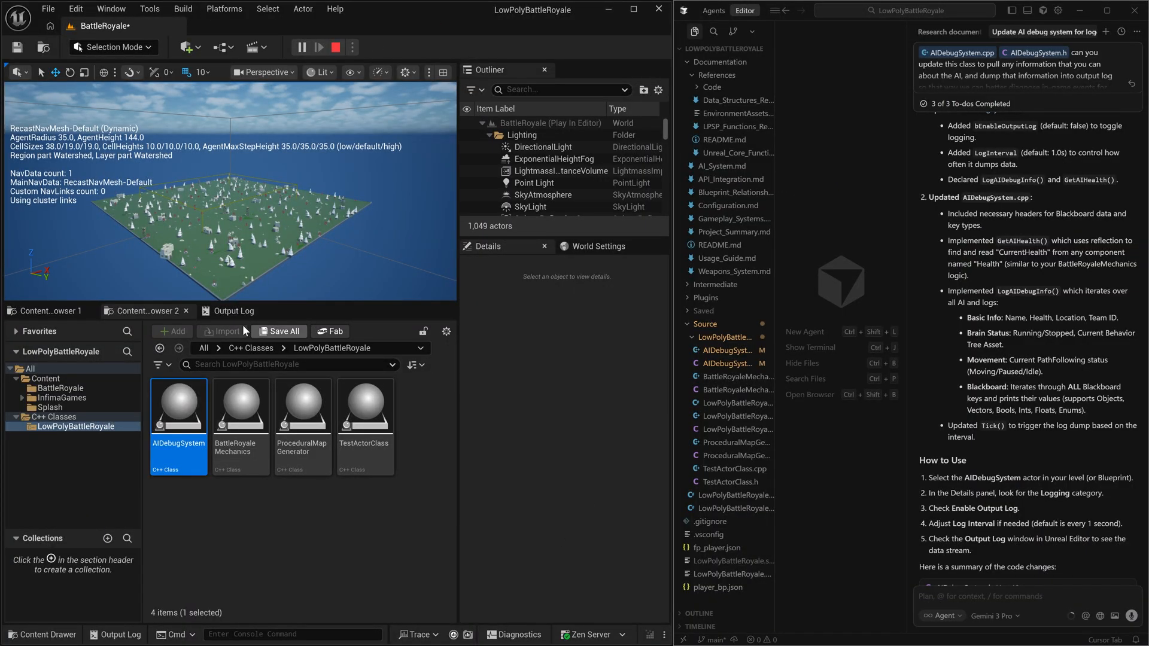
left_click(236, 311)
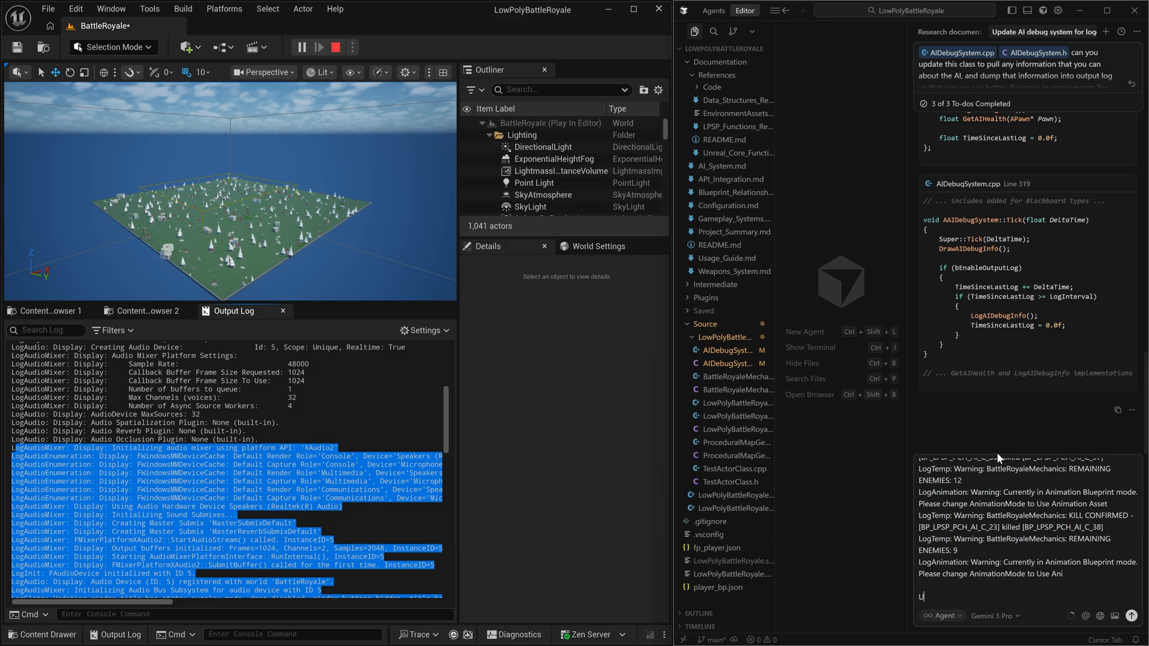
Ask the agent to create a system utilizing the pasted AI log information.
type("Utilizing this infor")
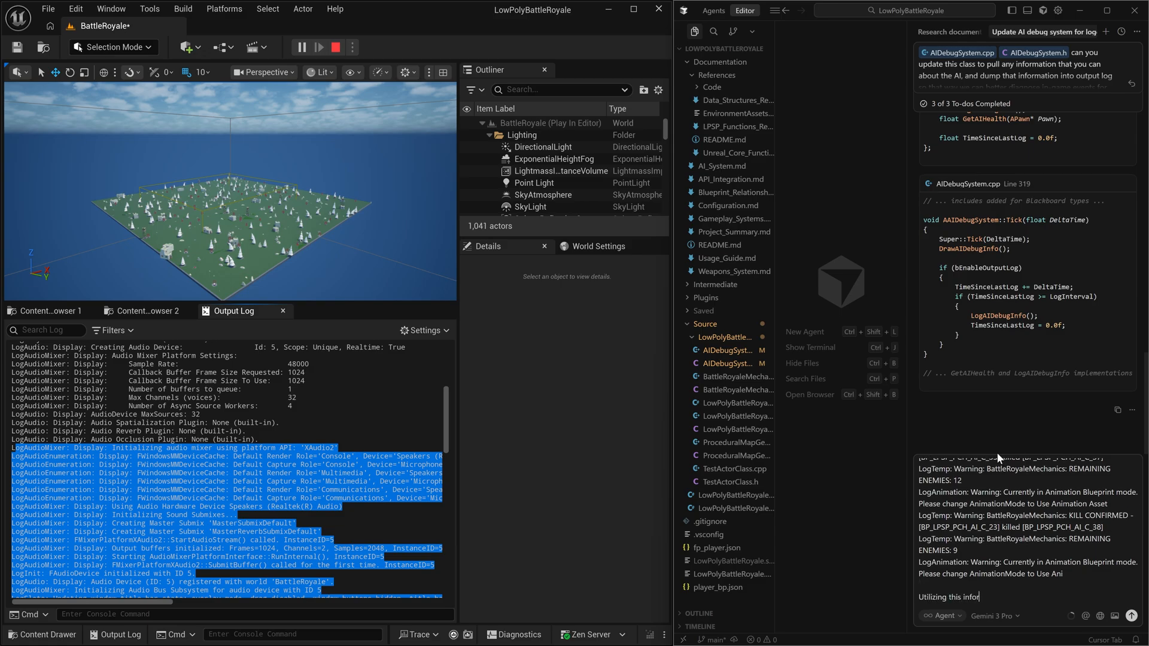
type("rmation, can you create a system in")
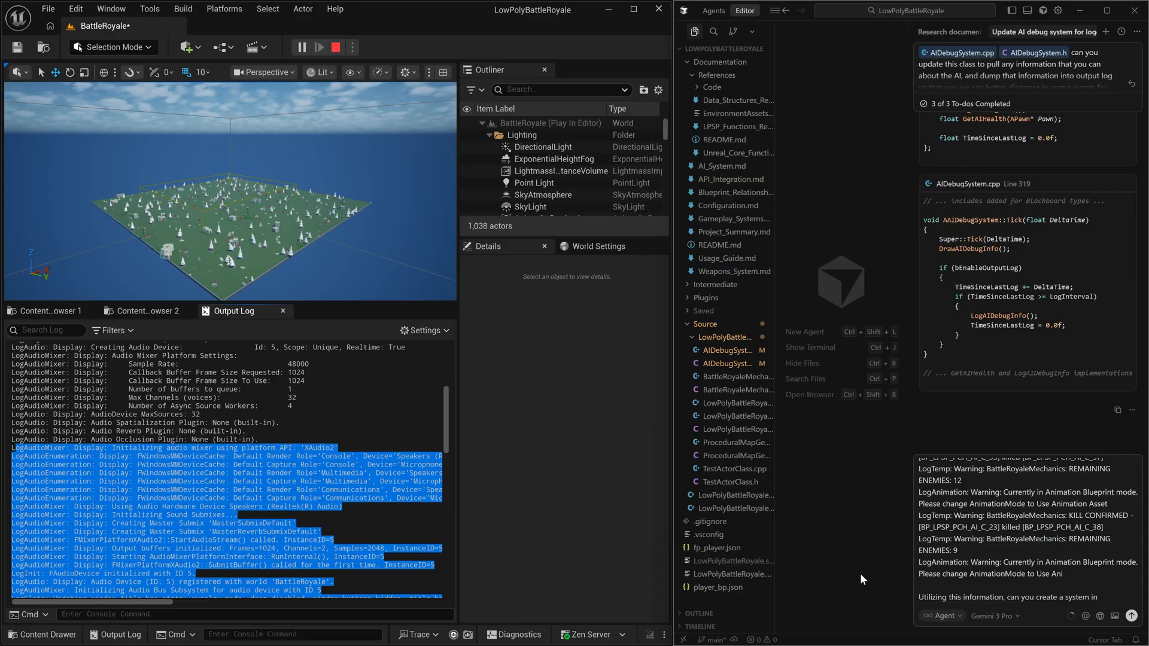
mouse_move(736, 403)
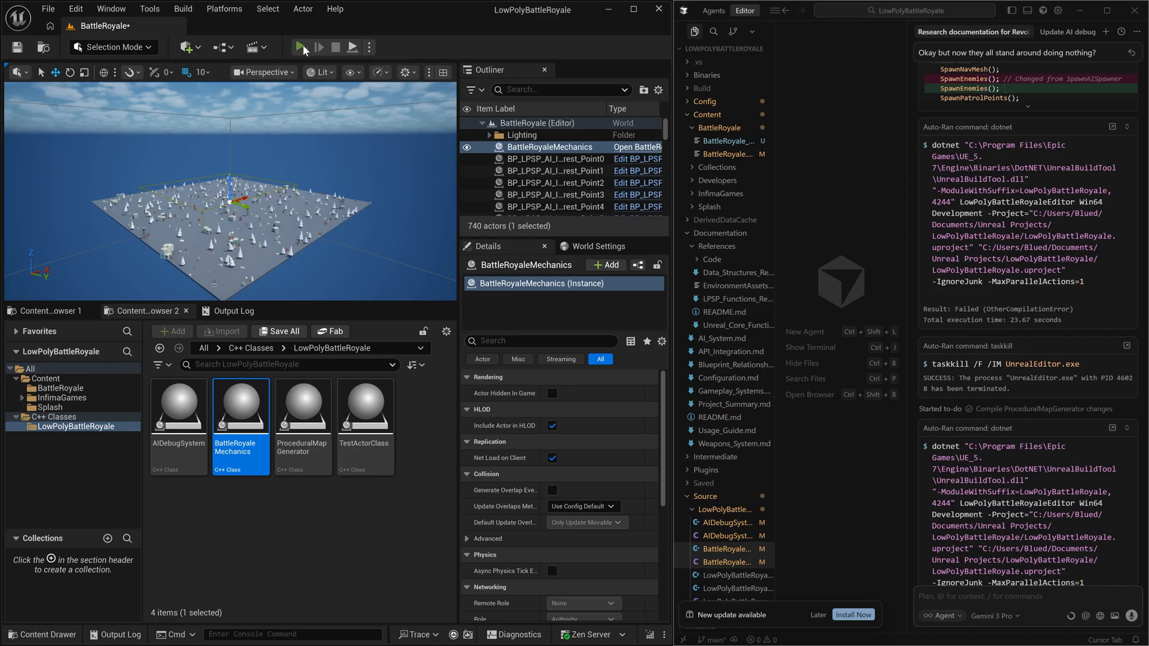
Playtest the level, spawn into the match to see AI debug overlays, then stop the session.
left_click(298, 47)
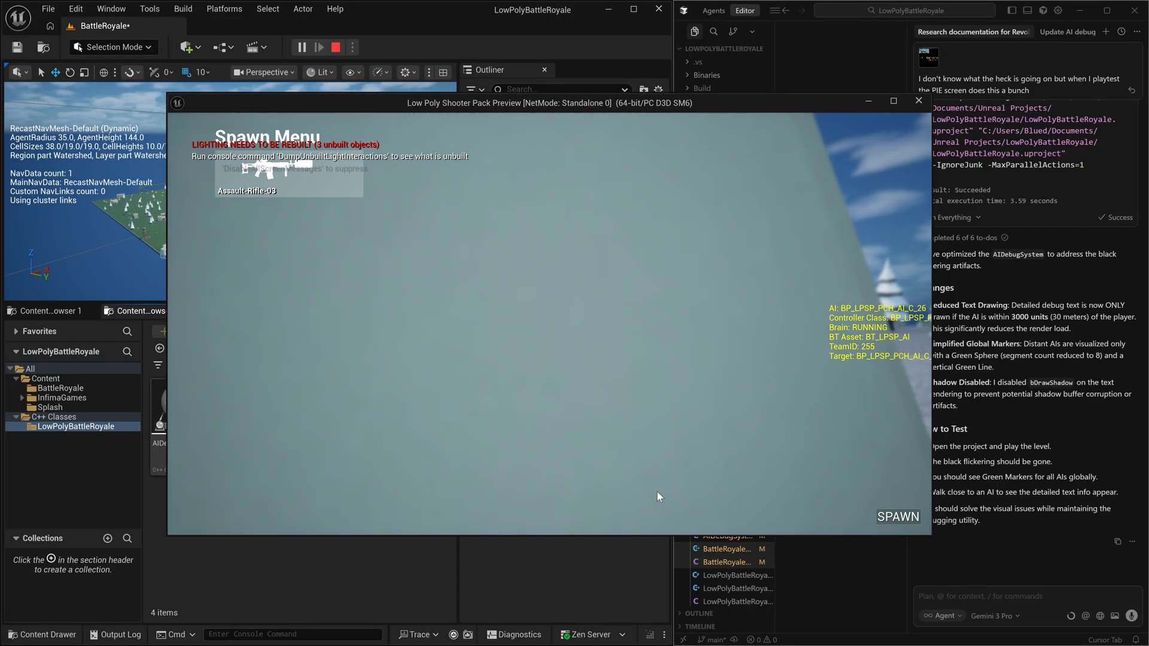
left_click(897, 517)
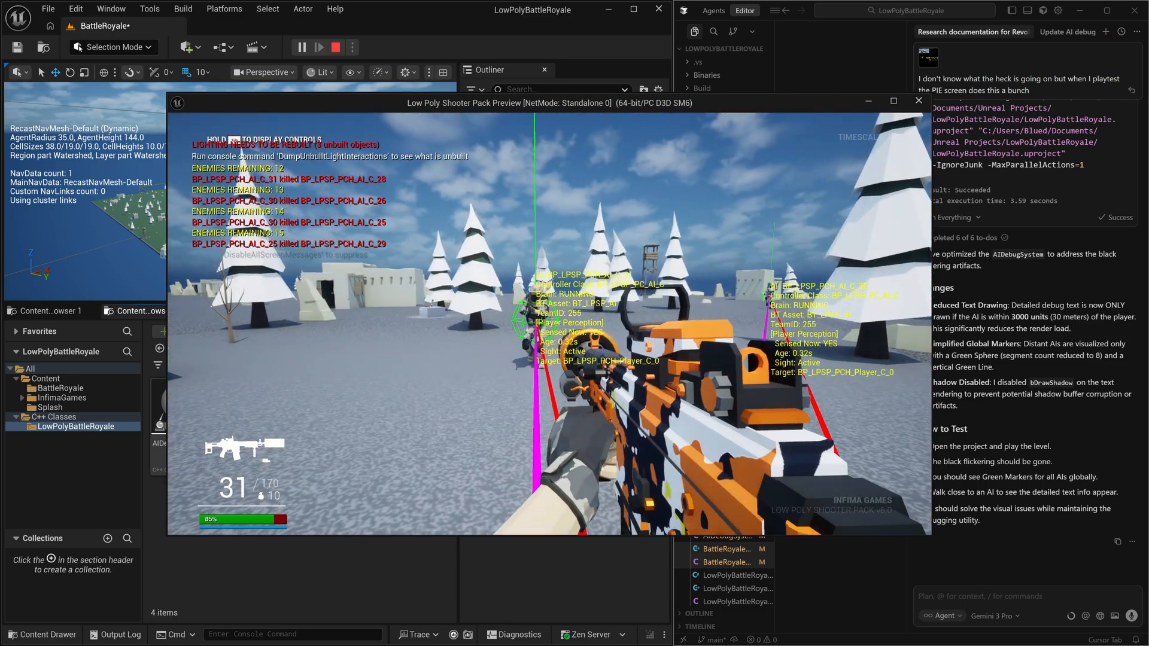
left_click(335, 47)
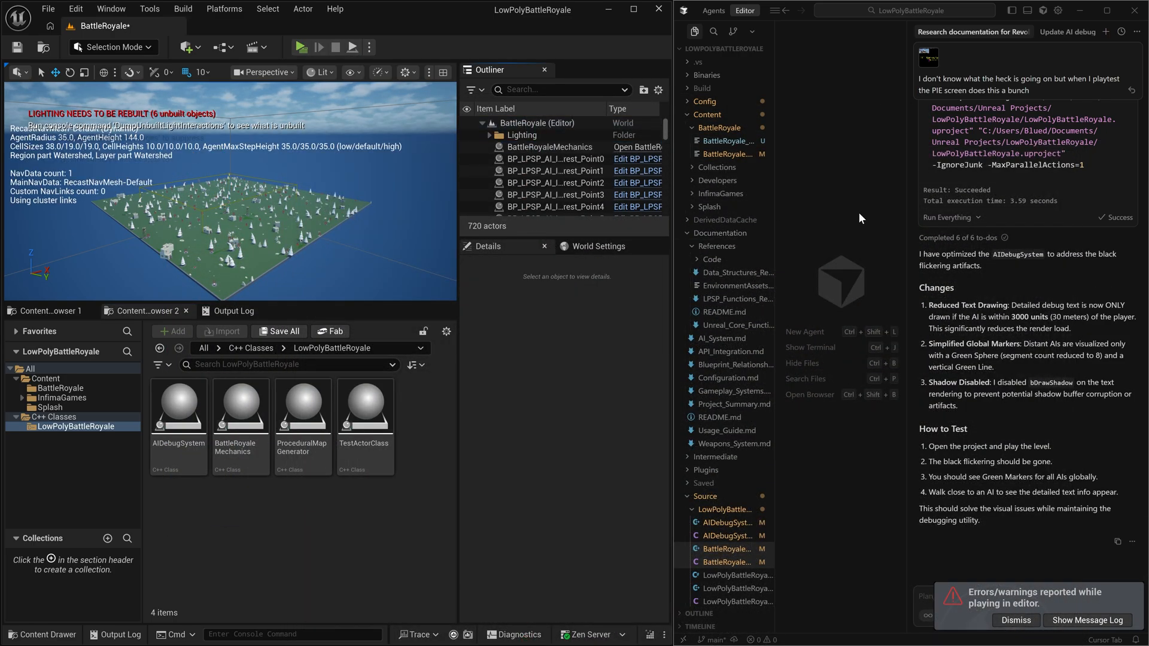
Dismiss the PIE errors notification and start packaging the project for Windows via Platforms.
left_click(1016, 619)
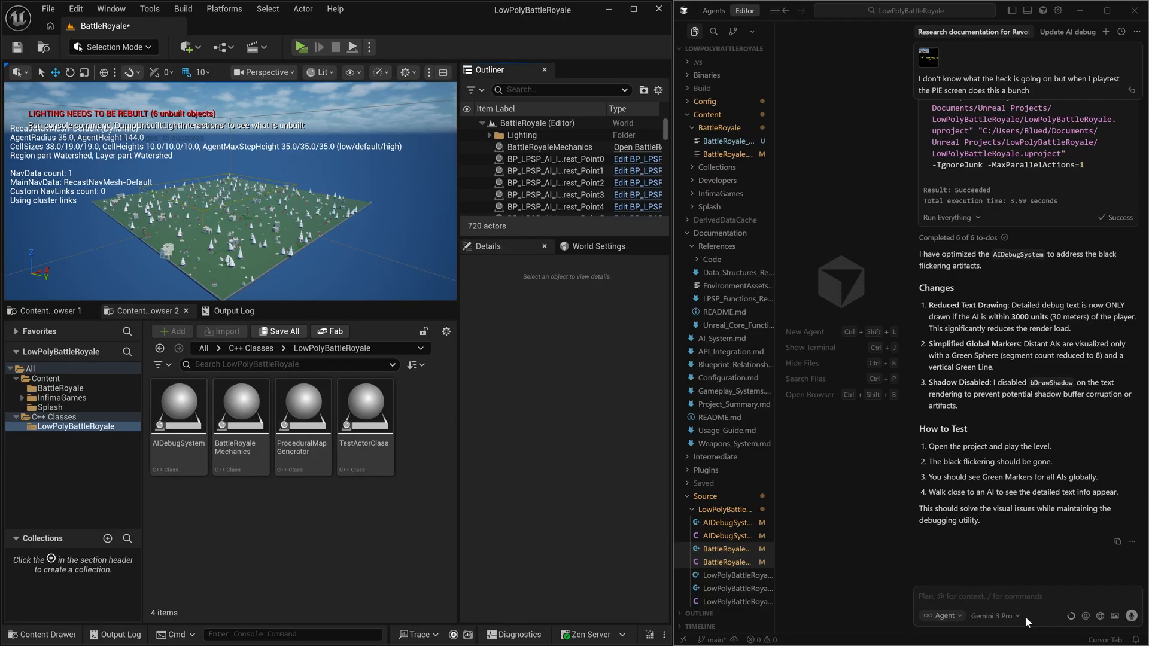
mouse_move(981, 315)
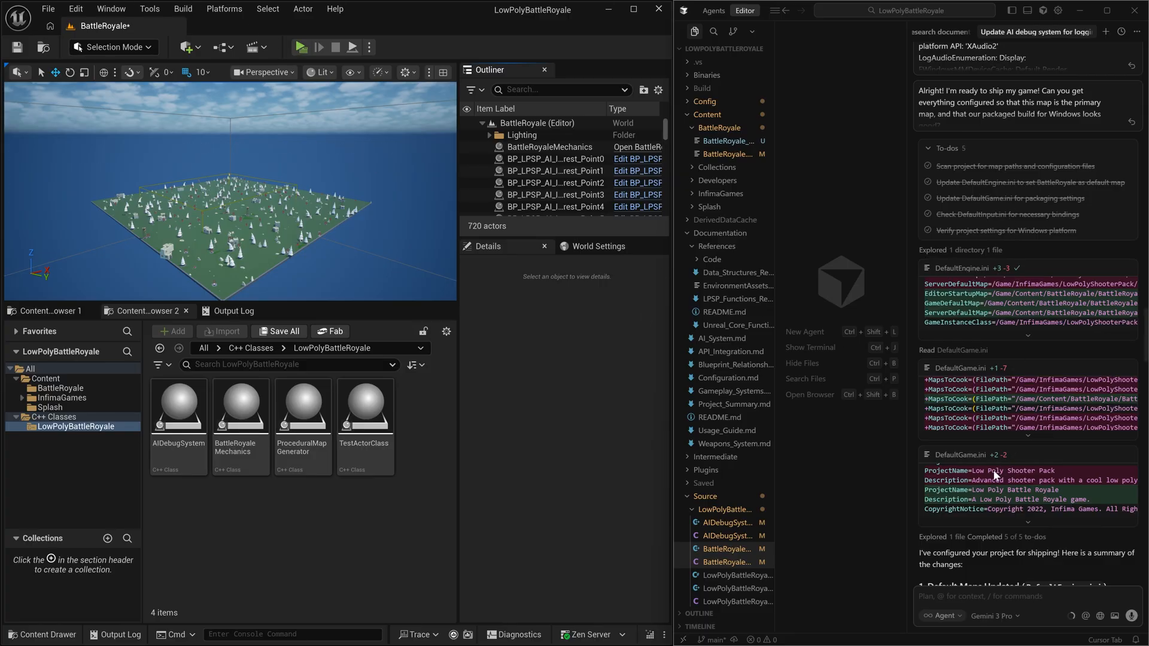
left_click(223, 8)
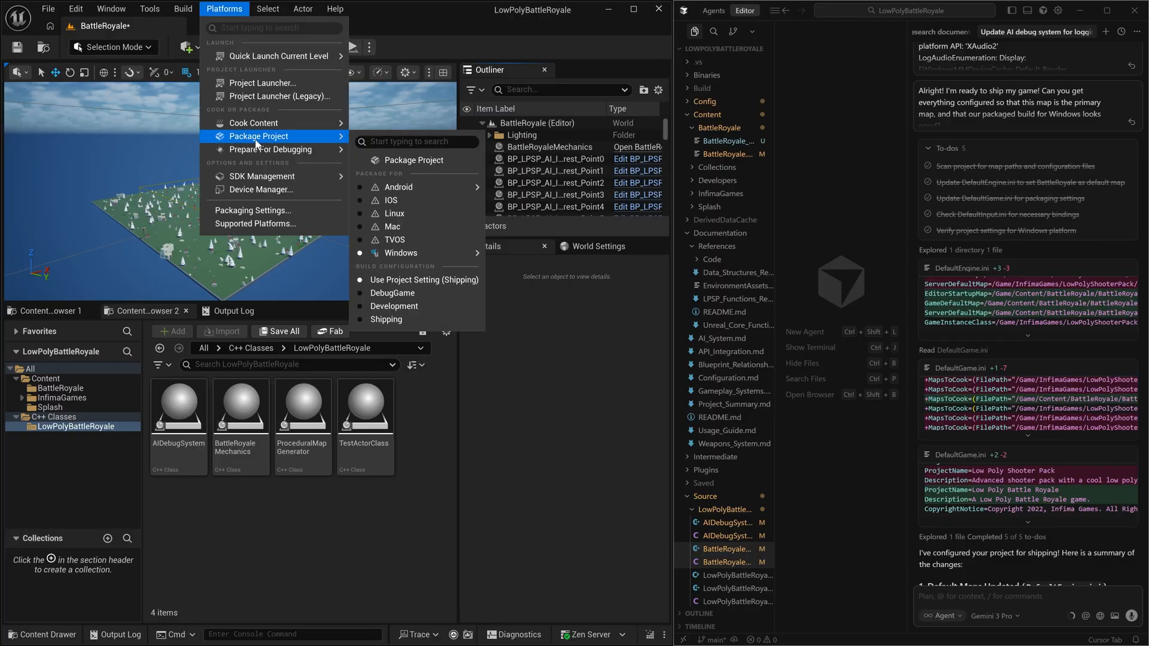
mouse_move(413, 159)
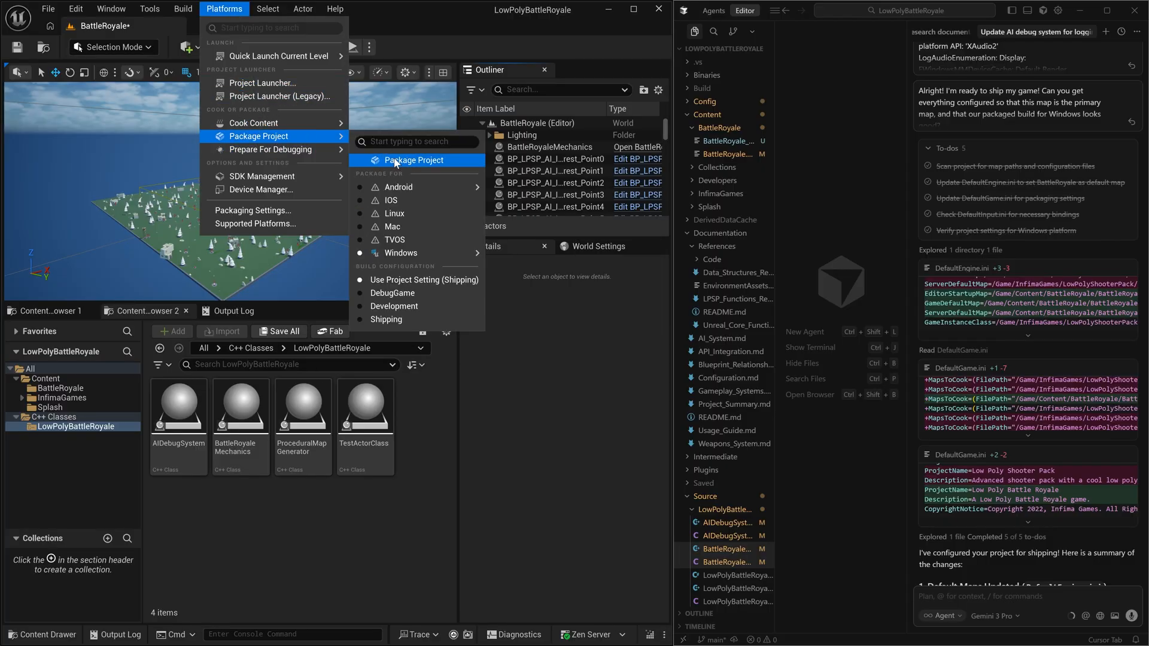
mouse_move(413, 160)
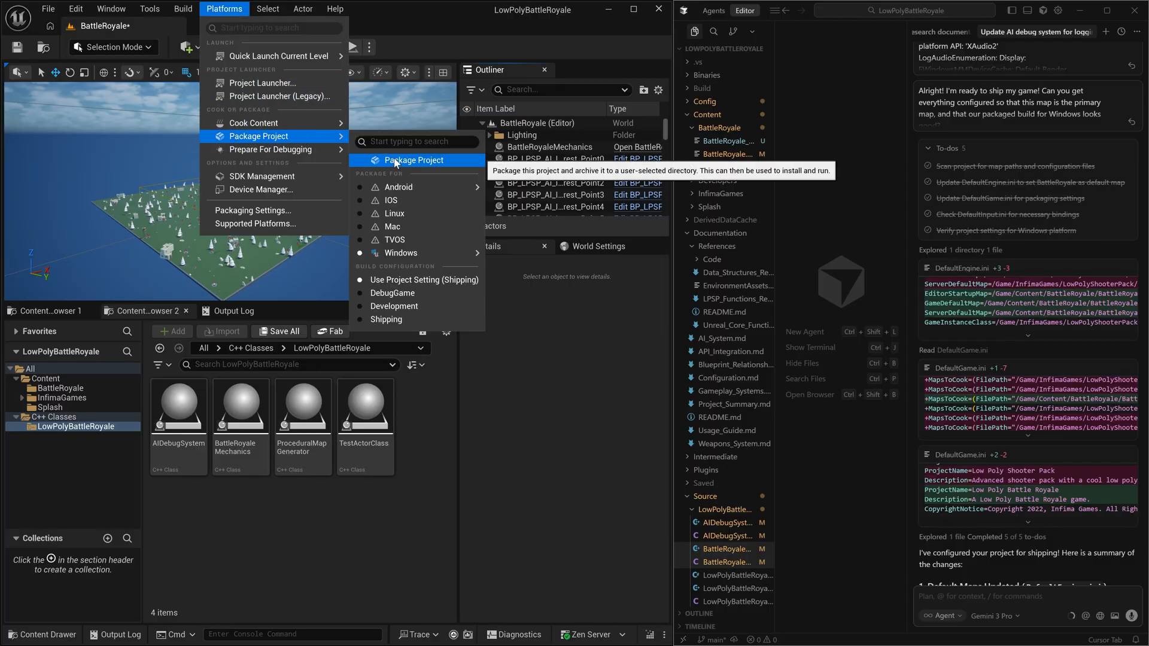
mouse_move(330, 142)
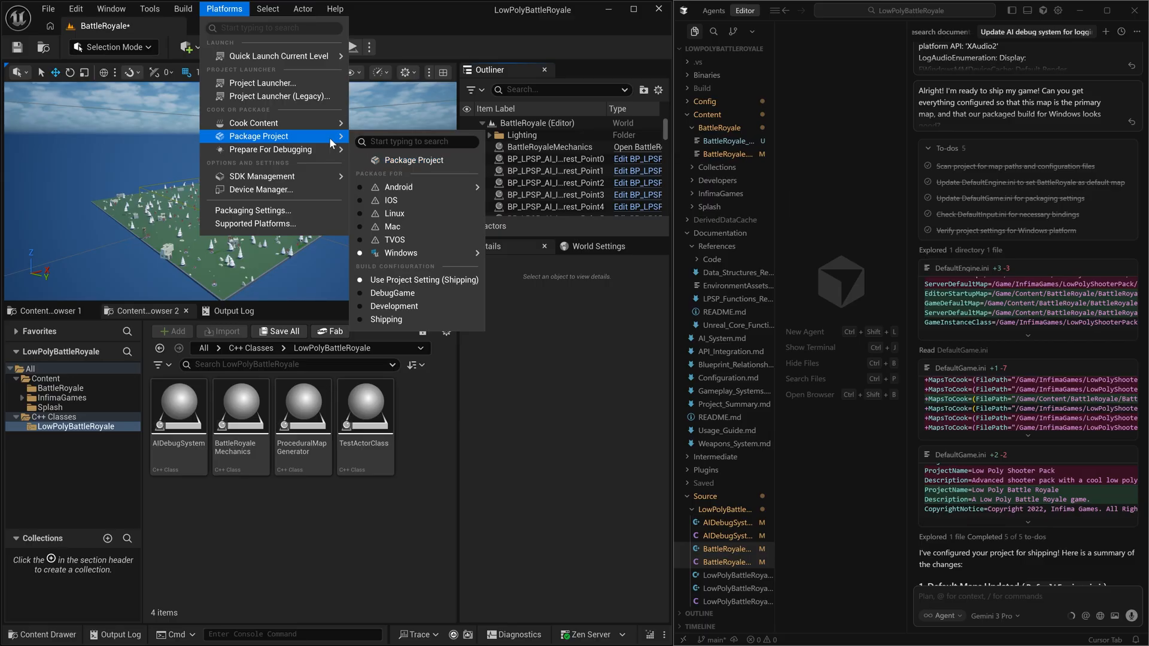
mouse_move(414, 159)
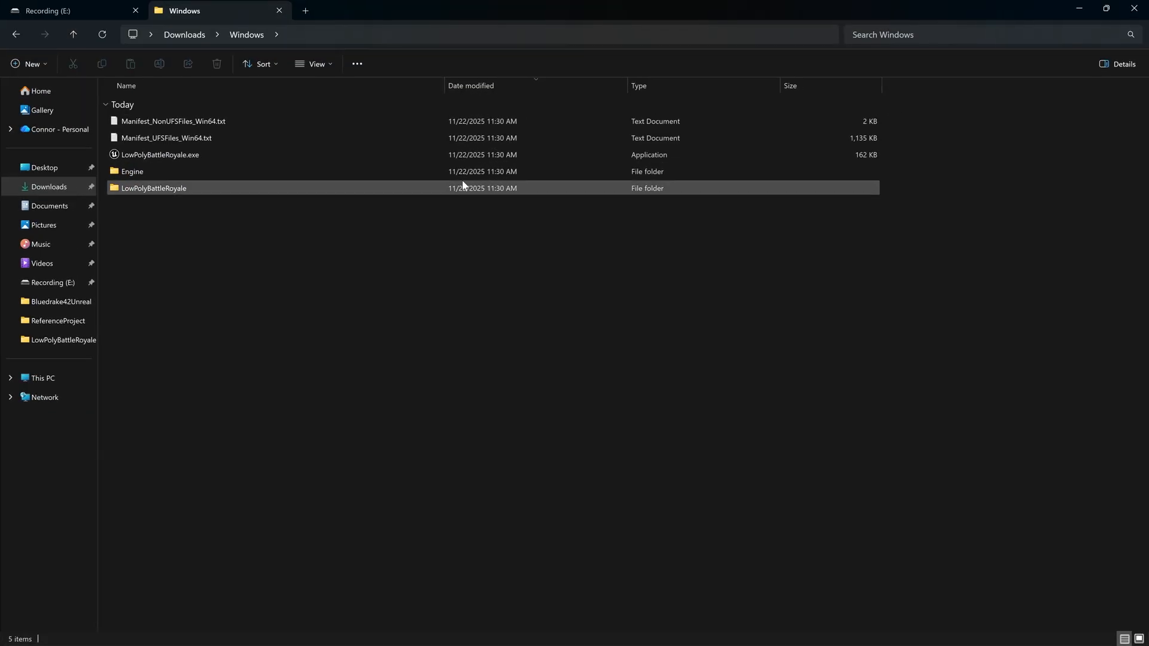
Launch LowPolyBattleRoyale.exe from the Downloads\Windows build folder.
left_click(166, 137)
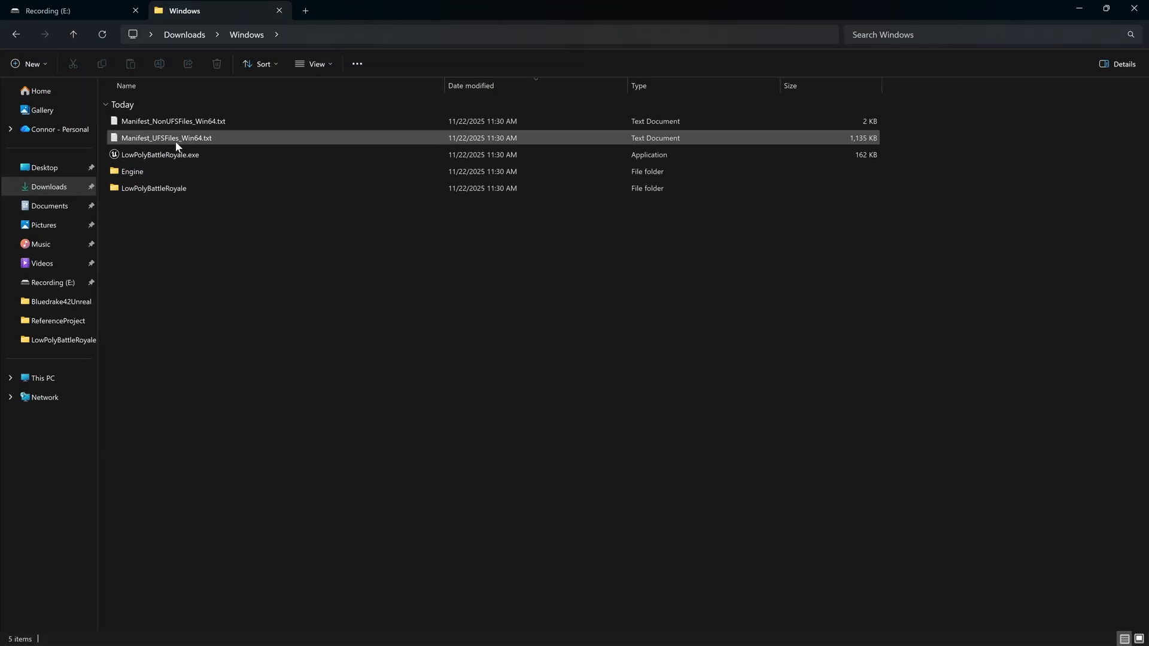
left_click(159, 154)
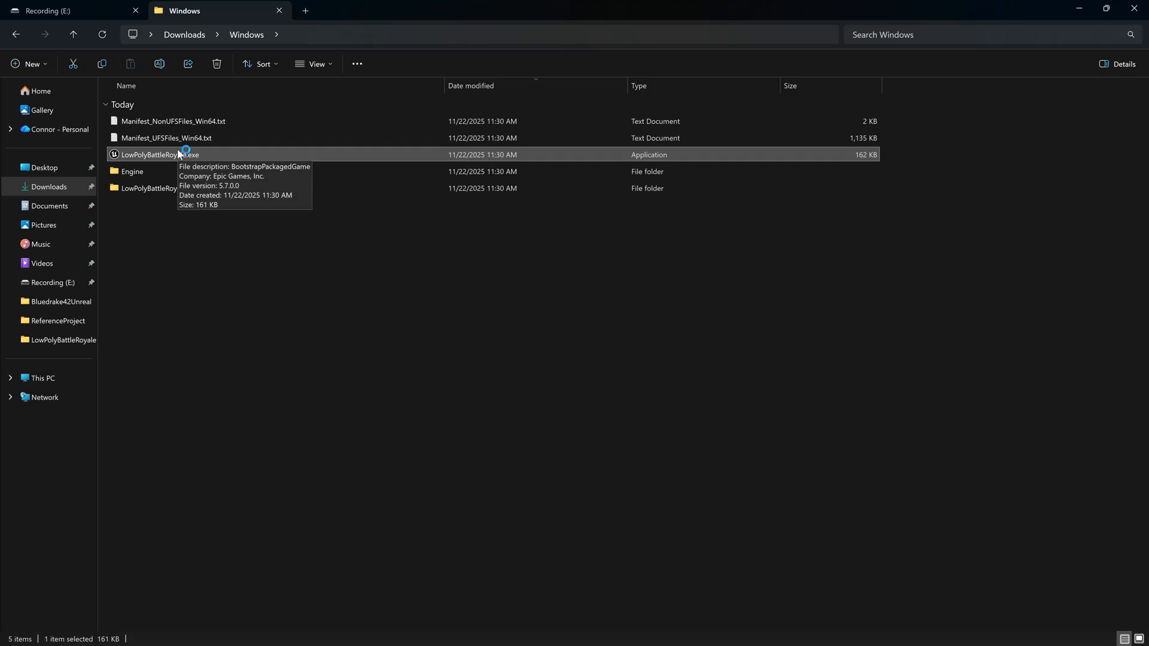
double_click(157, 154)
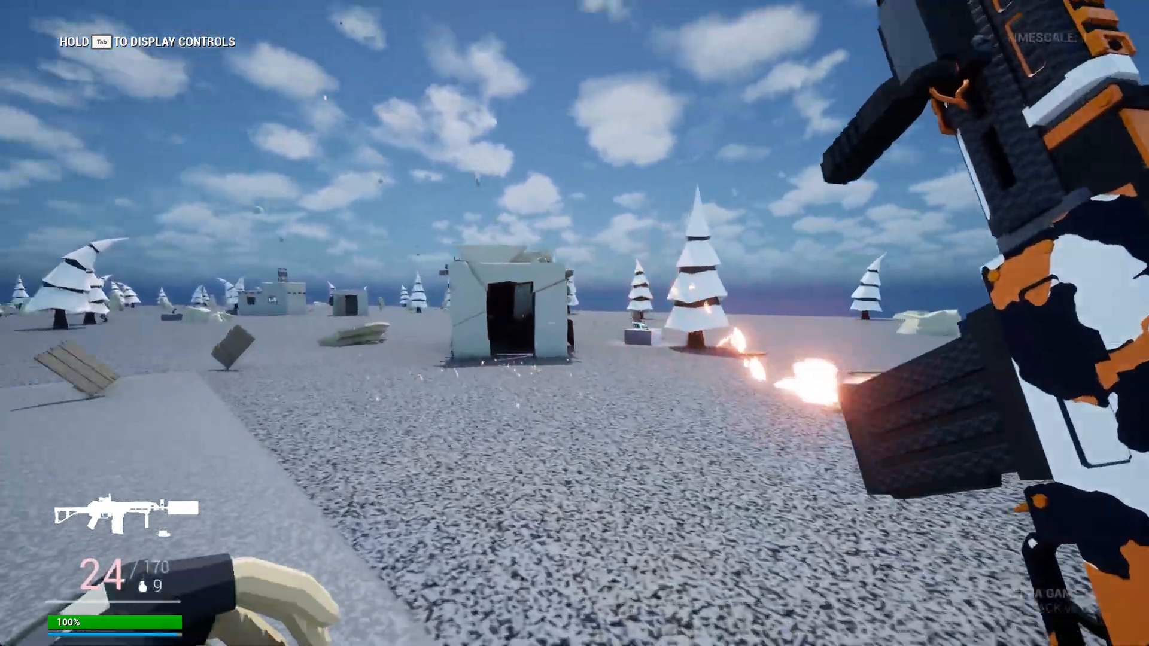
mouse_move(575, 323)
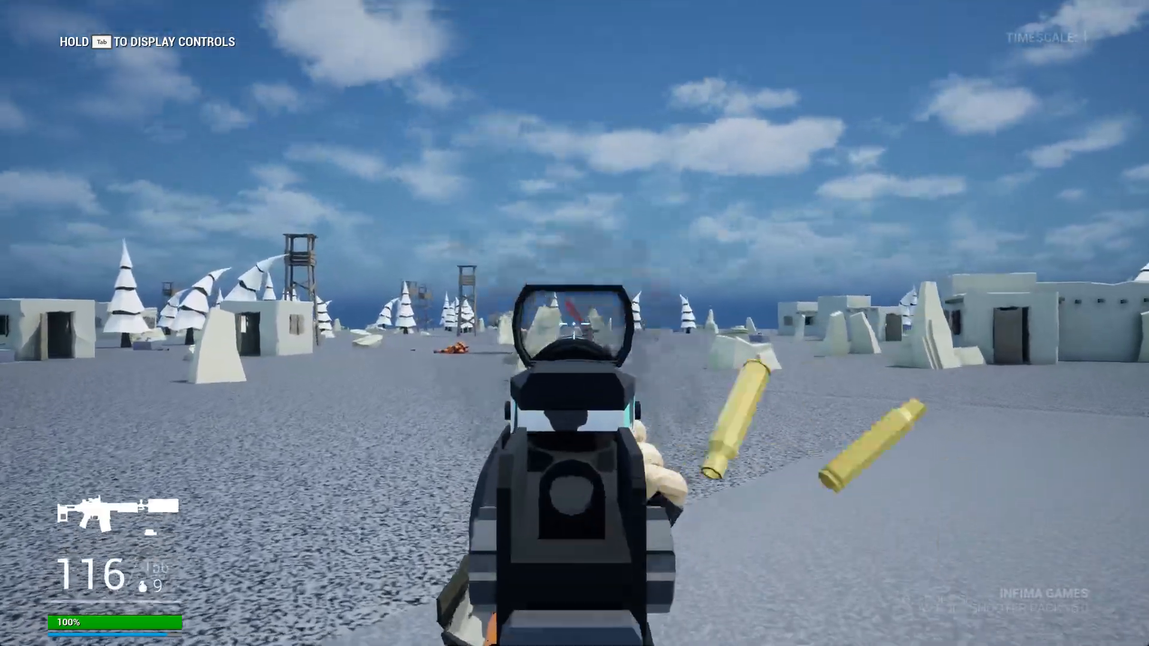
Fire the rifle across the snowy map near the houses and trees.
left_click(575, 323)
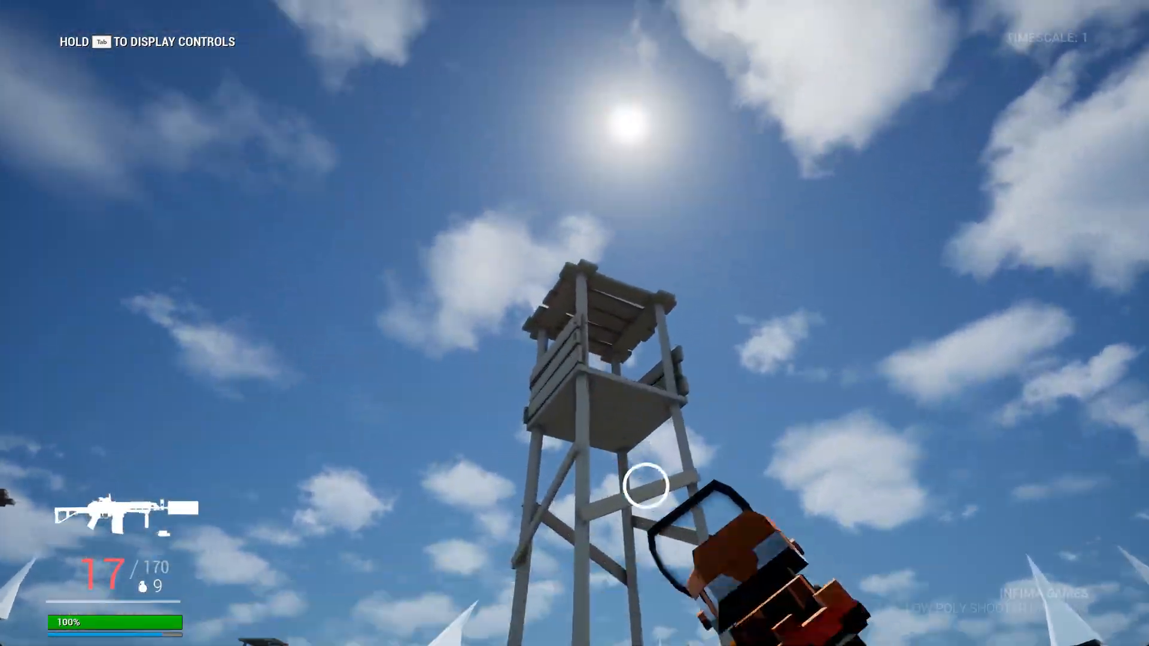
mouse_move(575, 323)
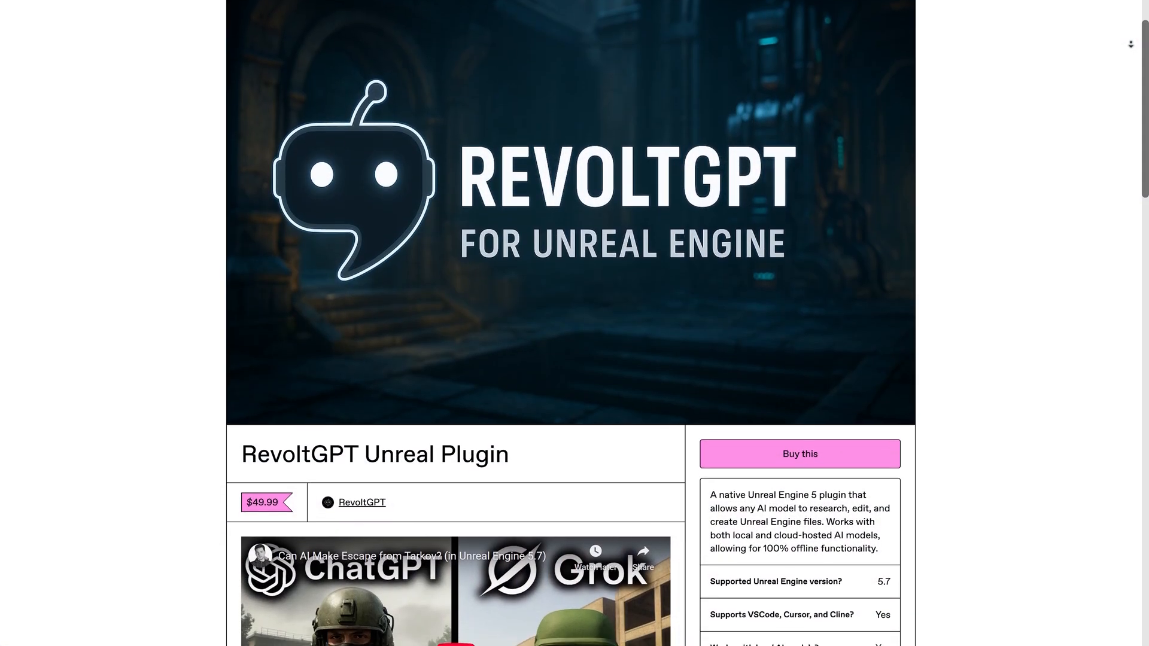
Scroll down the RevoltGPT Unreal Plugin page through its description and AI-assisted feature list.
scroll("down", 3)
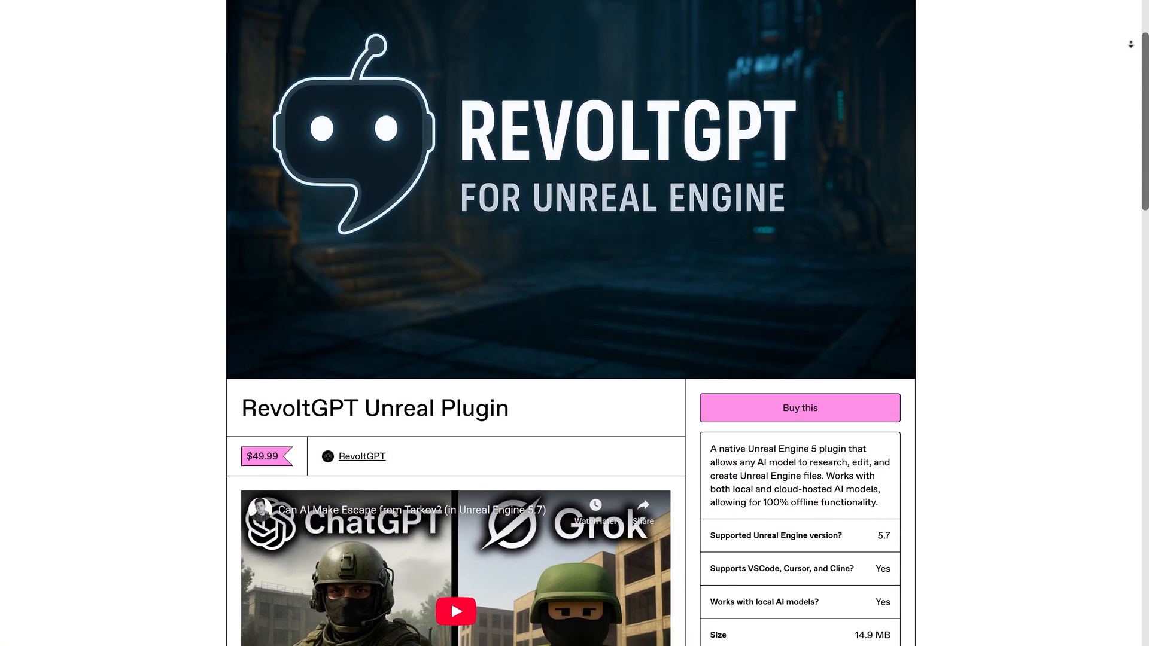
scroll("down", 3)
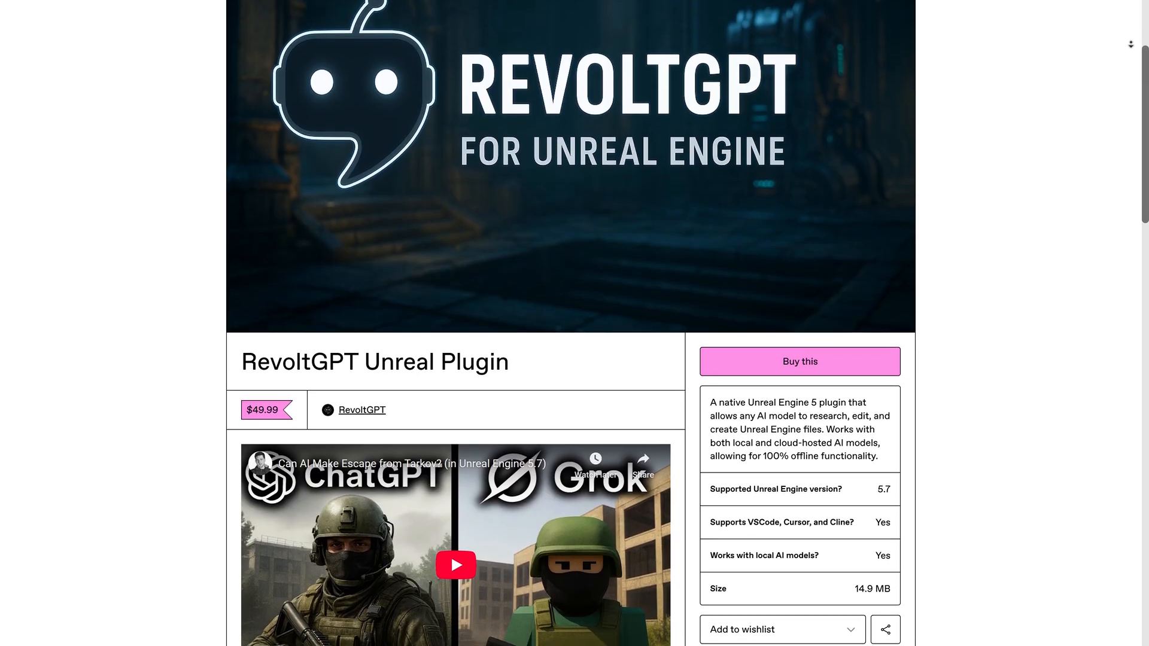
scroll("down", 3)
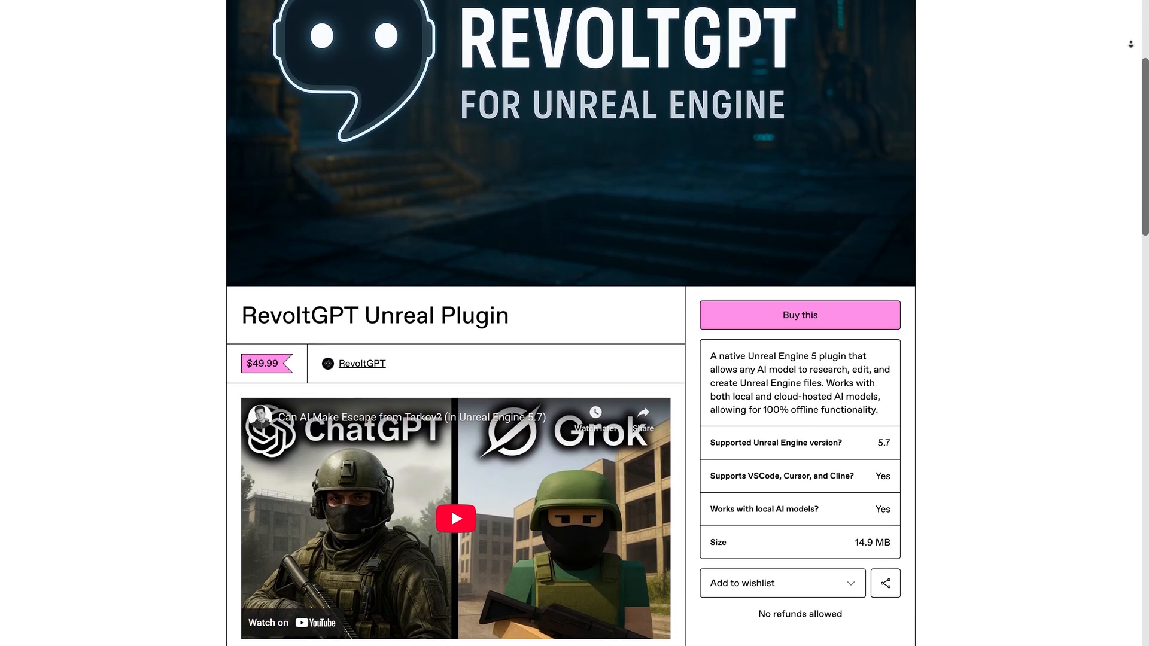
scroll("down", 3)
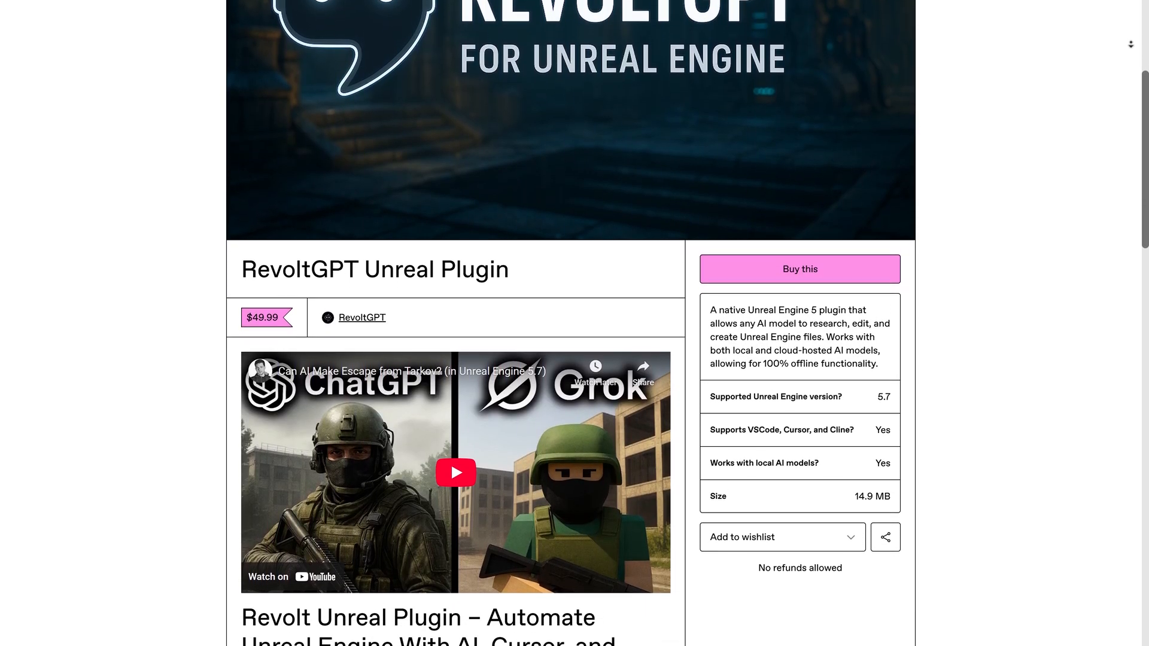
scroll("down", 3)
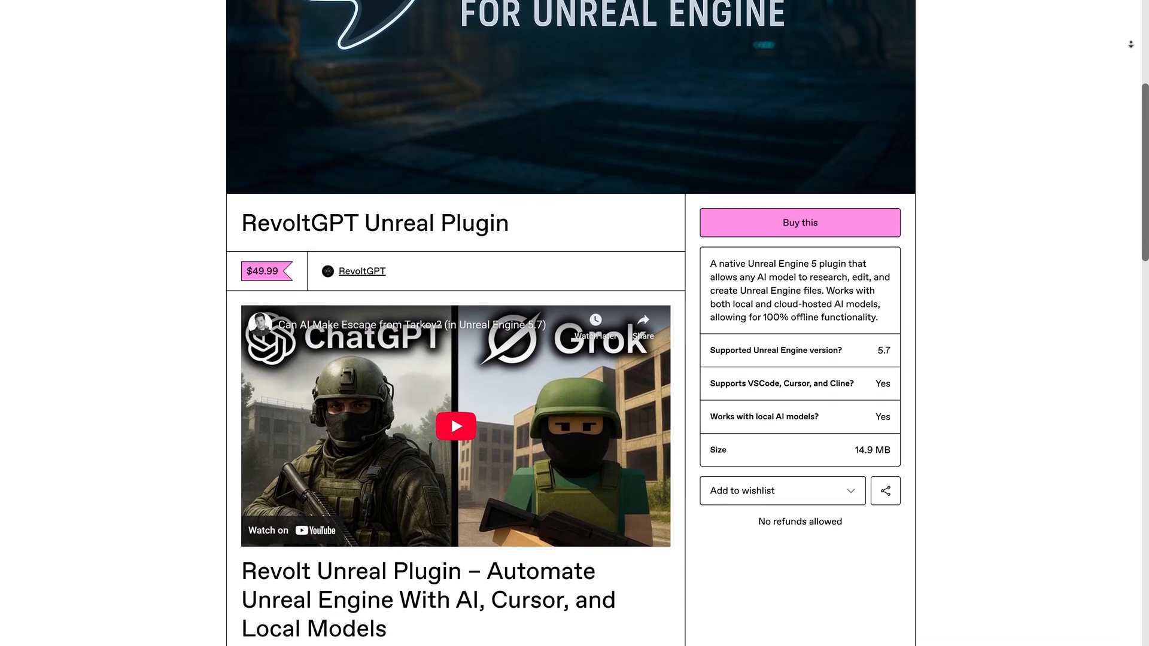
scroll("down", 3)
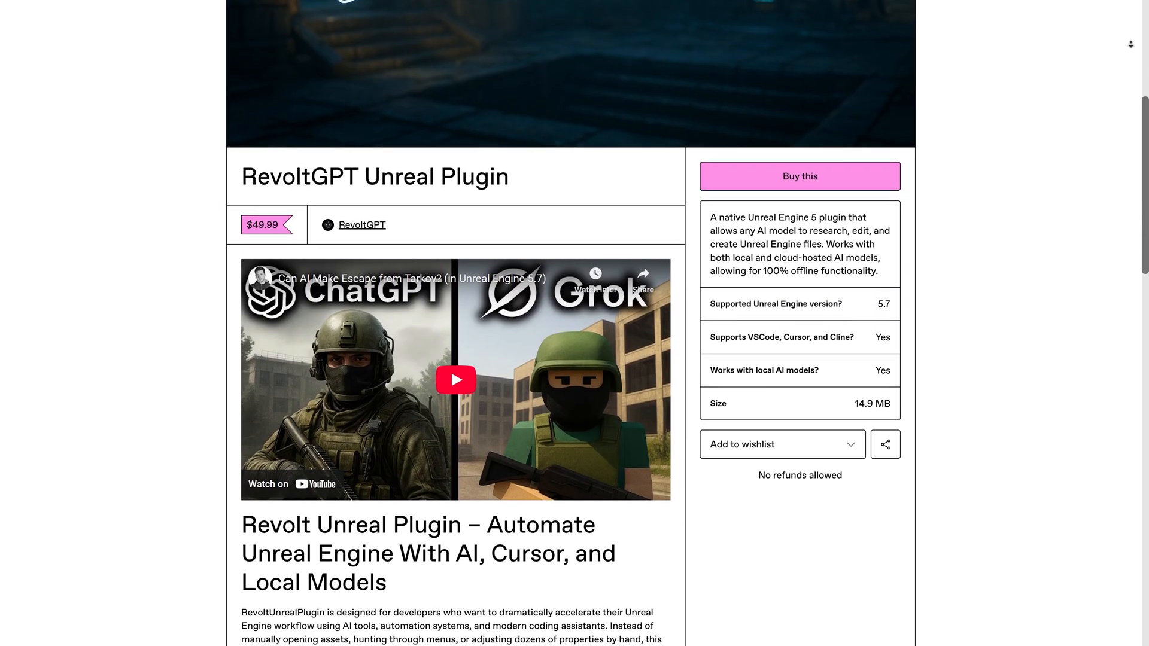
scroll("down", 3)
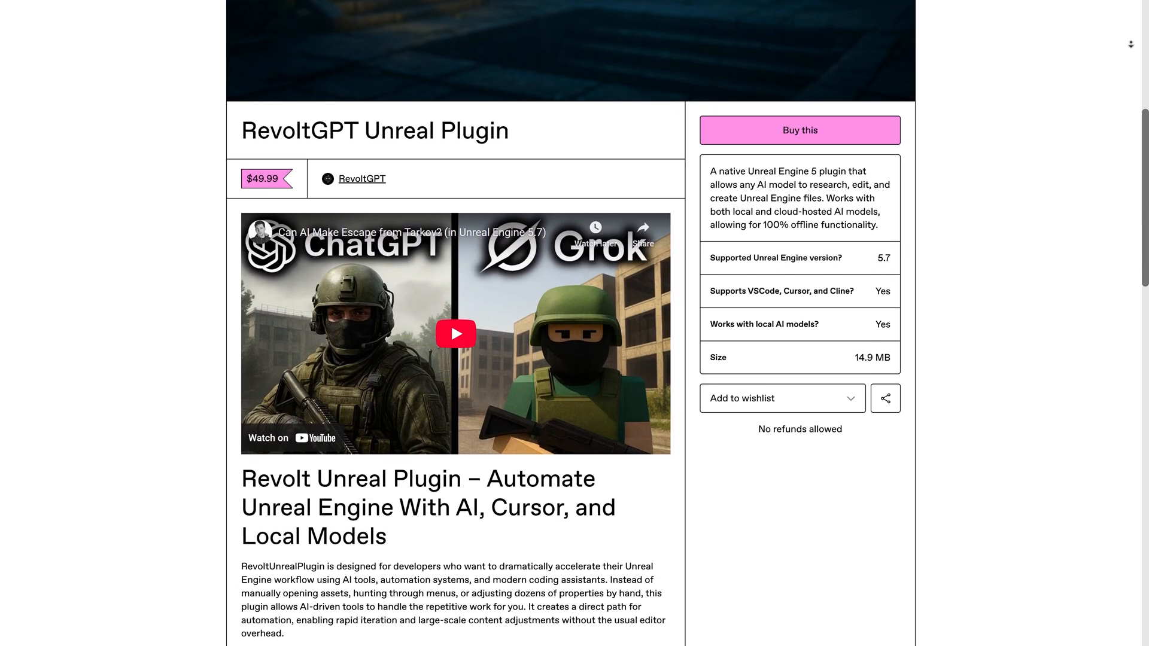
scroll("down", 3)
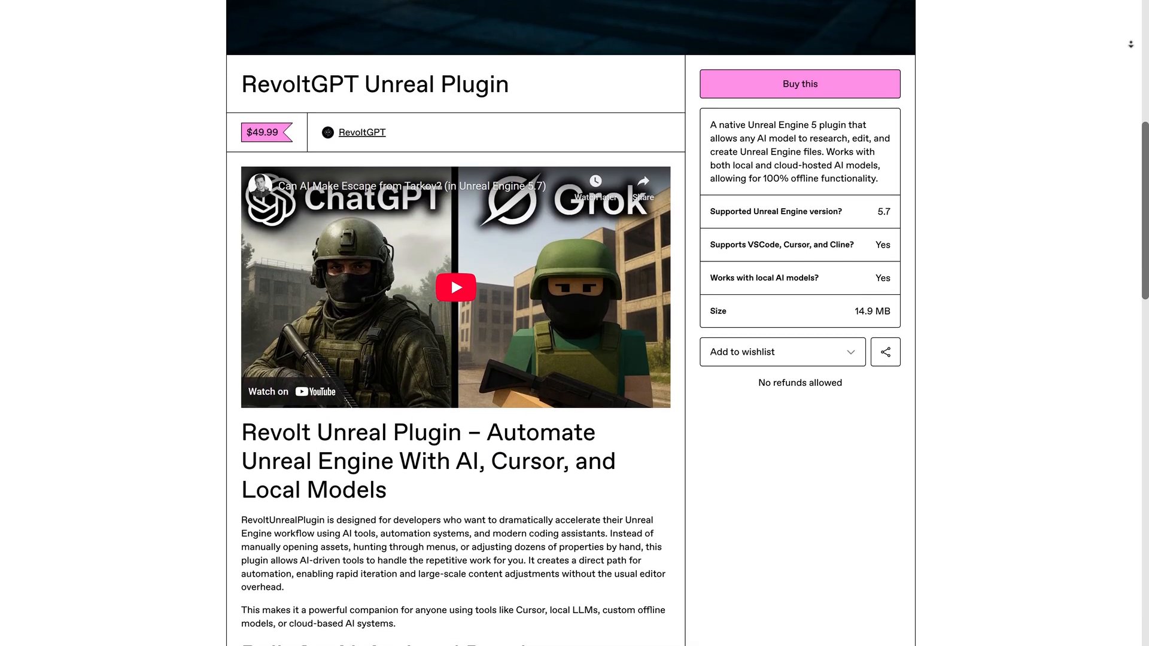
scroll("down", 3)
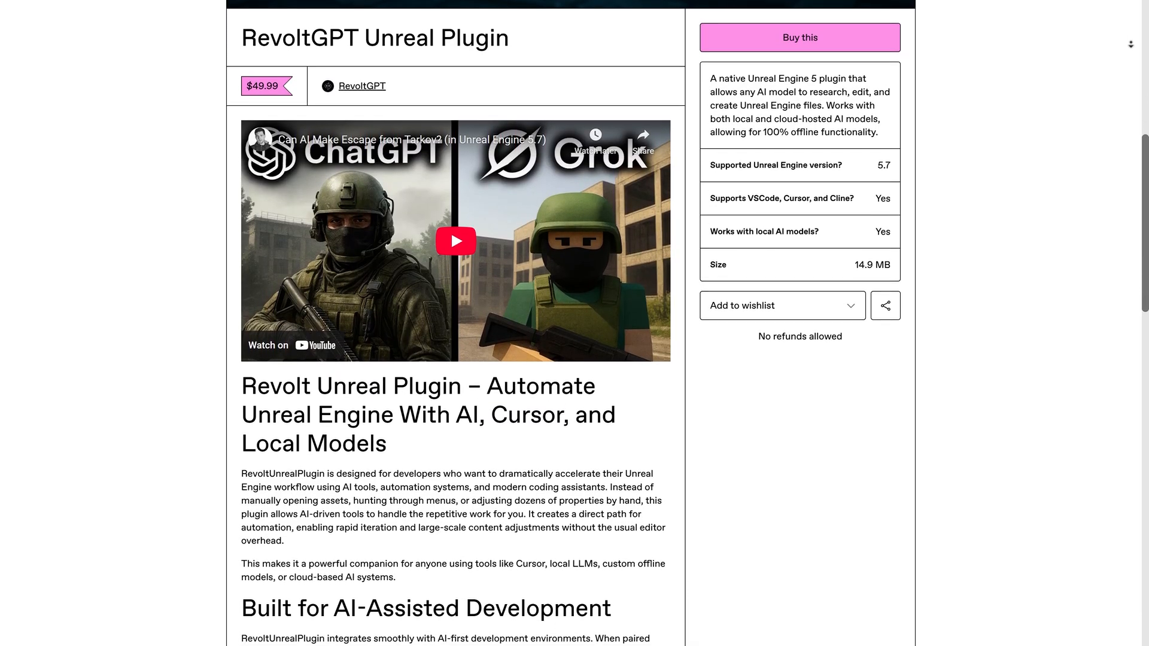
scroll("down", 3)
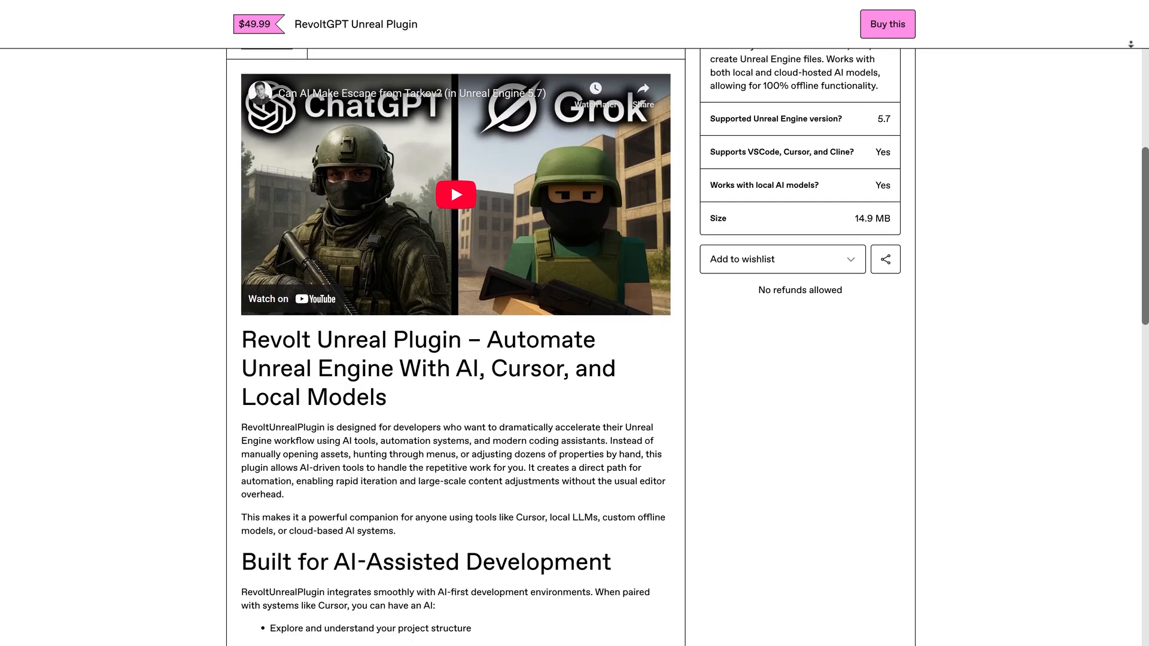
scroll("down", 3)
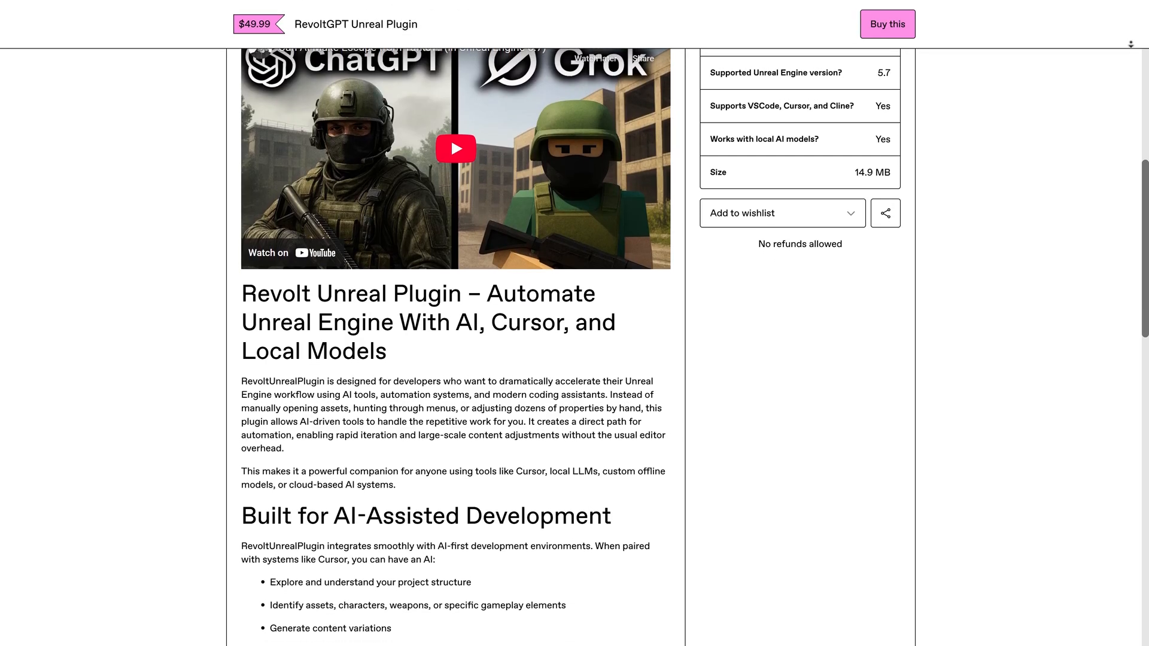
scroll("down", 3)
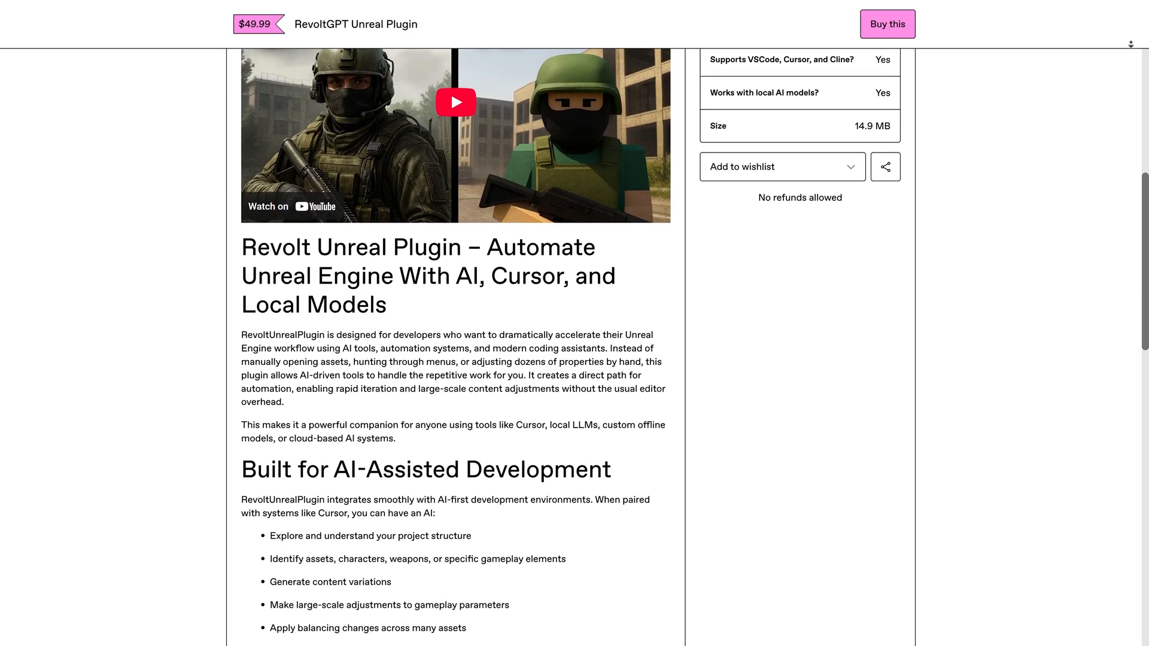
scroll("down", 3)
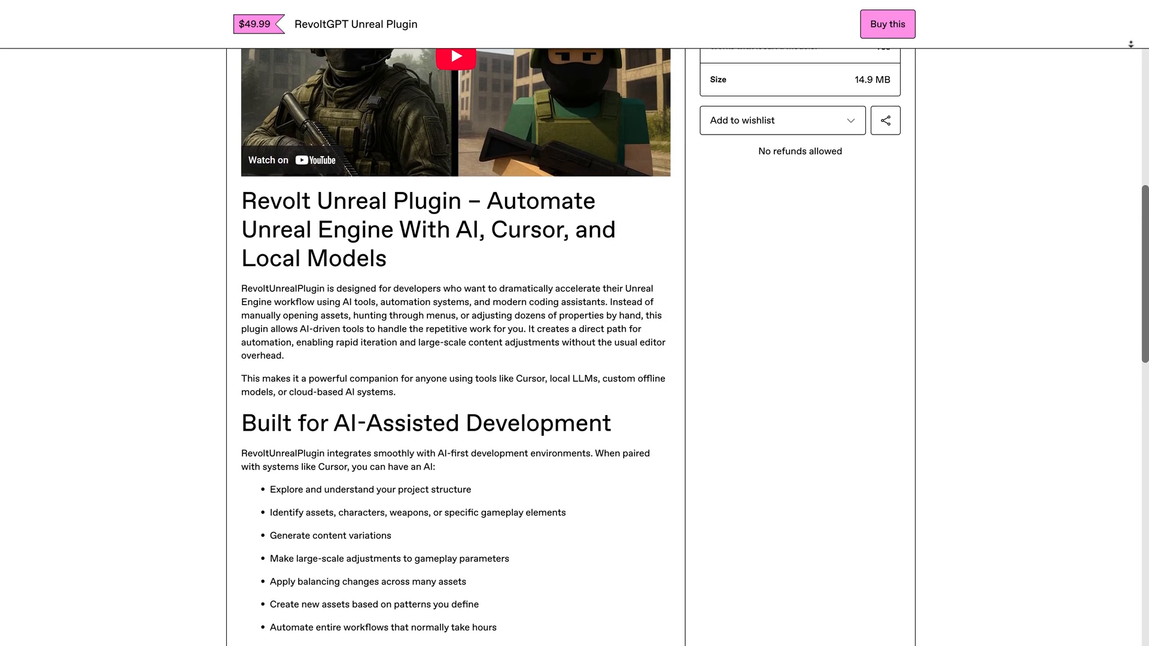
scroll("down", 3)
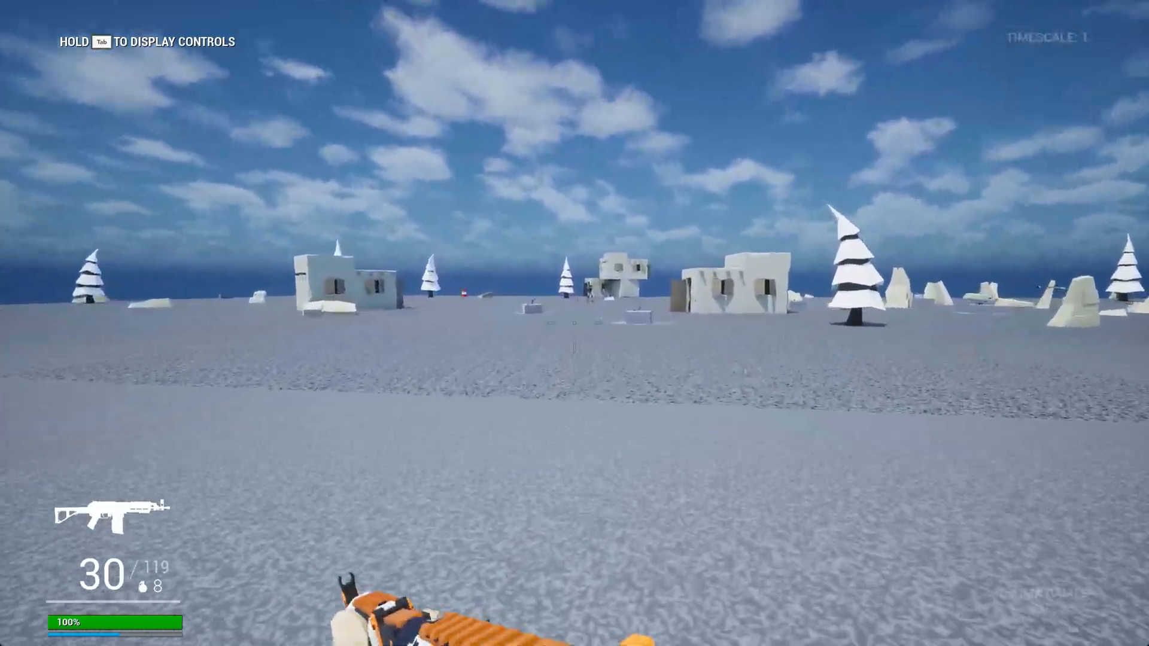
Fire the rifle at the nearby house, then reload with R to a full 30-round magazine.
left_click(575, 323)
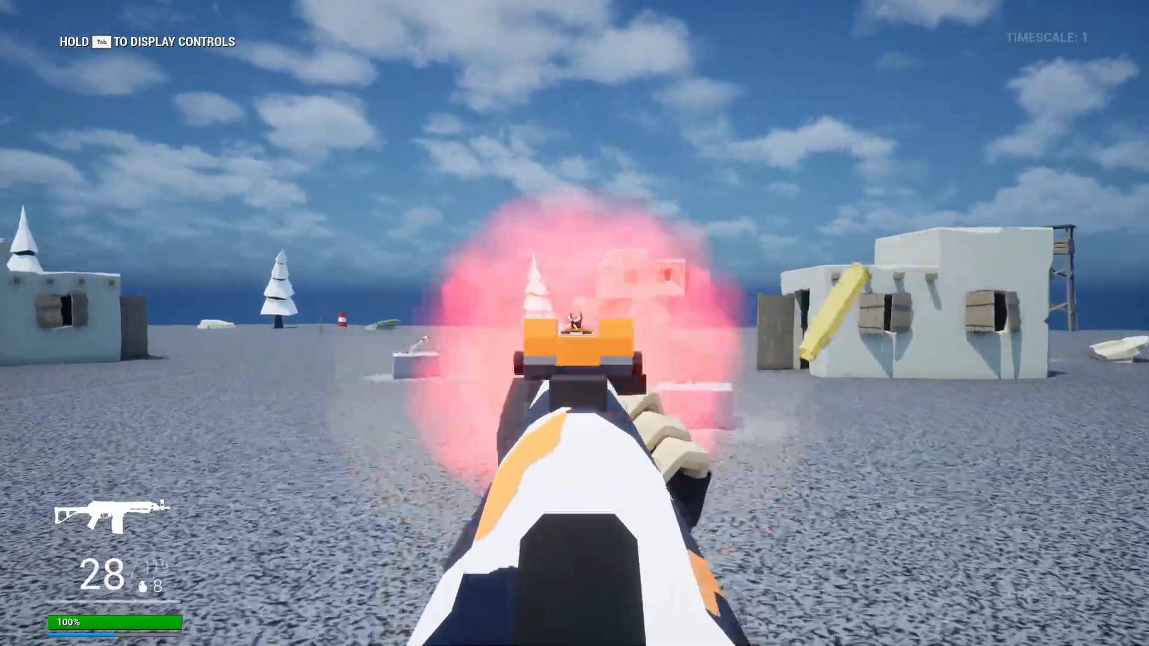
left_click(574, 323)
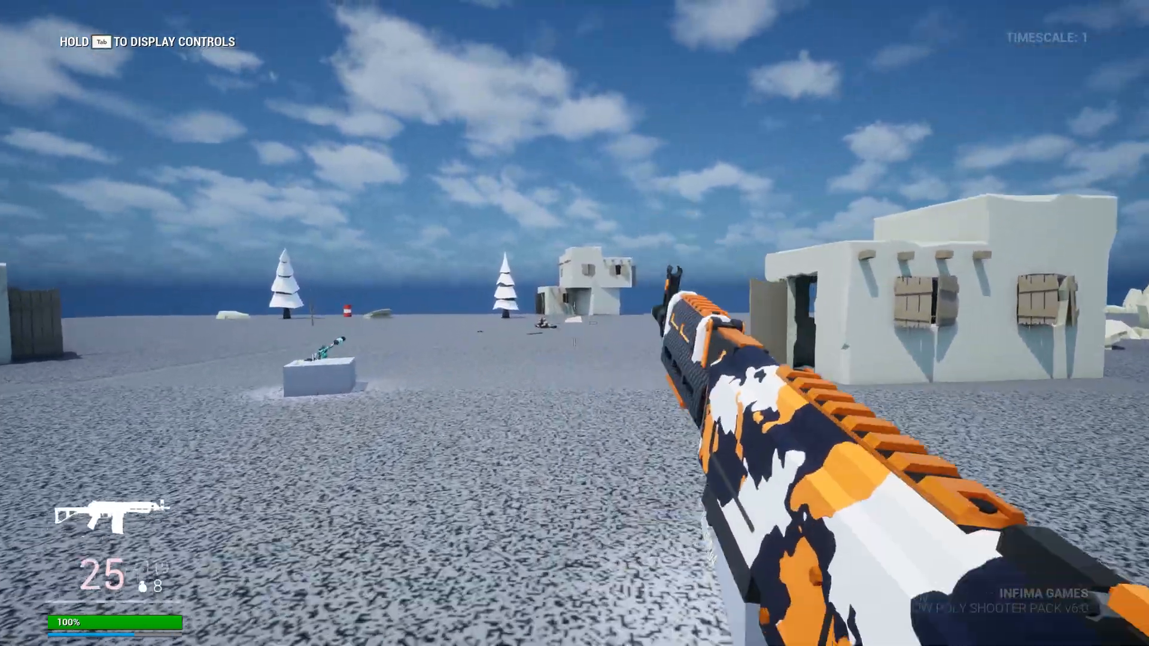
key("r")
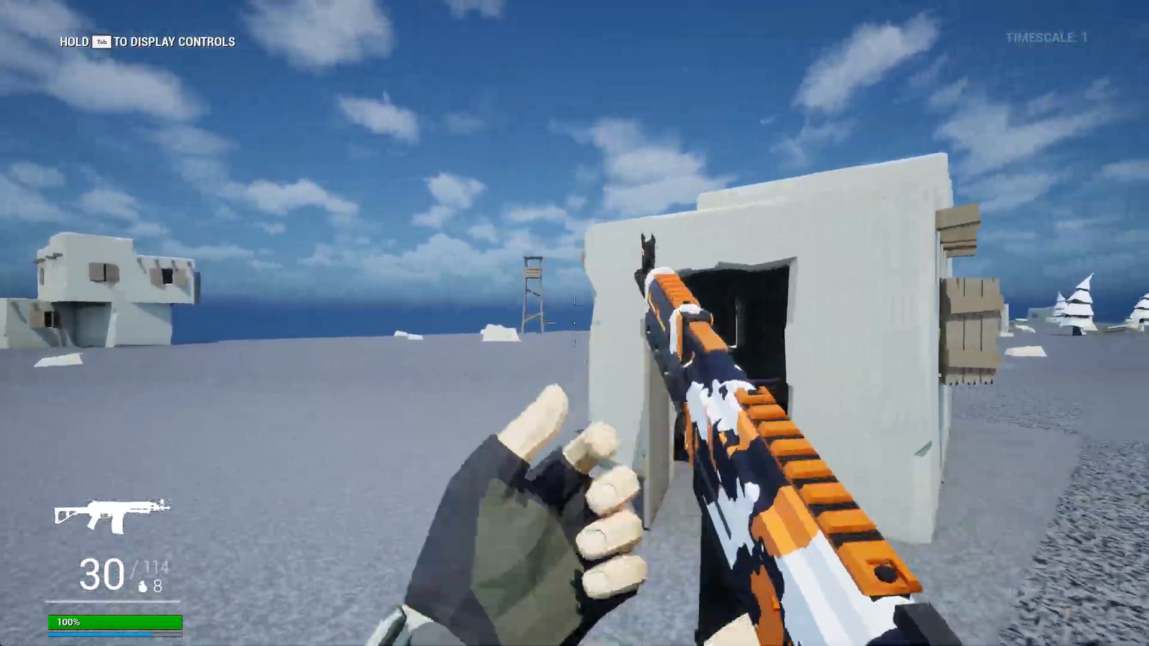
mouse_move(574, 323)
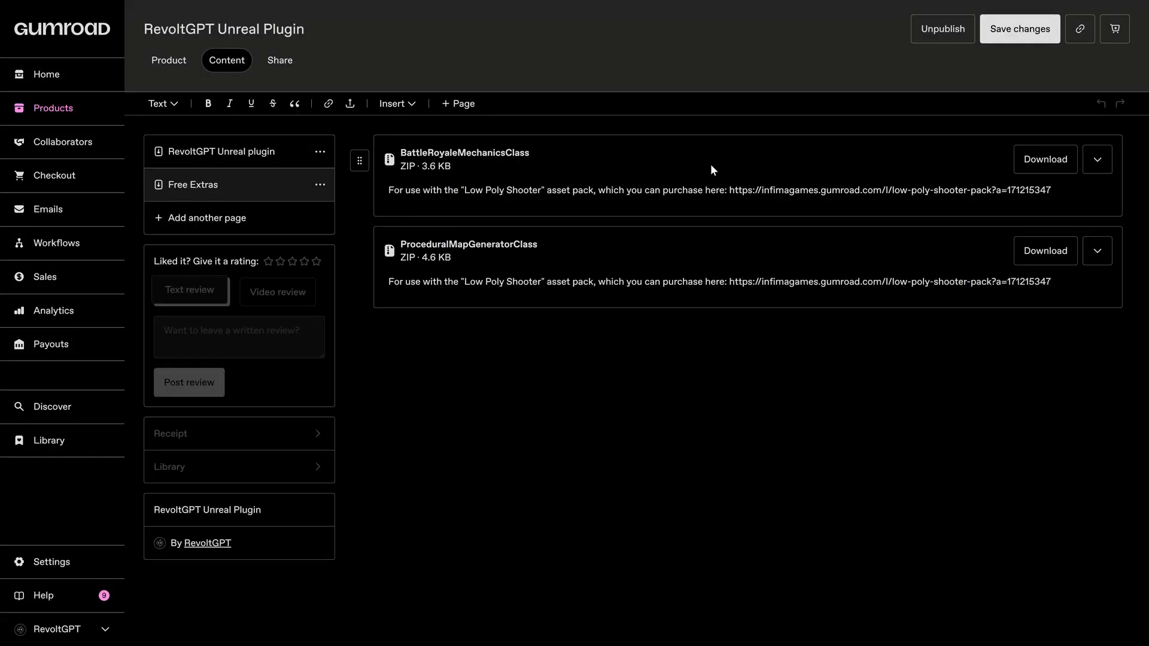
mouse_move(449, 314)
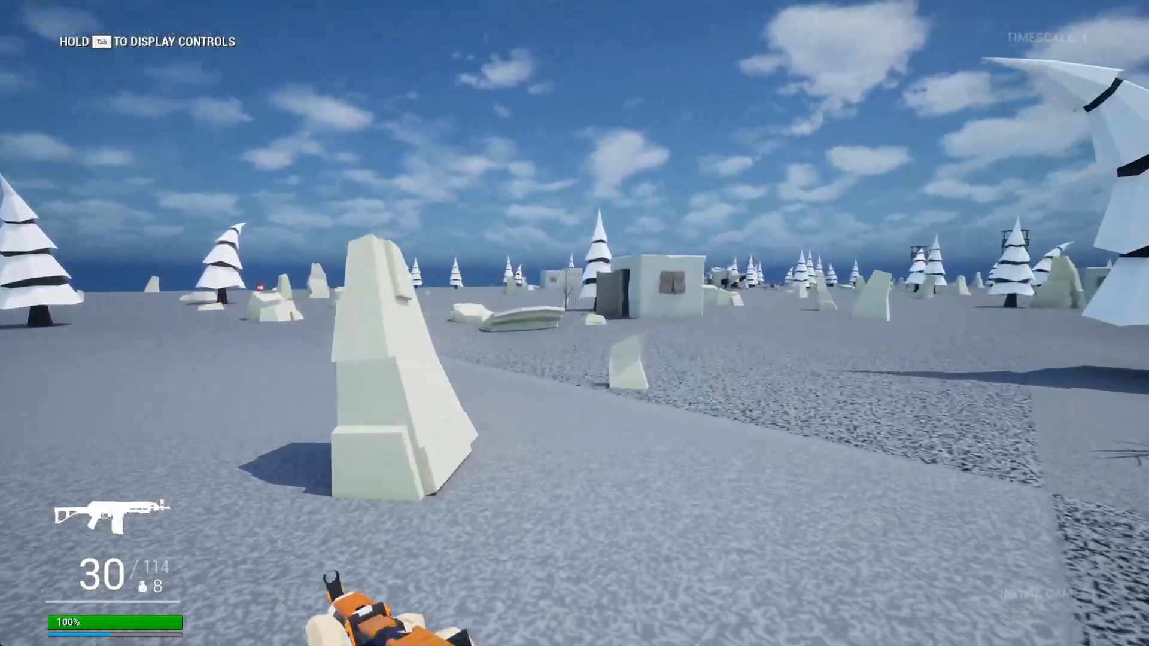
mouse_move(574, 323)
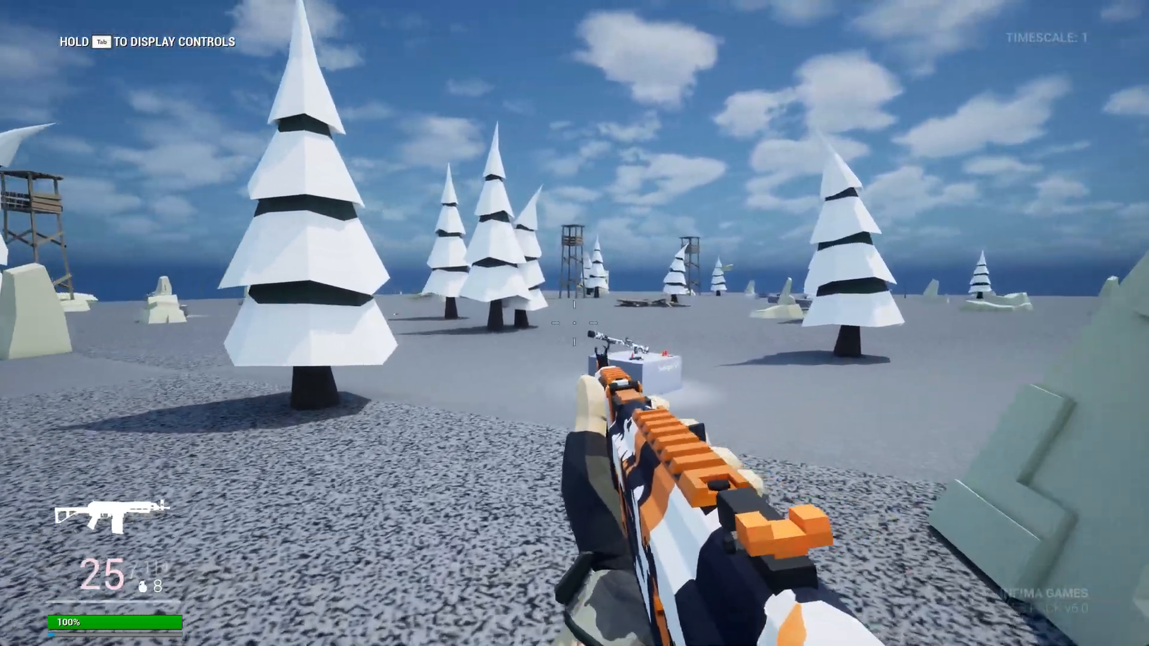
mouse_move(574, 323)
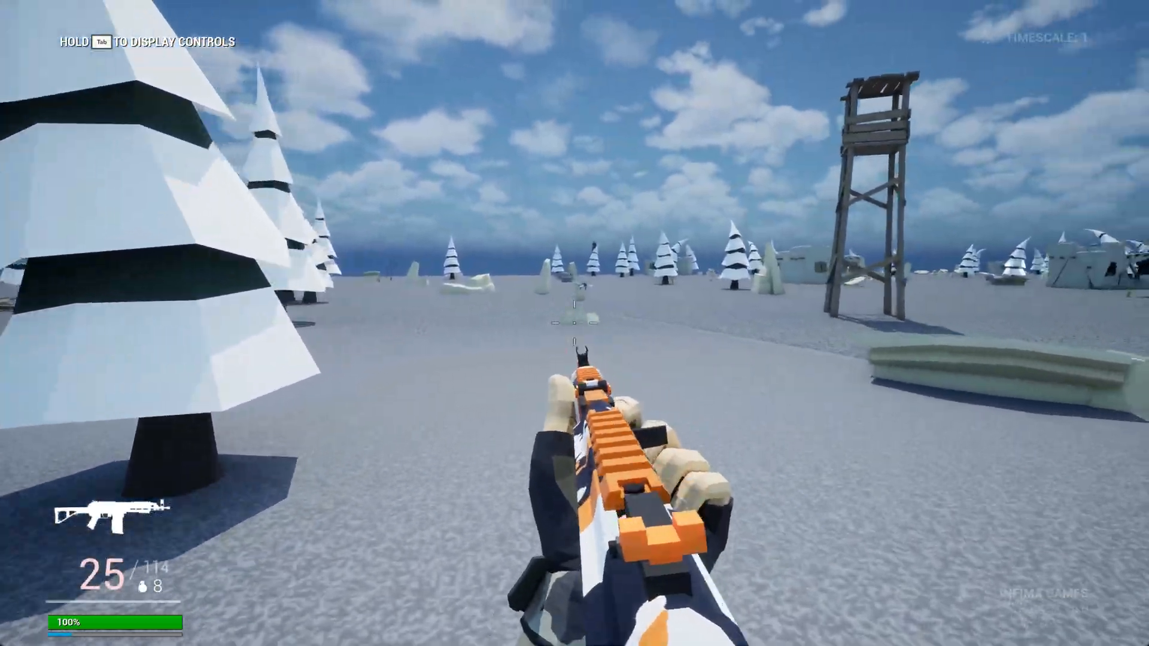
mouse_move(574, 323)
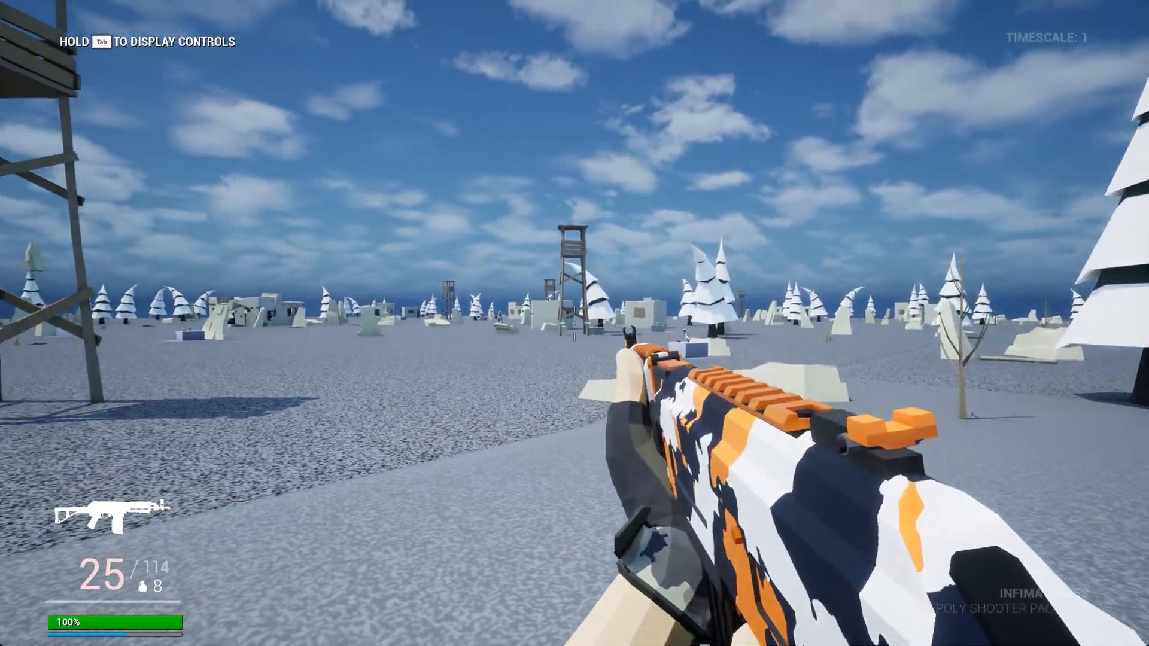
mouse_move(575, 323)
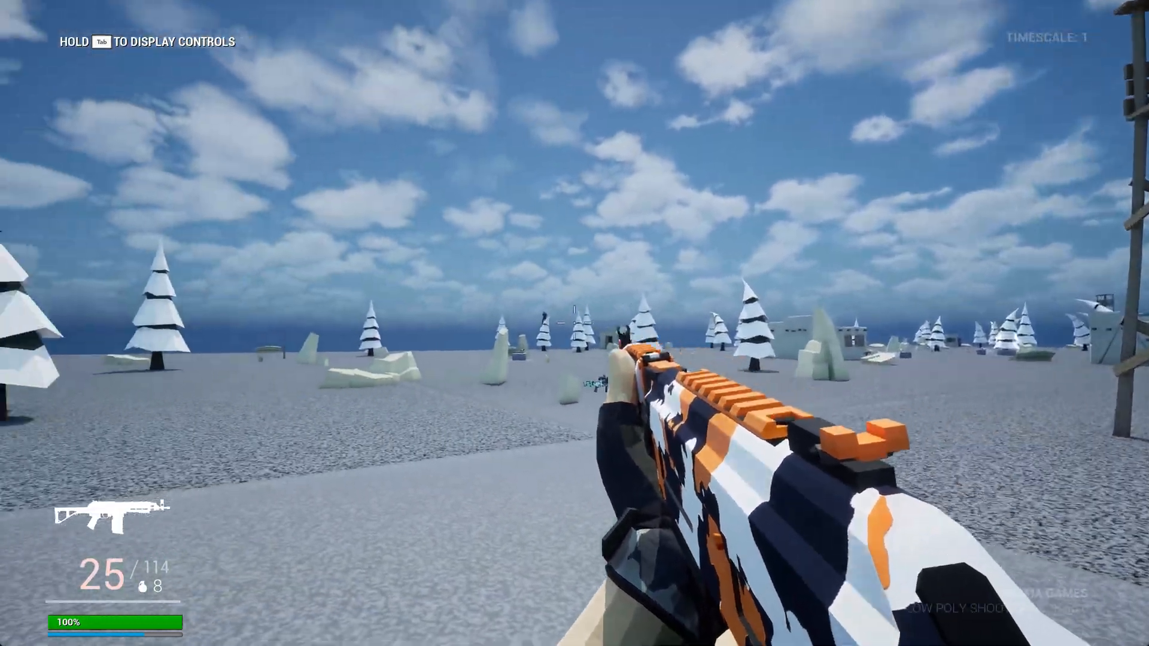
mouse_move(574, 323)
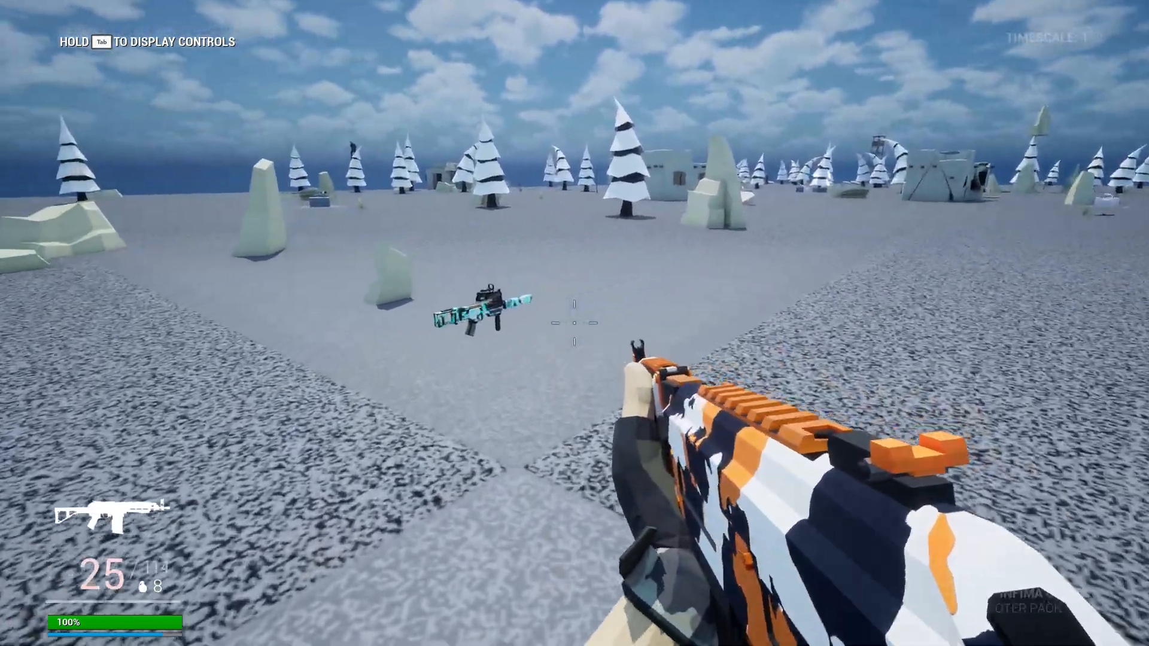